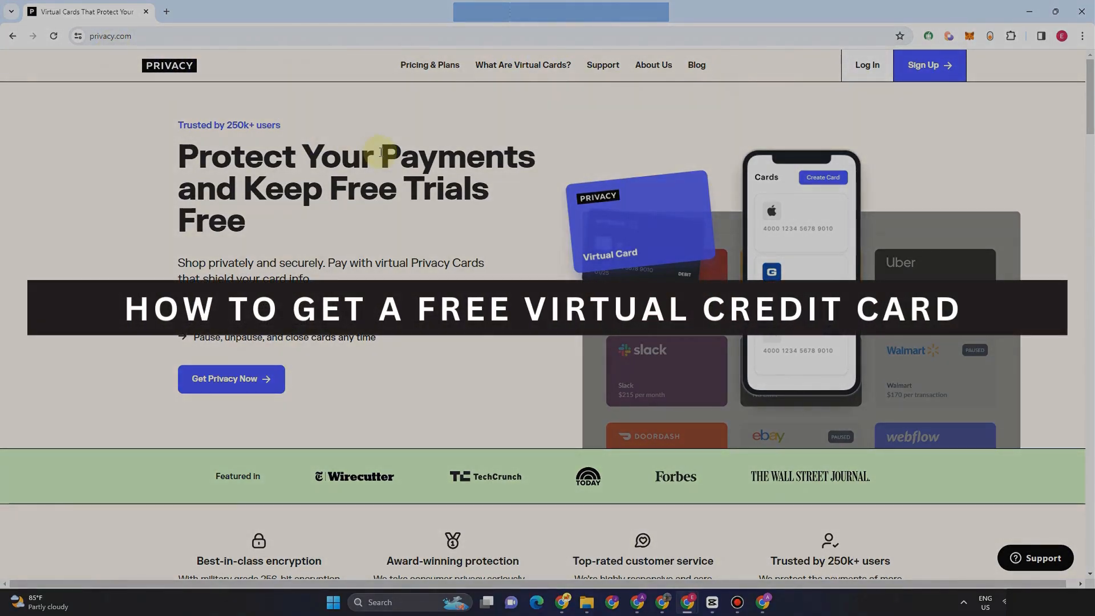
mouse_move(453, 133)
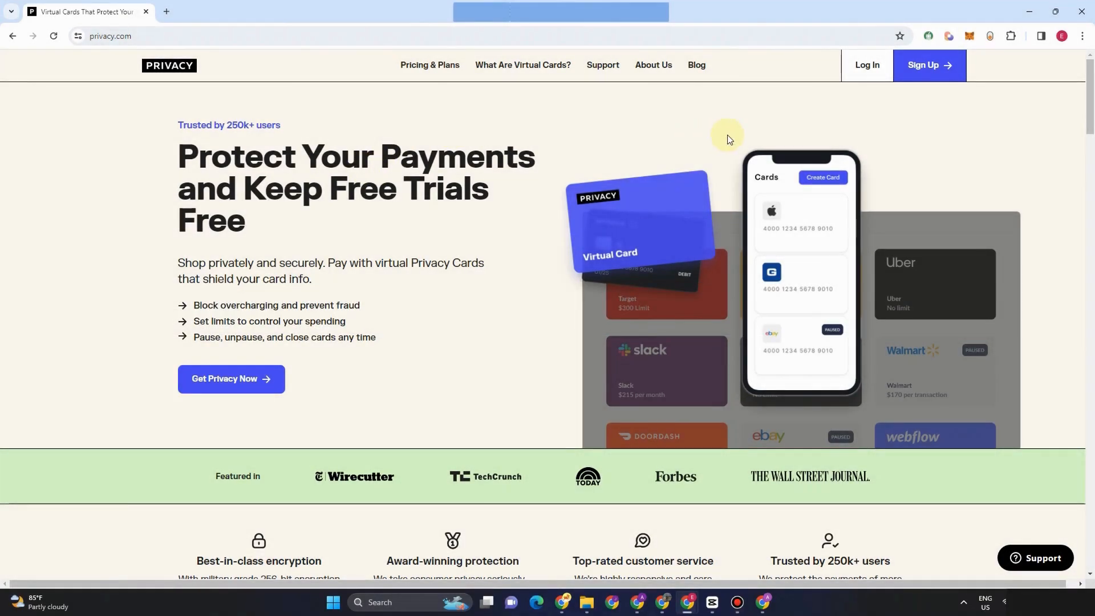
Scroll through the Privacy.com landing page to review its content.
scroll(down, 3)
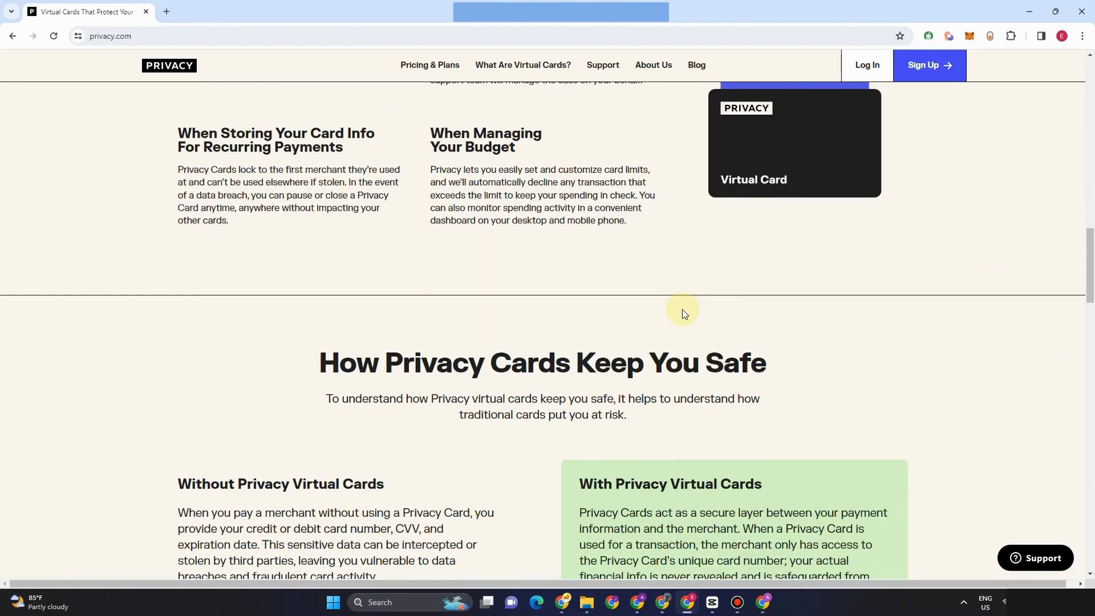
scroll(down, 3)
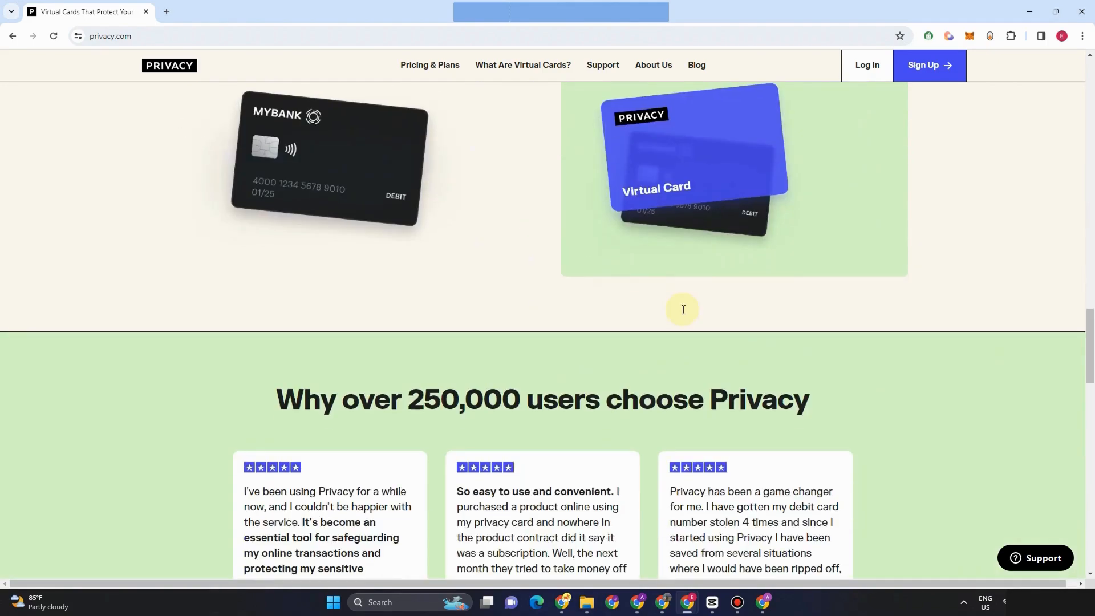
scroll(down, 3)
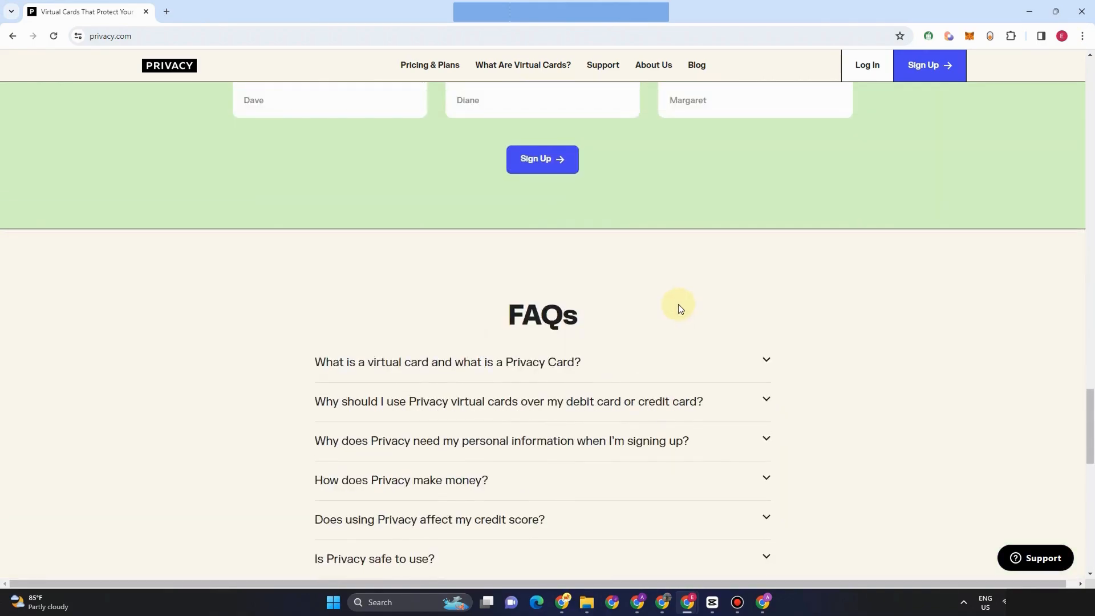
scroll(up, 3)
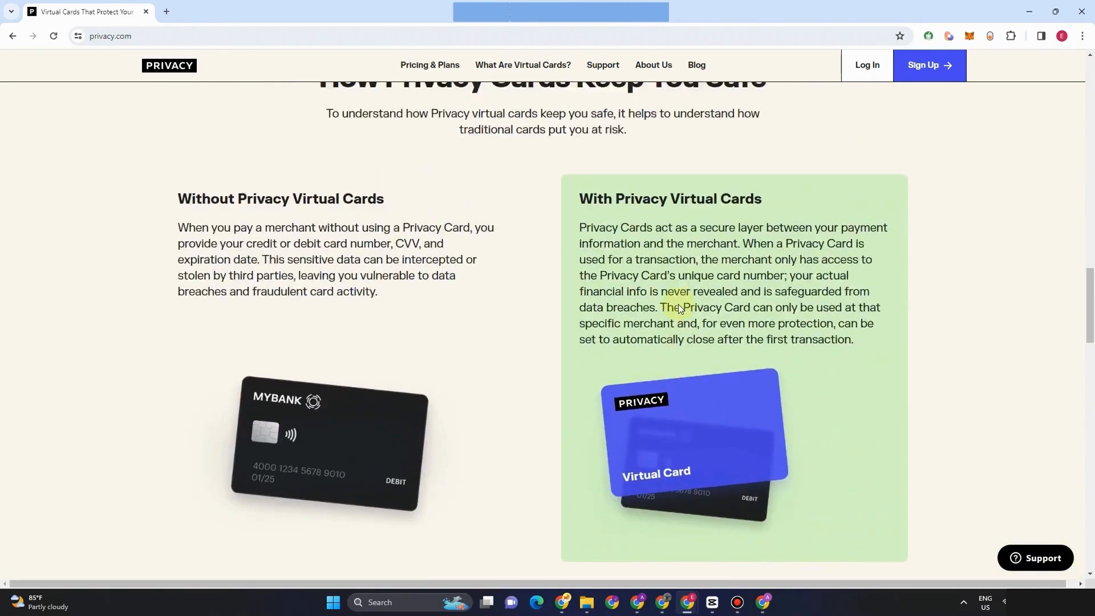
scroll(down, 3)
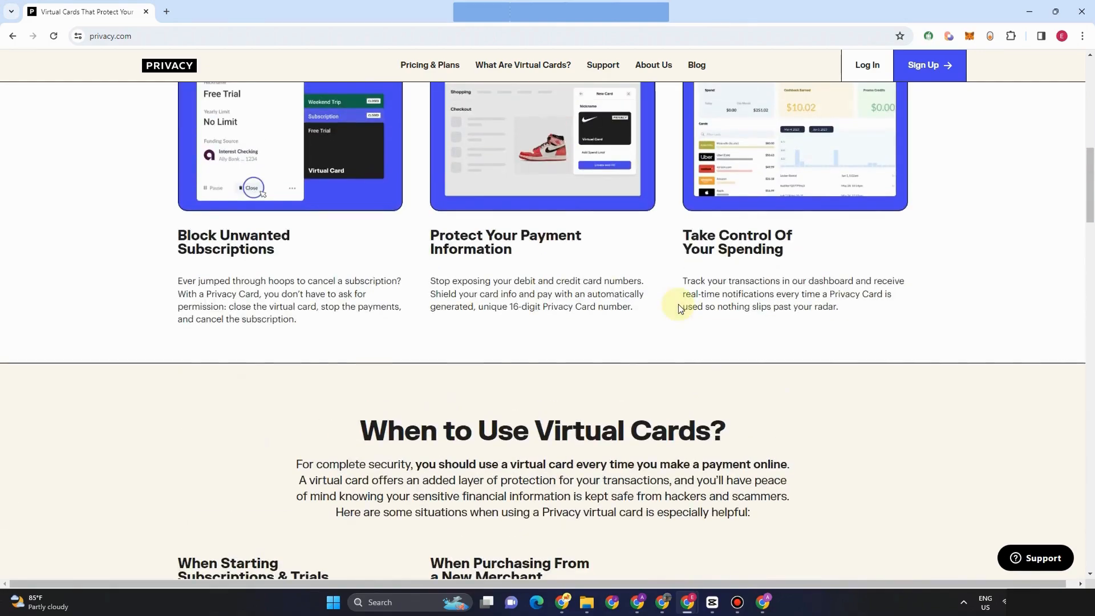
scroll(up, 3)
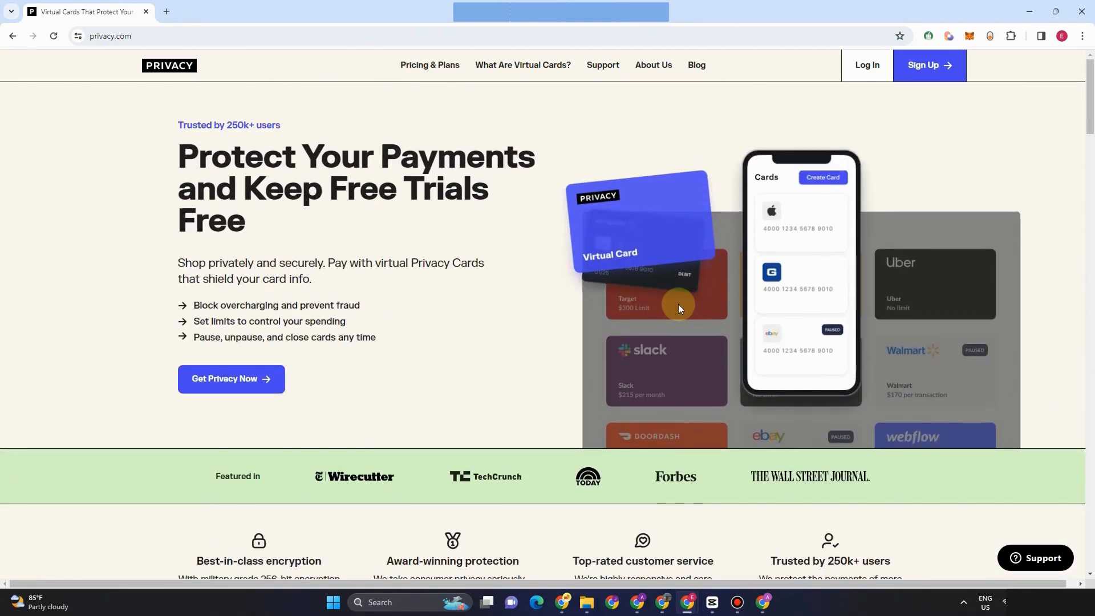
scroll(down, 3)
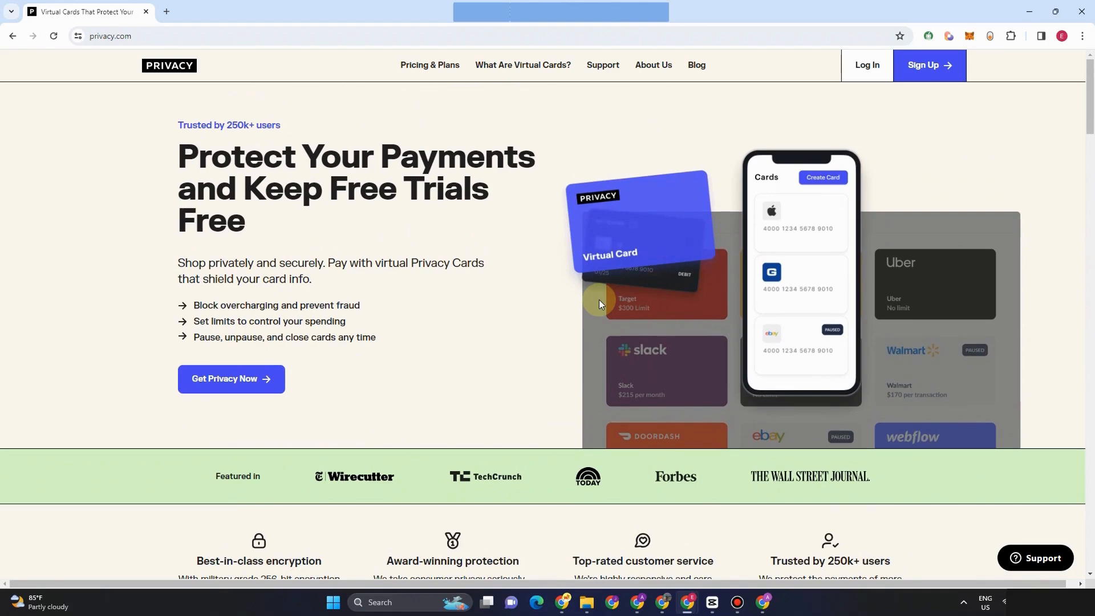
scroll(down, 3)
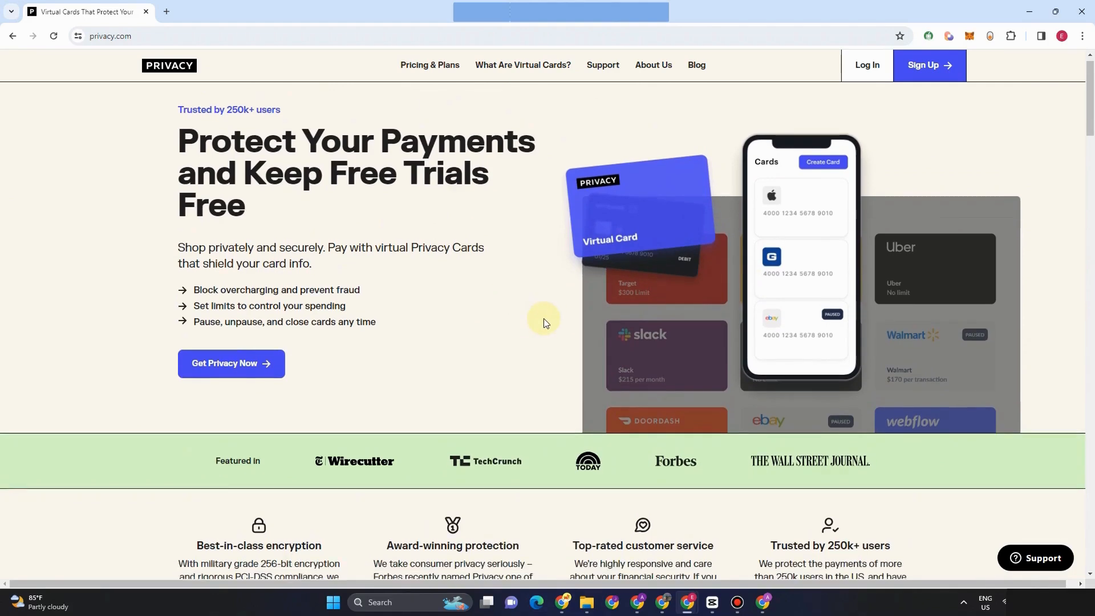
scroll(down, 3)
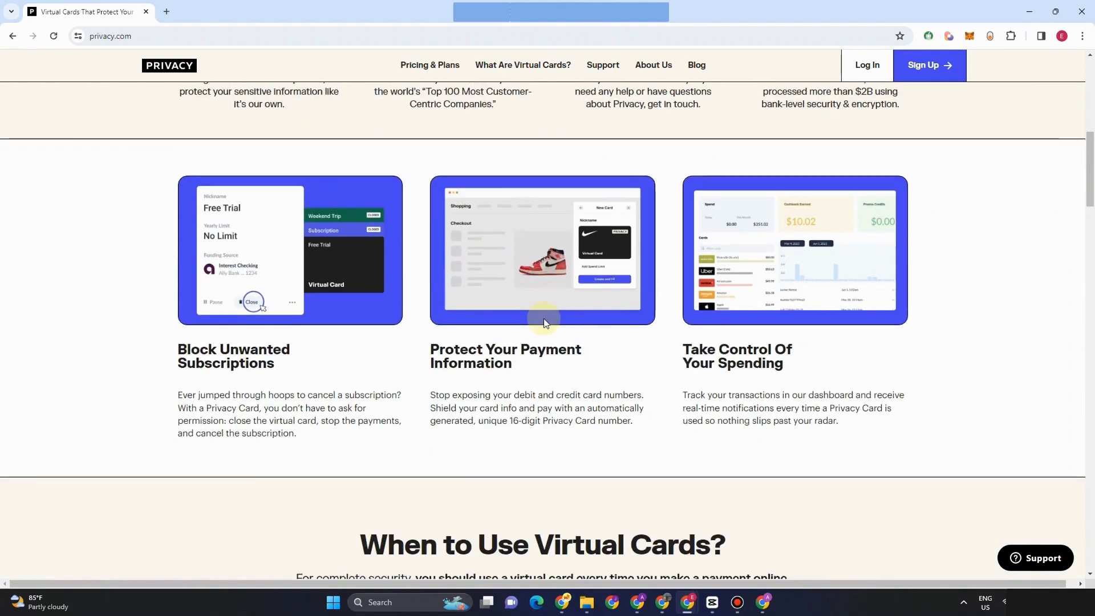
scroll(up, 3)
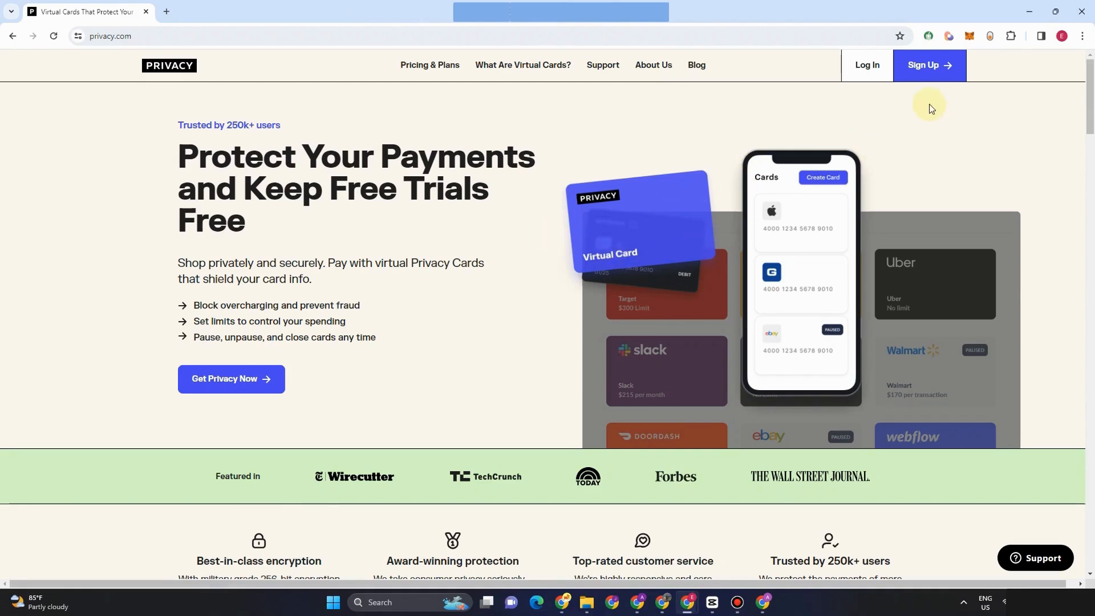
Enter an email and password, accept the US resident terms, and submit the sign-up form.
click(928, 65)
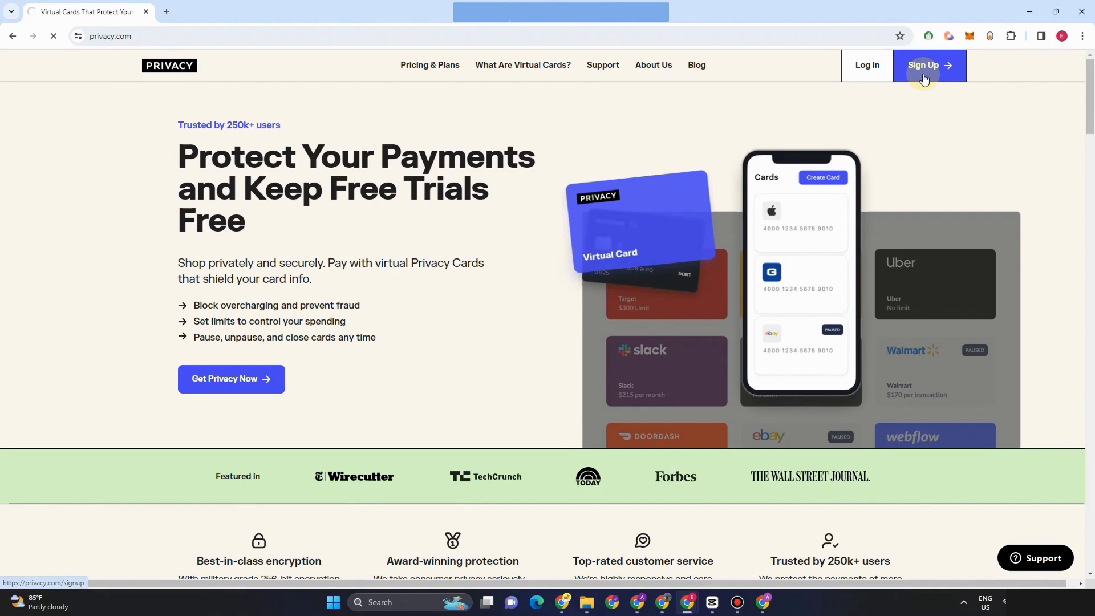
mouse_move(736, 173)
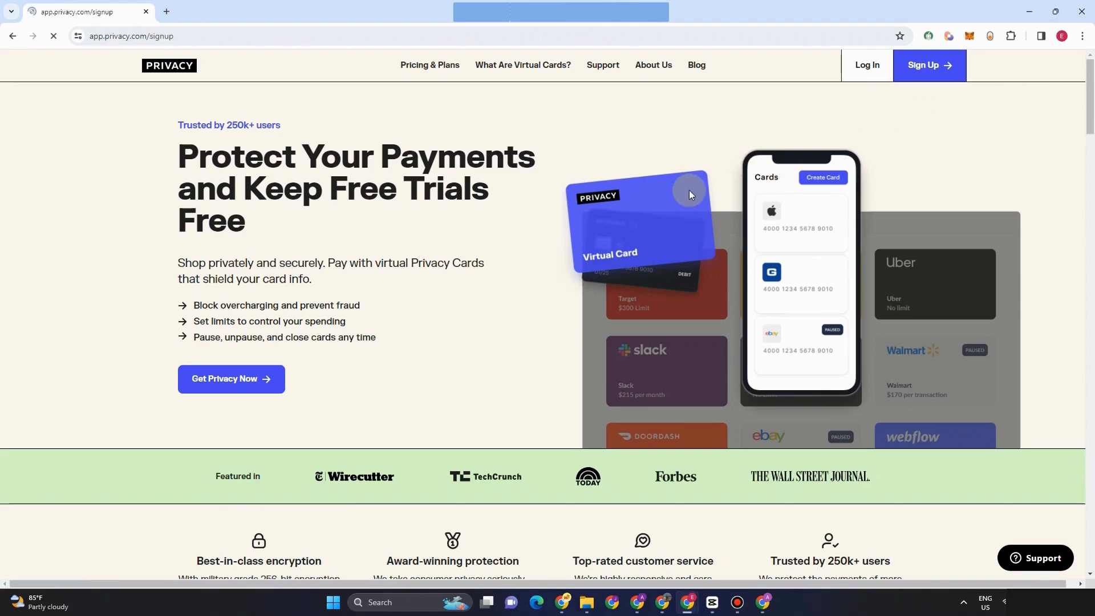
click(927, 65)
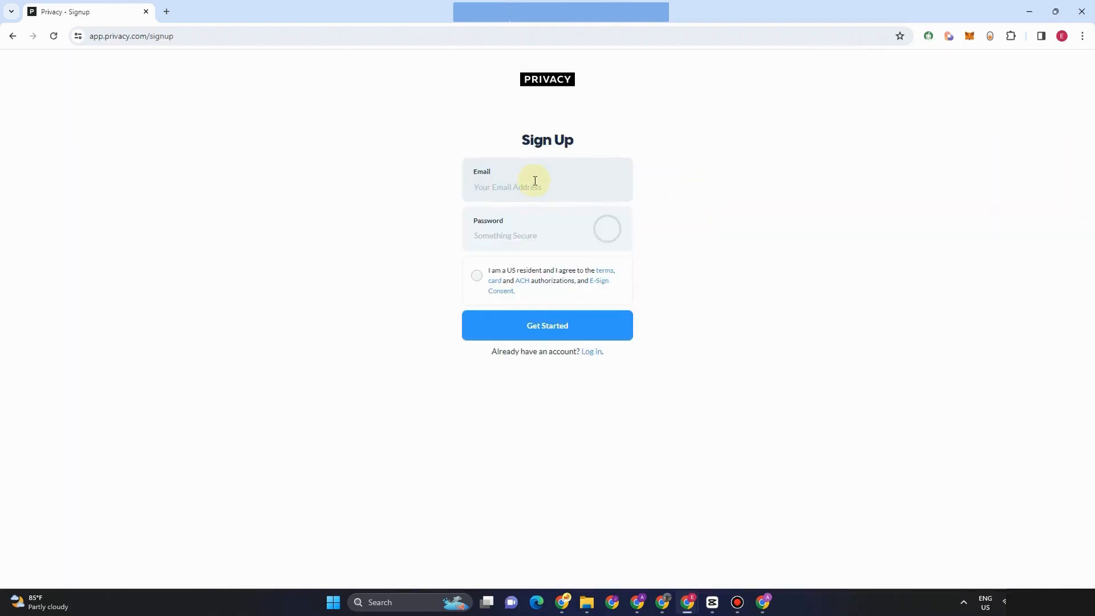
mouse_move(476, 295)
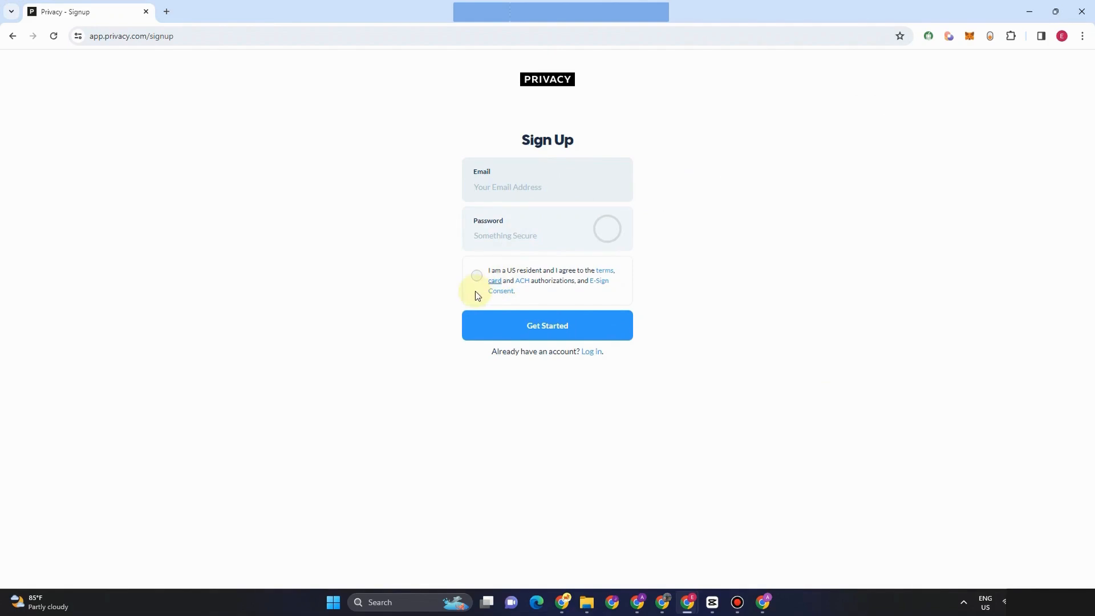
mouse_move(493, 282)
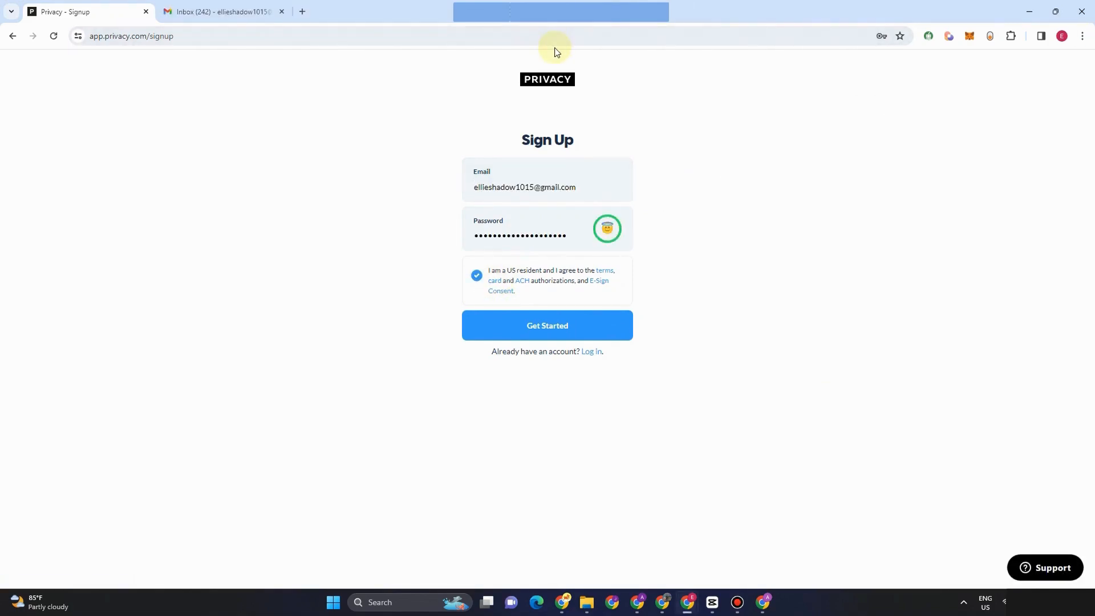
mouse_move(551, 56)
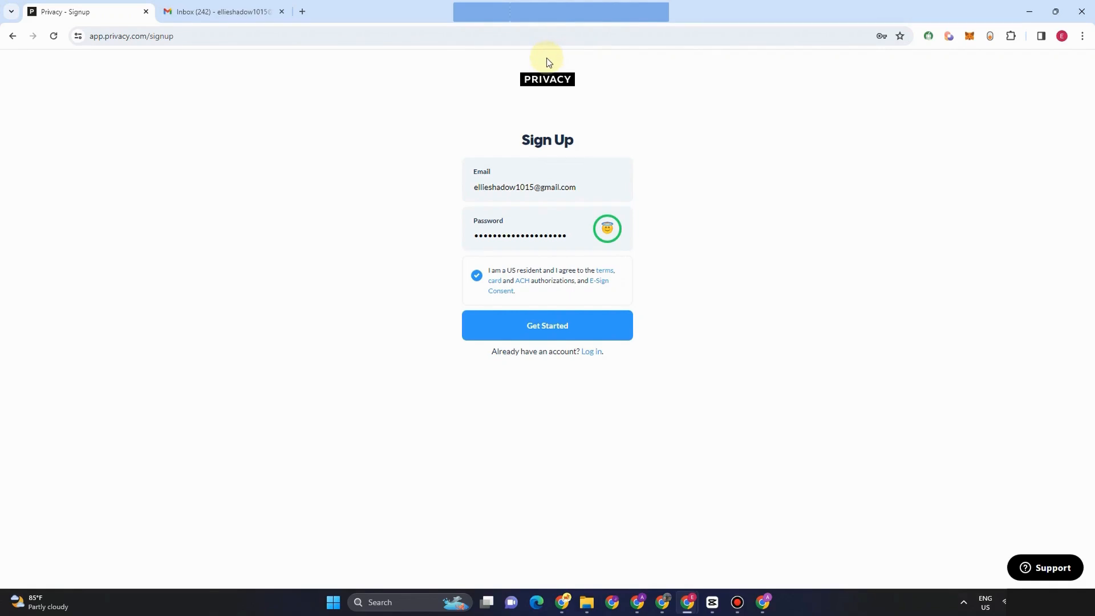
mouse_move(572, 82)
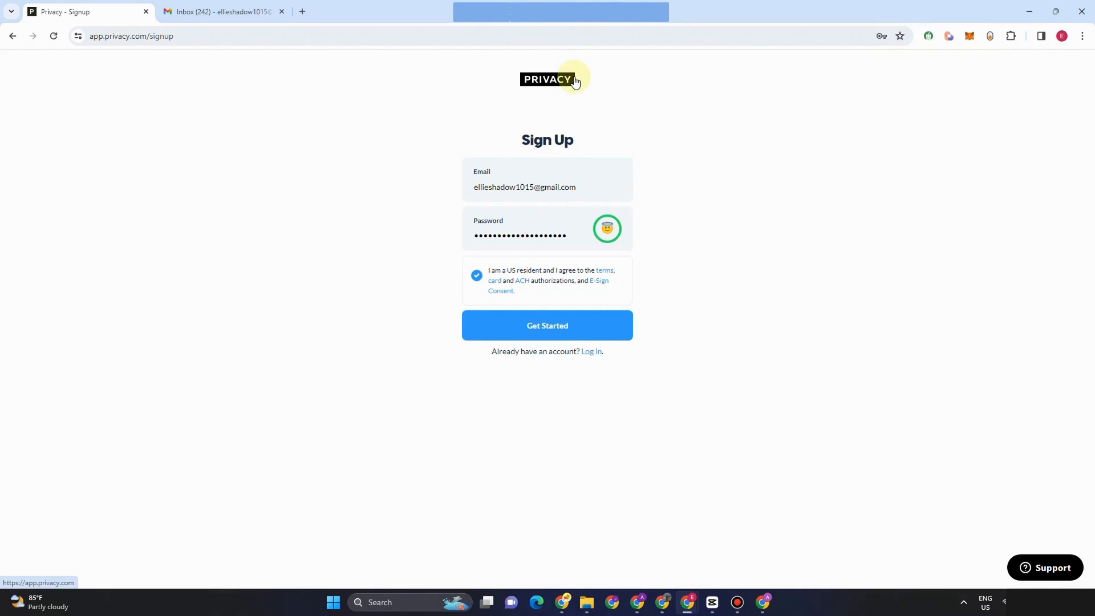
click(547, 324)
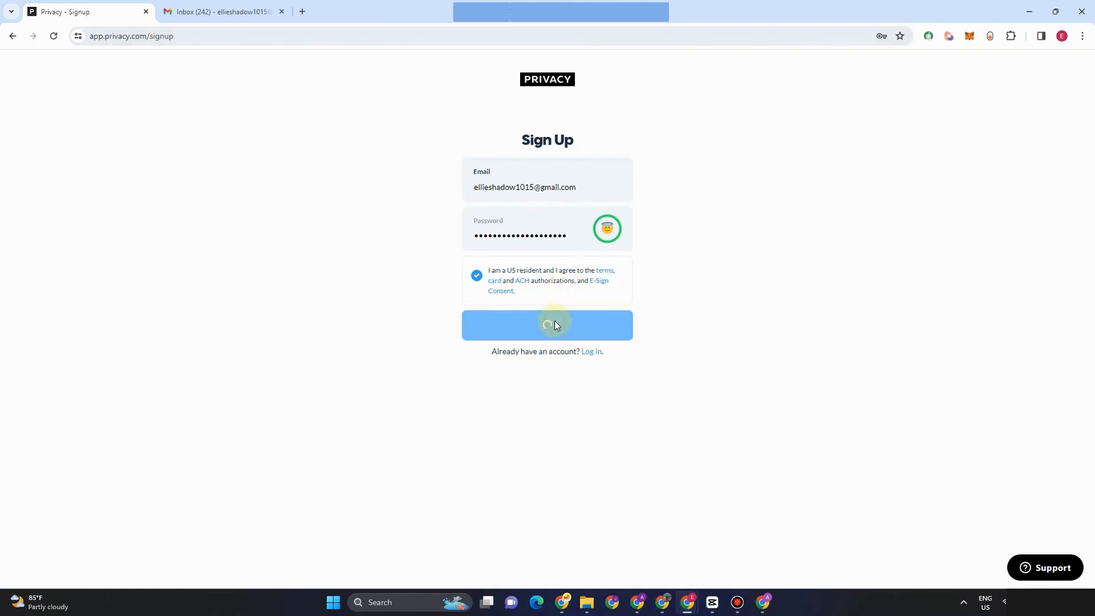
click(221, 12)
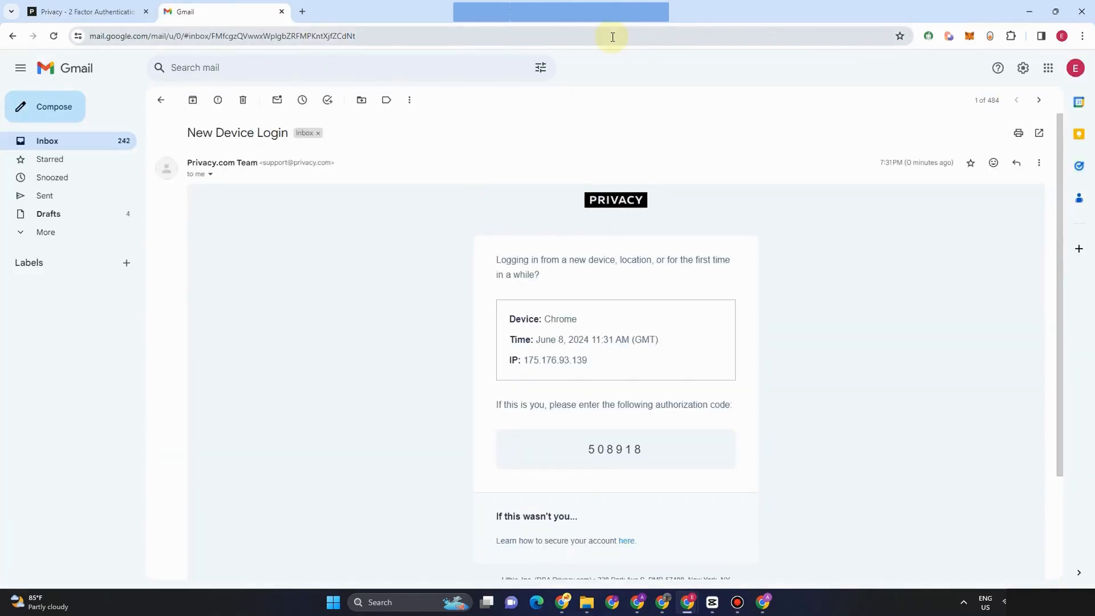
mouse_move(316, 389)
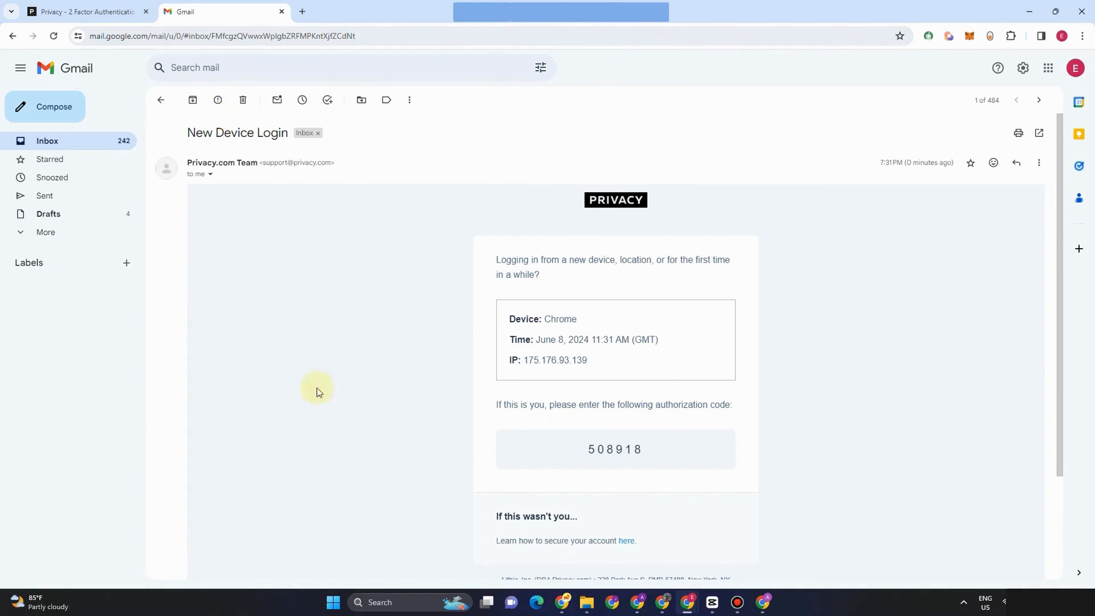
double_click(615, 449)
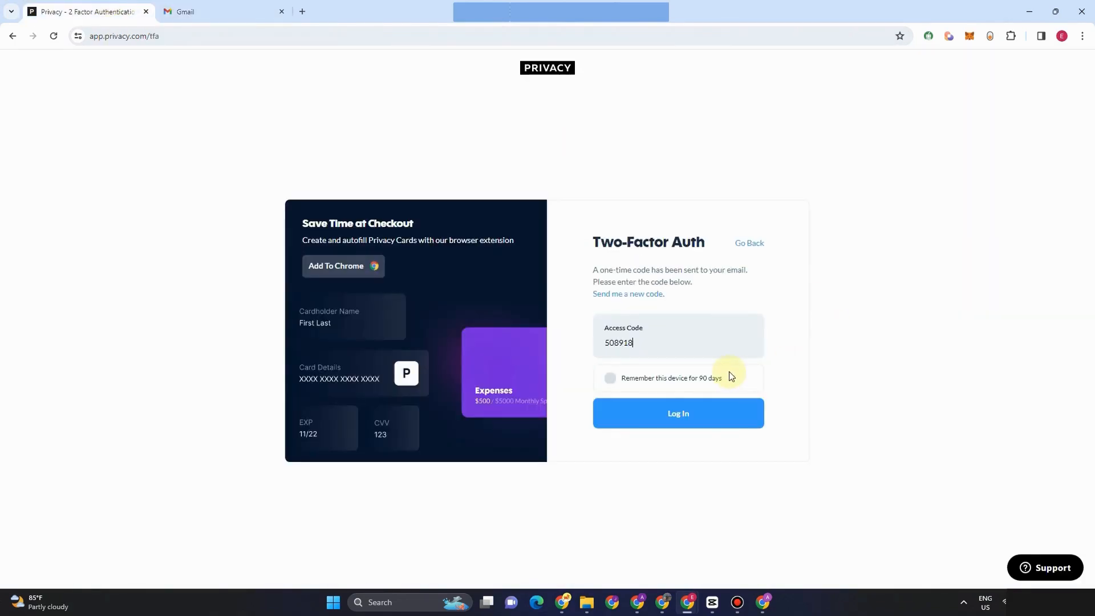
click(677, 413)
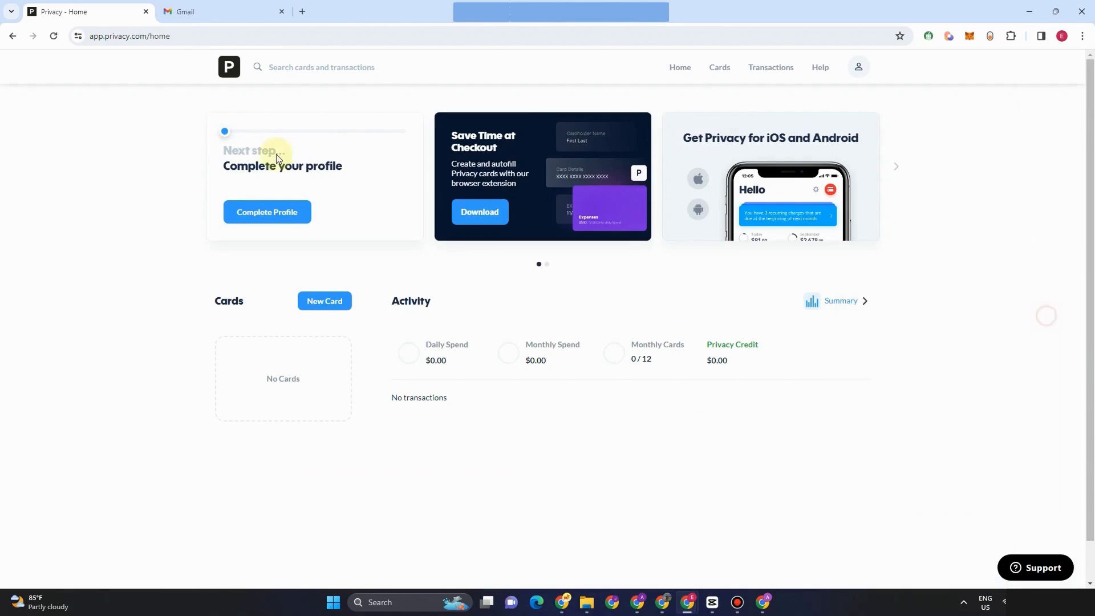
scroll(down, 3)
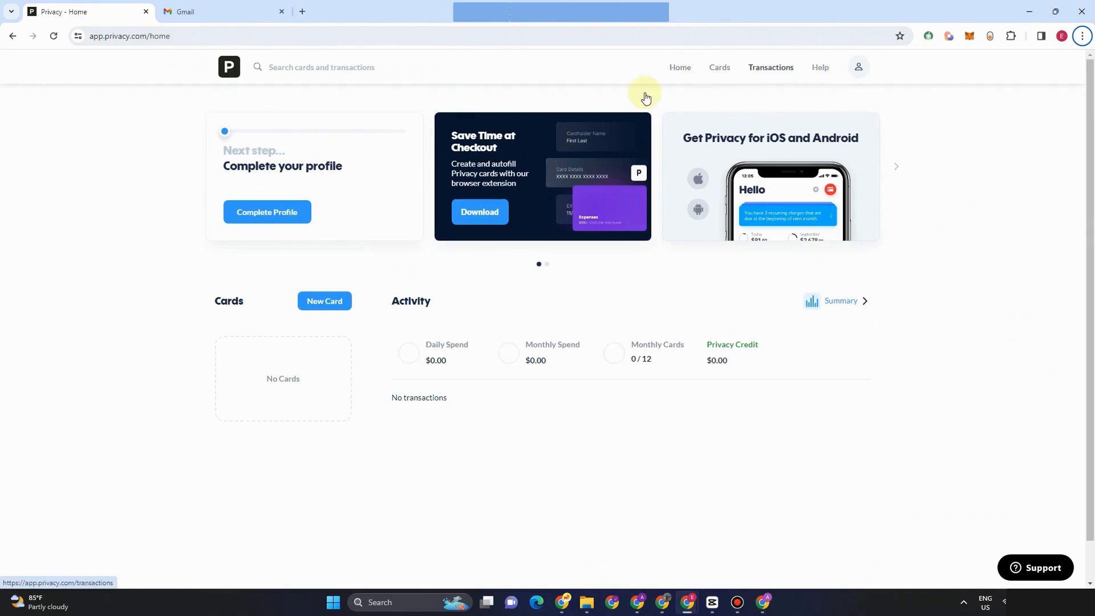
mouse_move(268, 142)
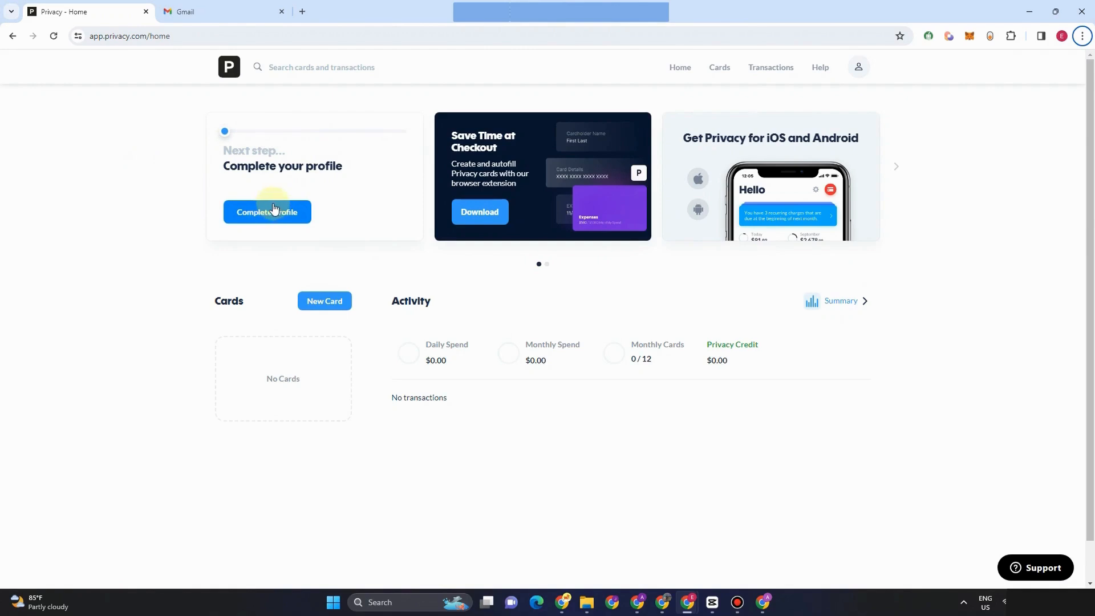
mouse_move(341, 314)
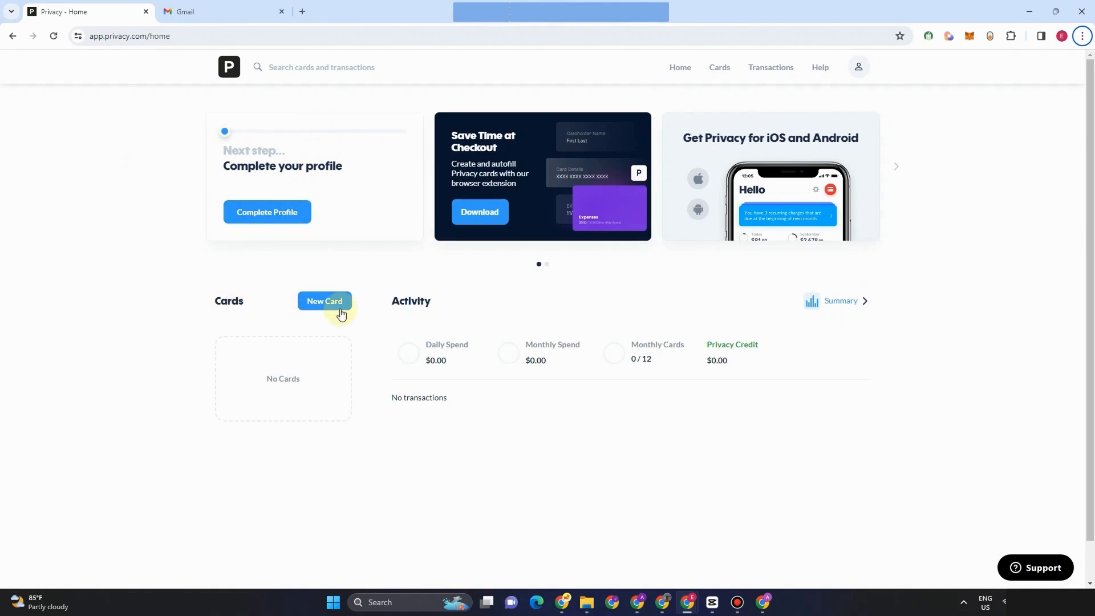
mouse_move(439, 356)
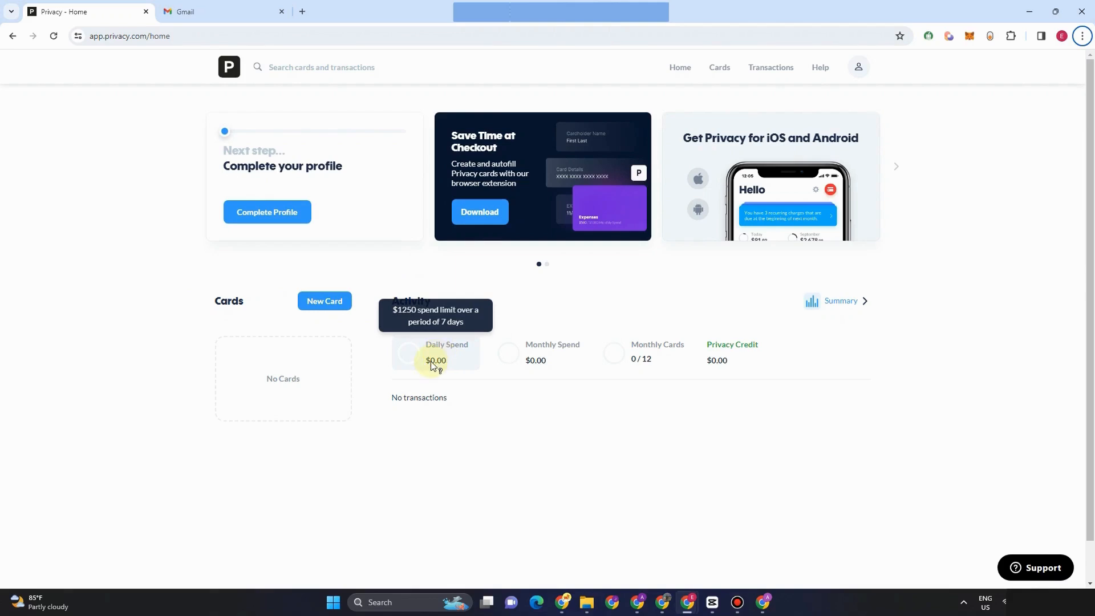
mouse_move(458, 342)
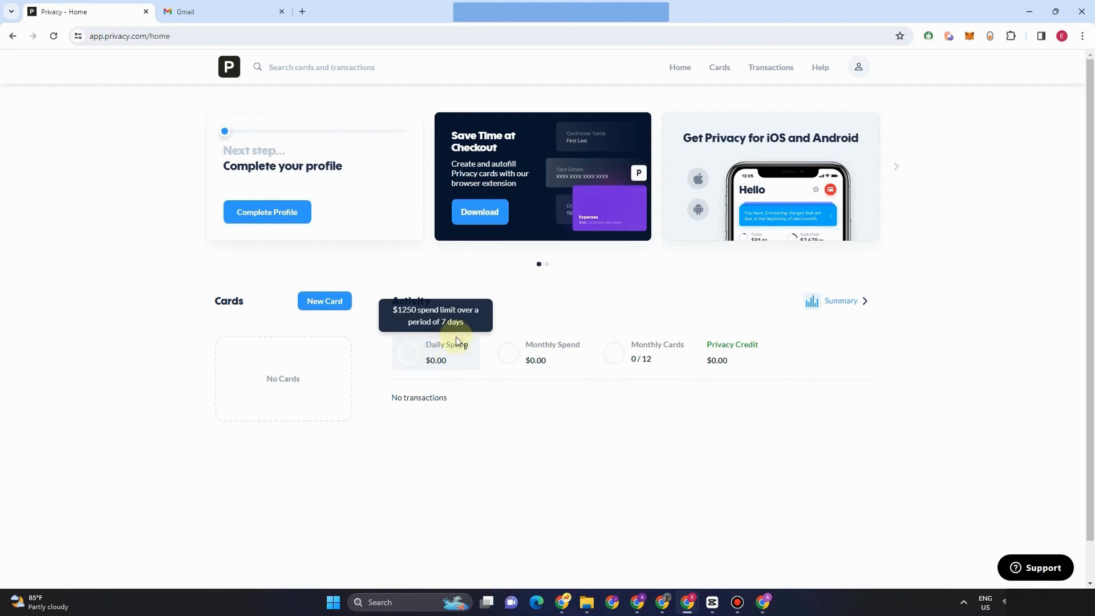
mouse_move(524, 360)
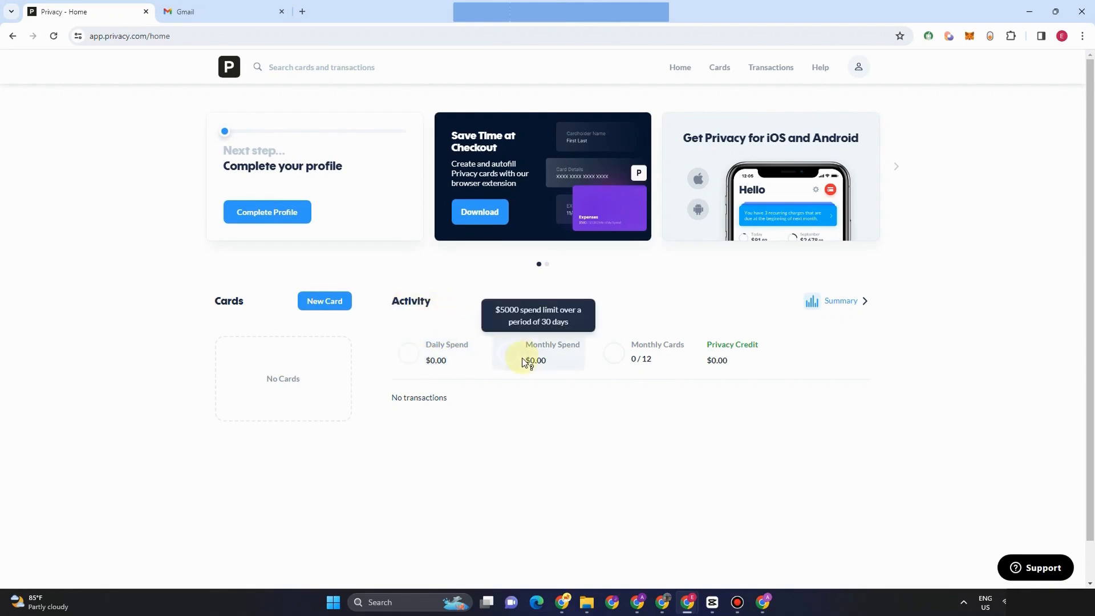
mouse_move(579, 326)
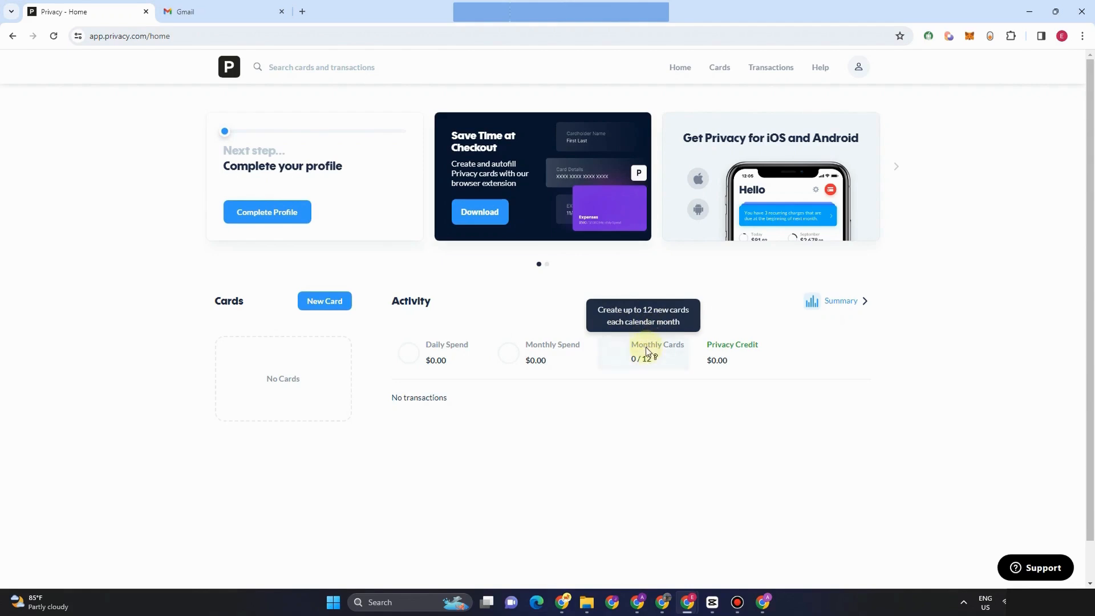
mouse_move(745, 369)
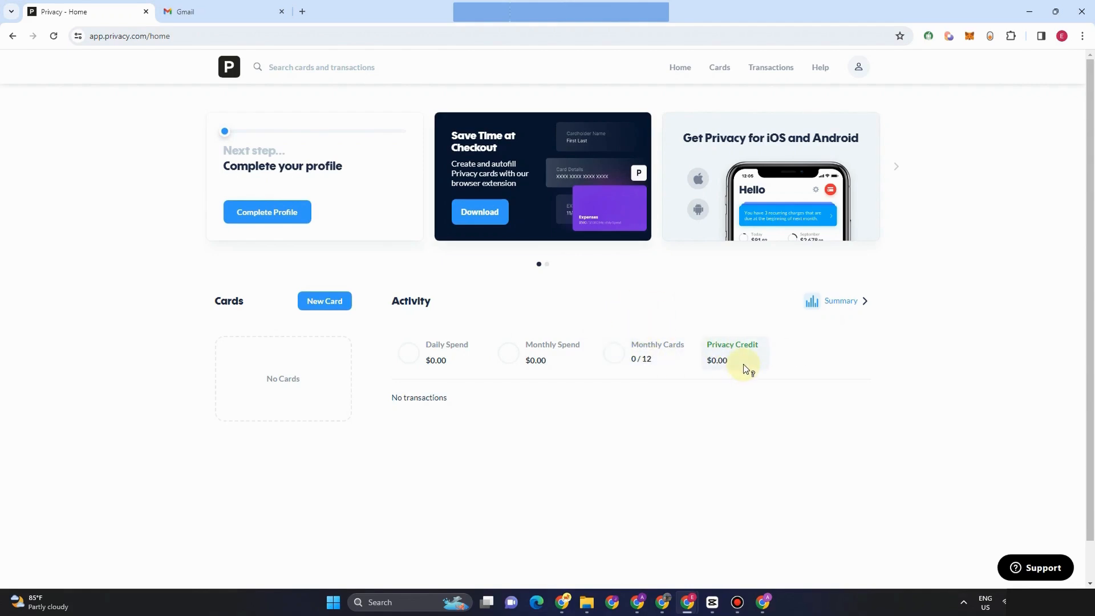
mouse_move(528, 398)
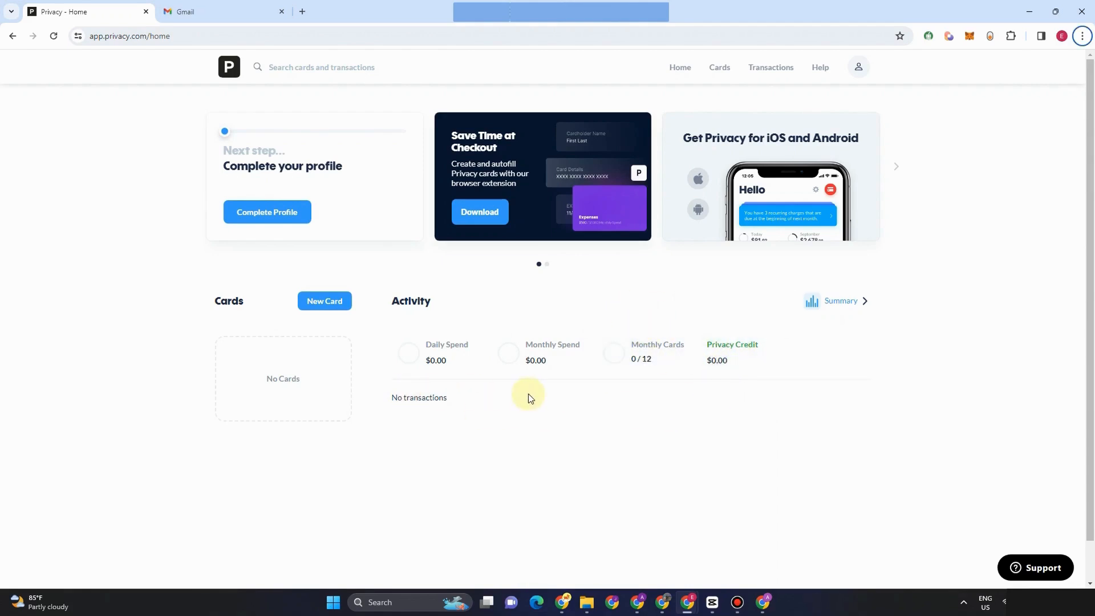
mouse_move(571, 425)
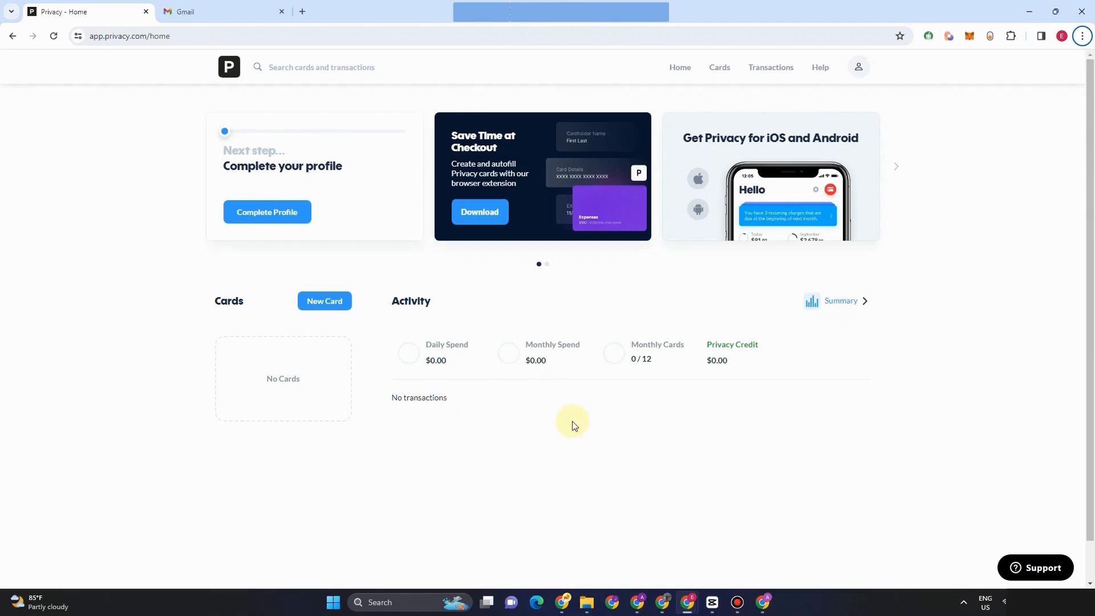
mouse_move(500, 445)
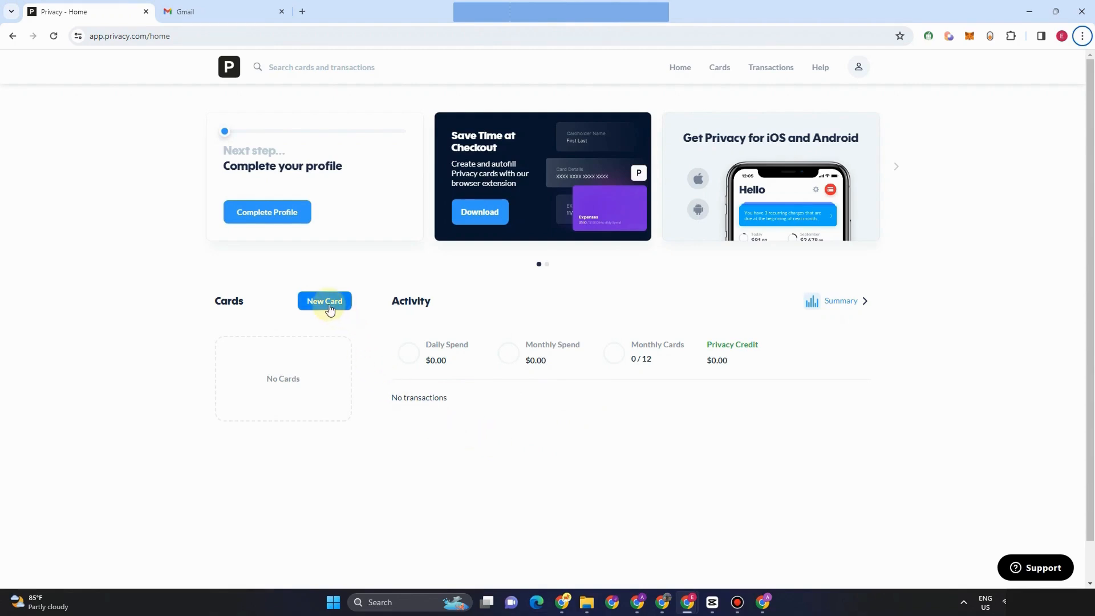
Start a new card and pick the Discord tile under Gaming suggestions.
click(324, 304)
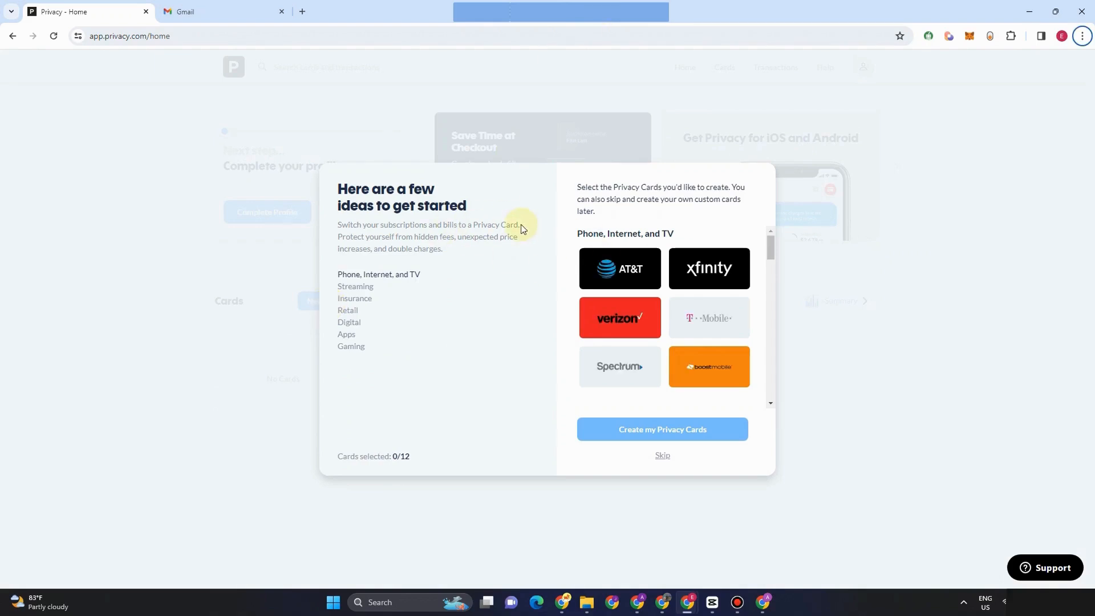
mouse_move(277, 145)
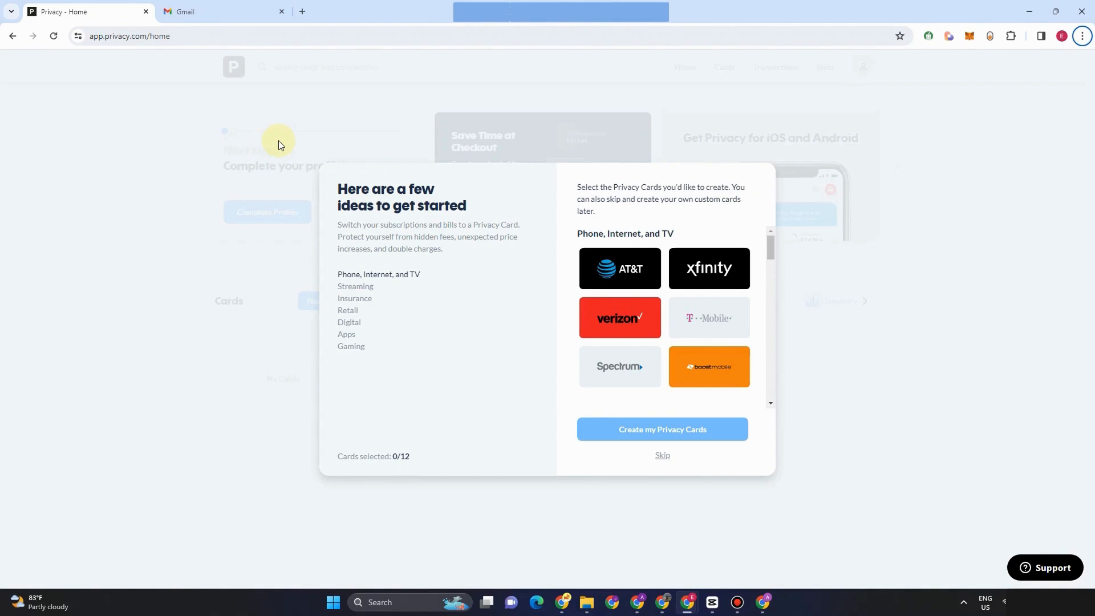
mouse_move(397, 252)
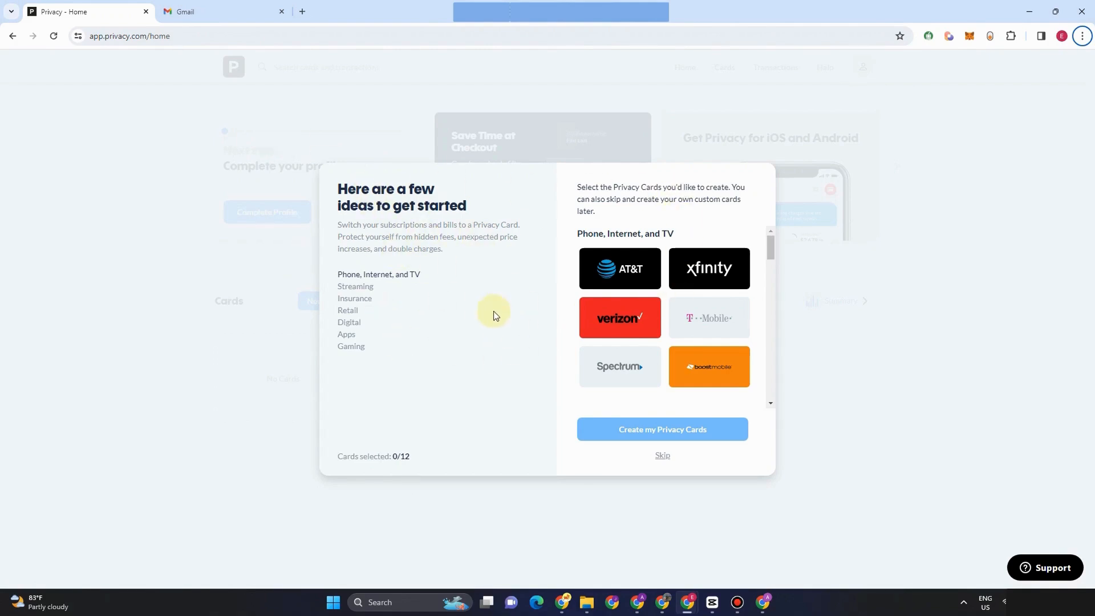
mouse_move(435, 353)
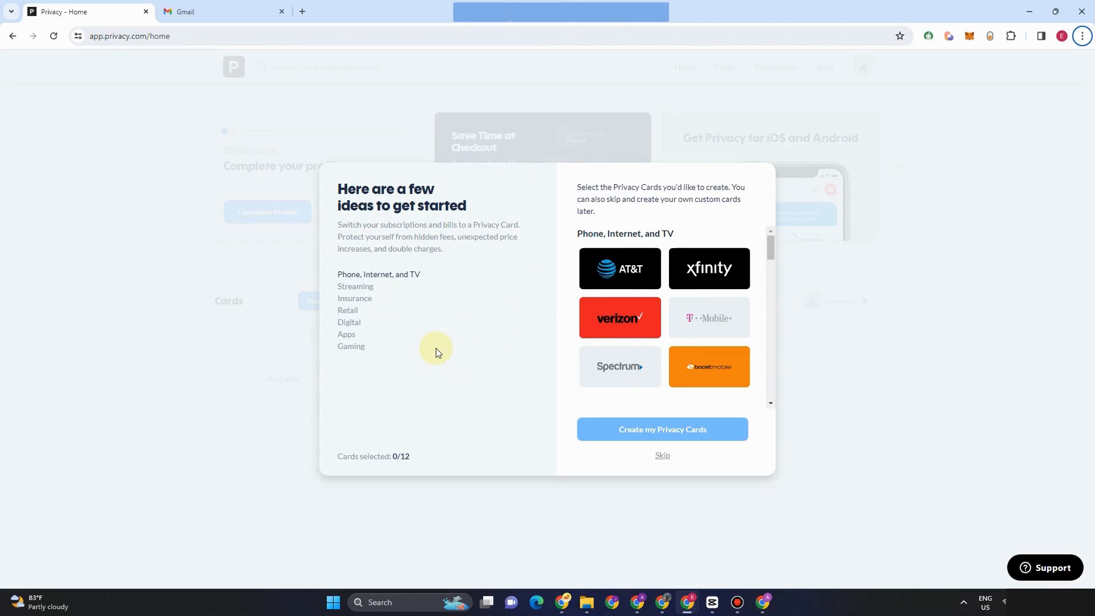
mouse_move(517, 468)
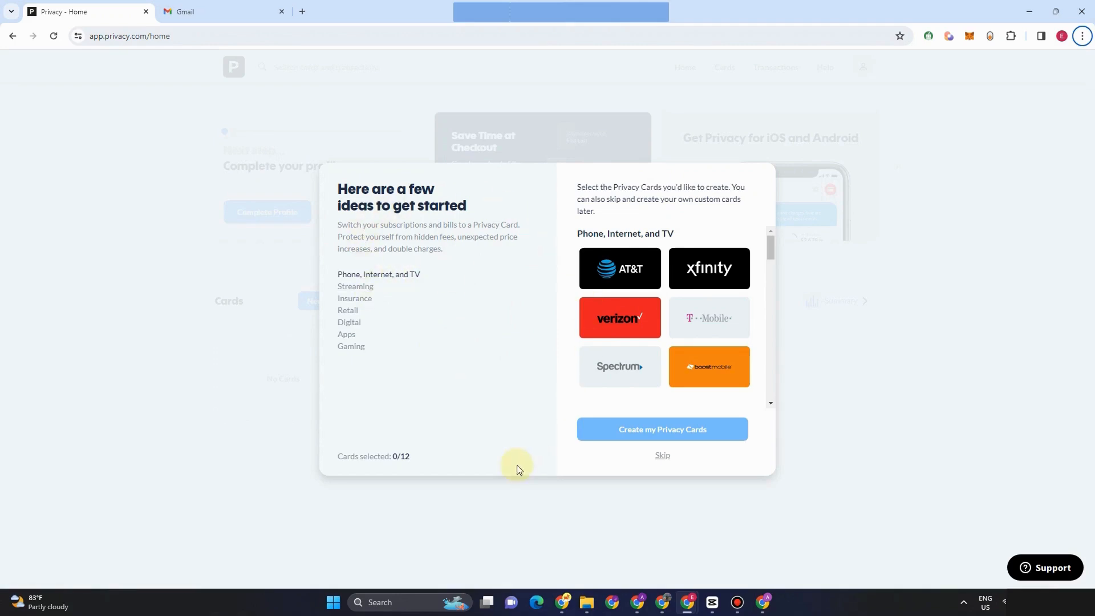
mouse_move(467, 361)
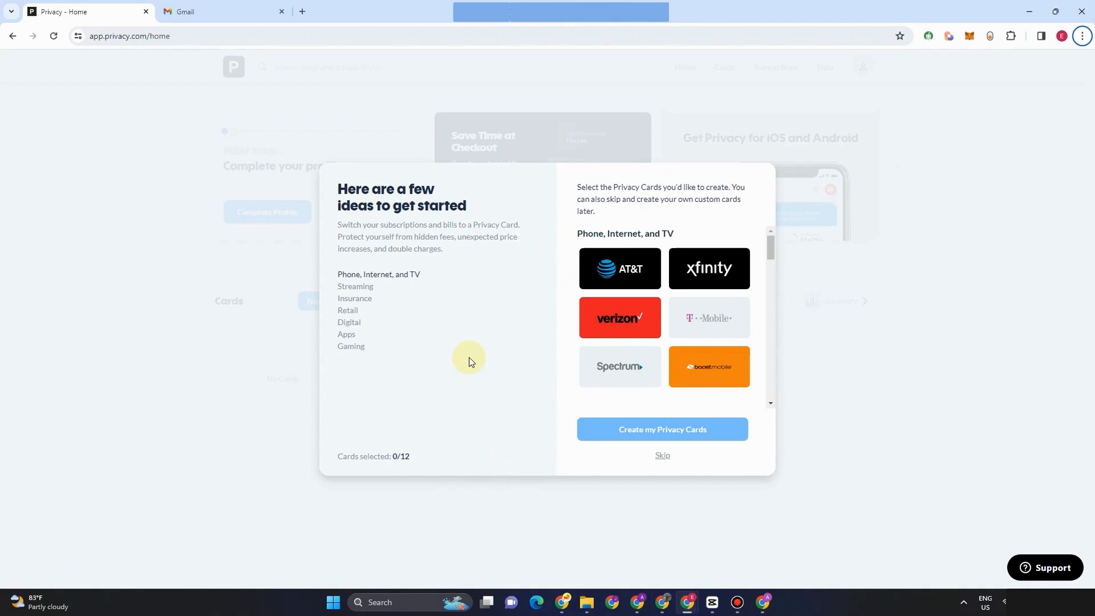
mouse_move(708, 268)
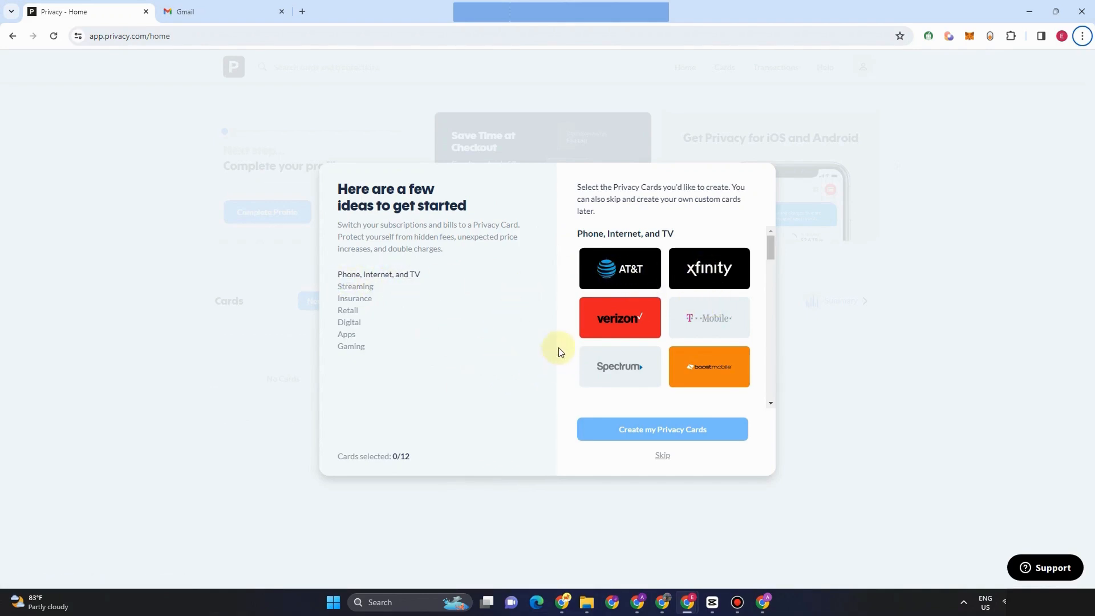
mouse_move(515, 409)
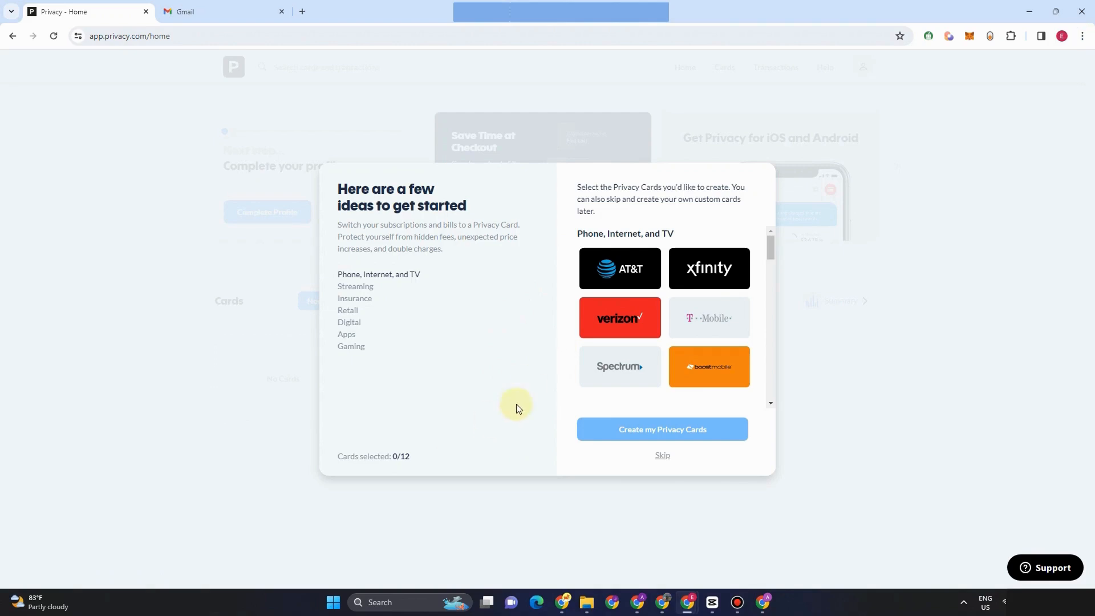
mouse_move(479, 429)
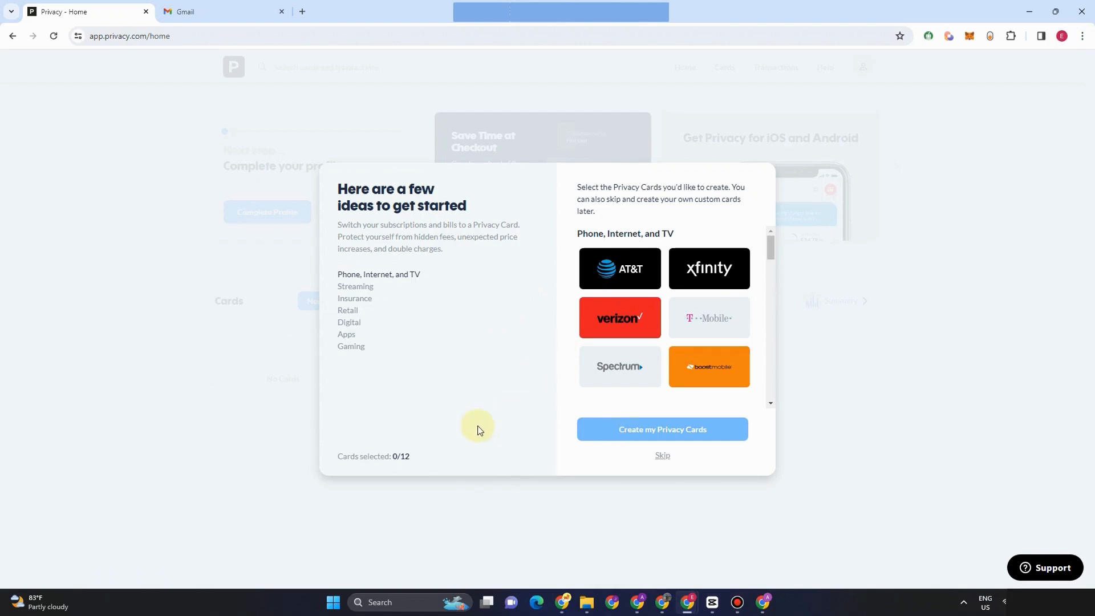
mouse_move(503, 443)
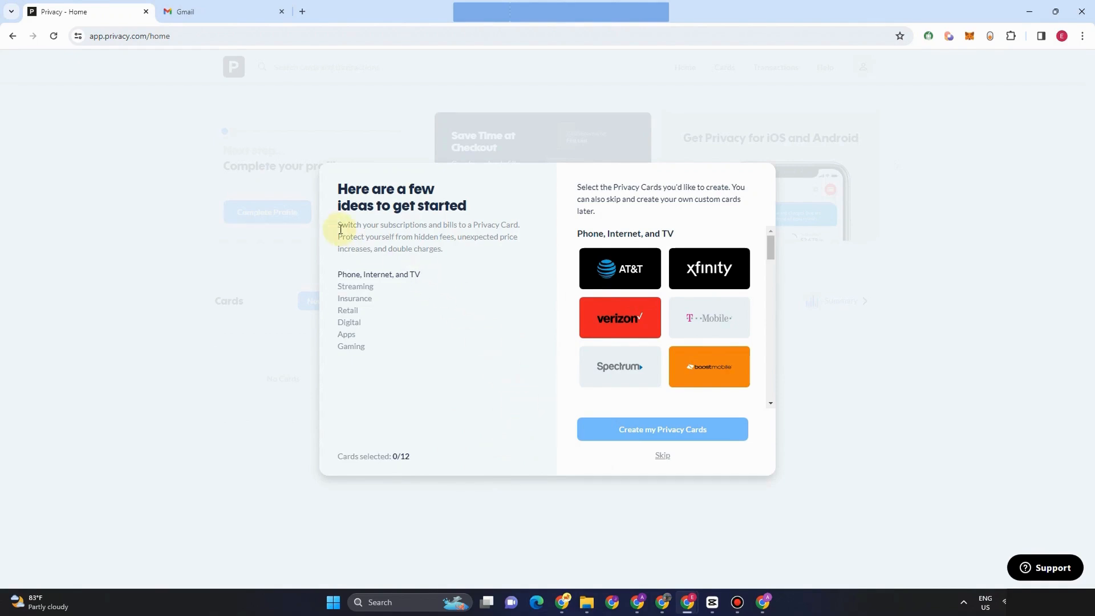
drag(339, 224, 500, 241)
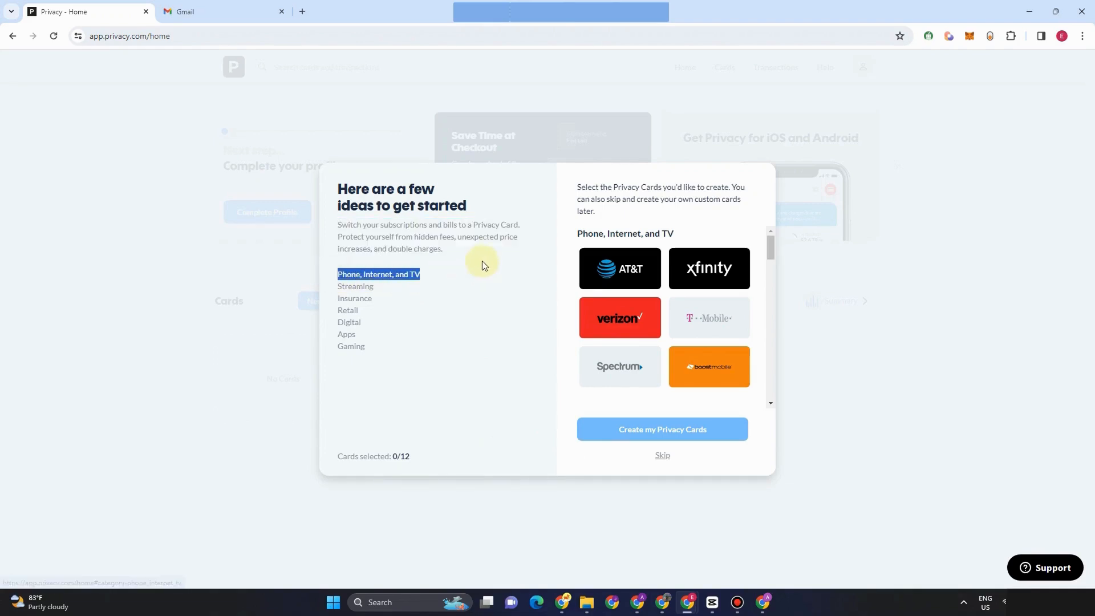
scroll(down, 3)
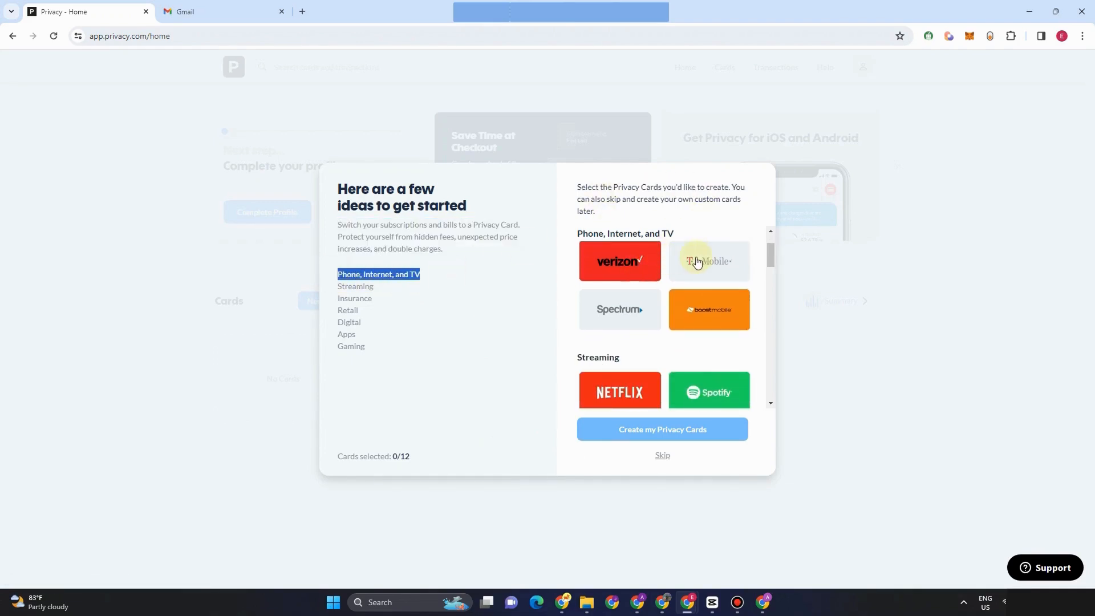
mouse_move(708, 309)
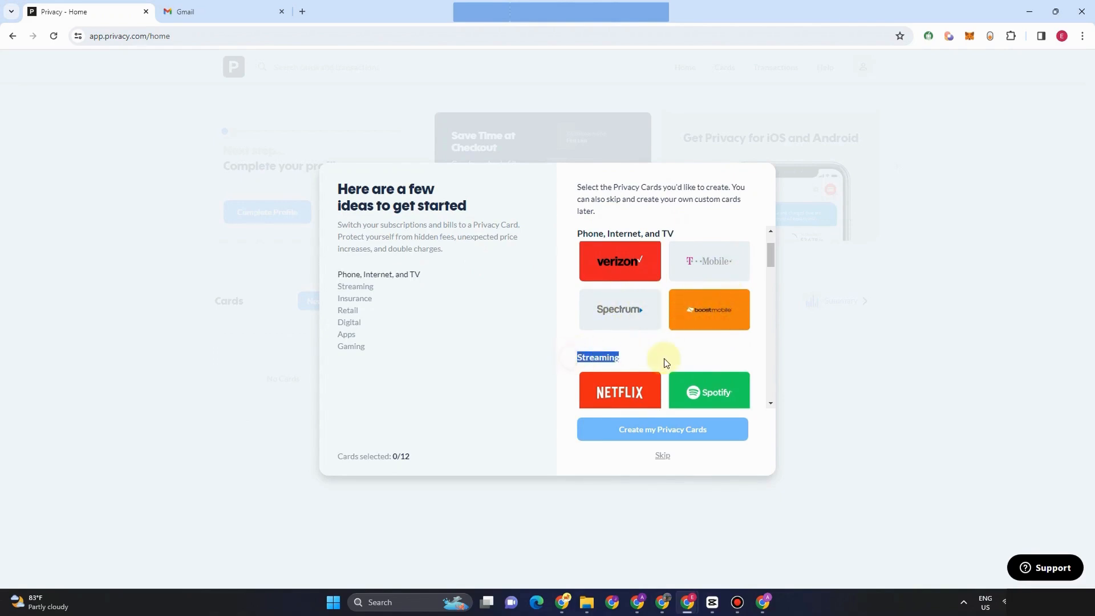
scroll(down, 3)
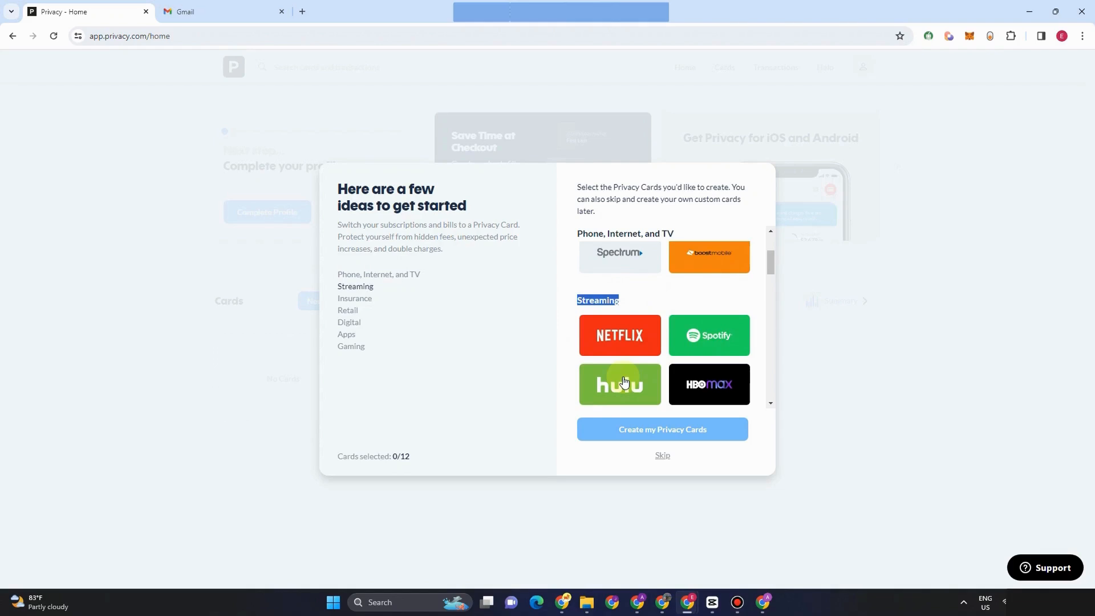
scroll(down, 3)
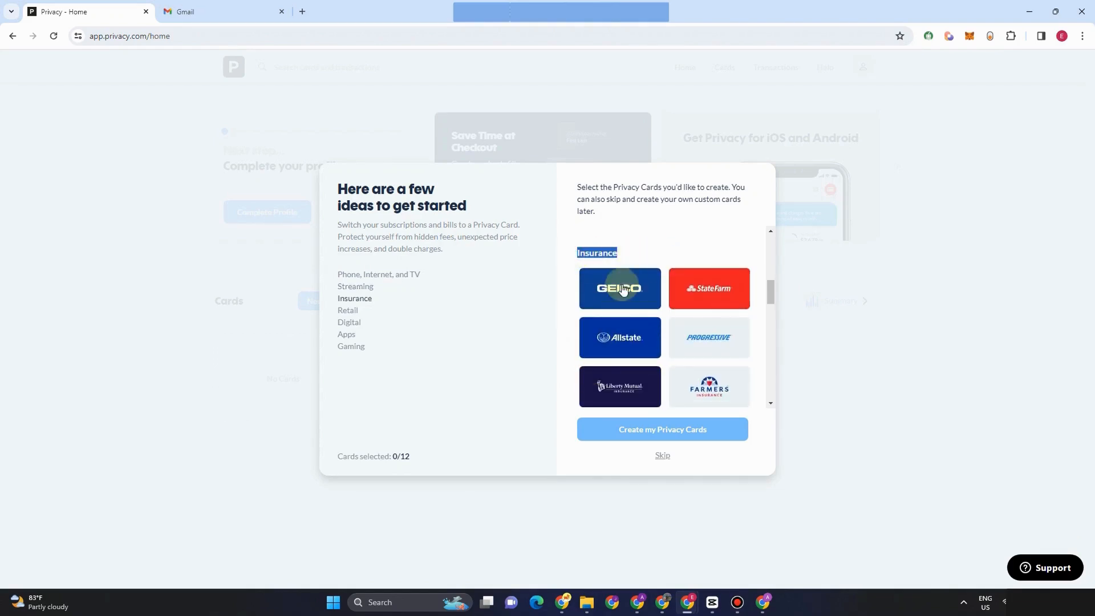
mouse_move(613, 381)
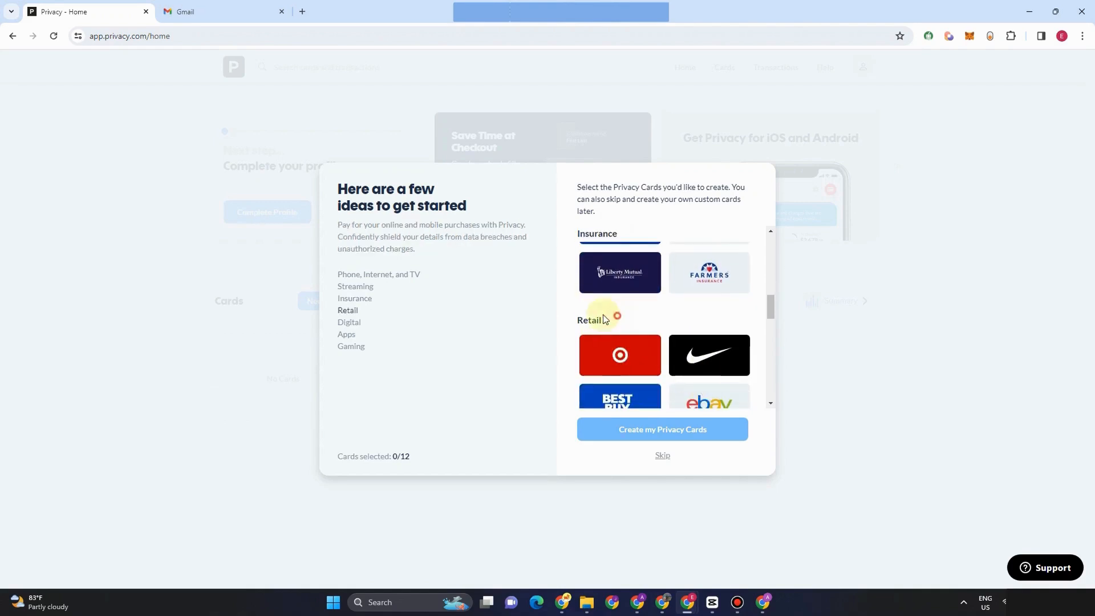
scroll(down, 3)
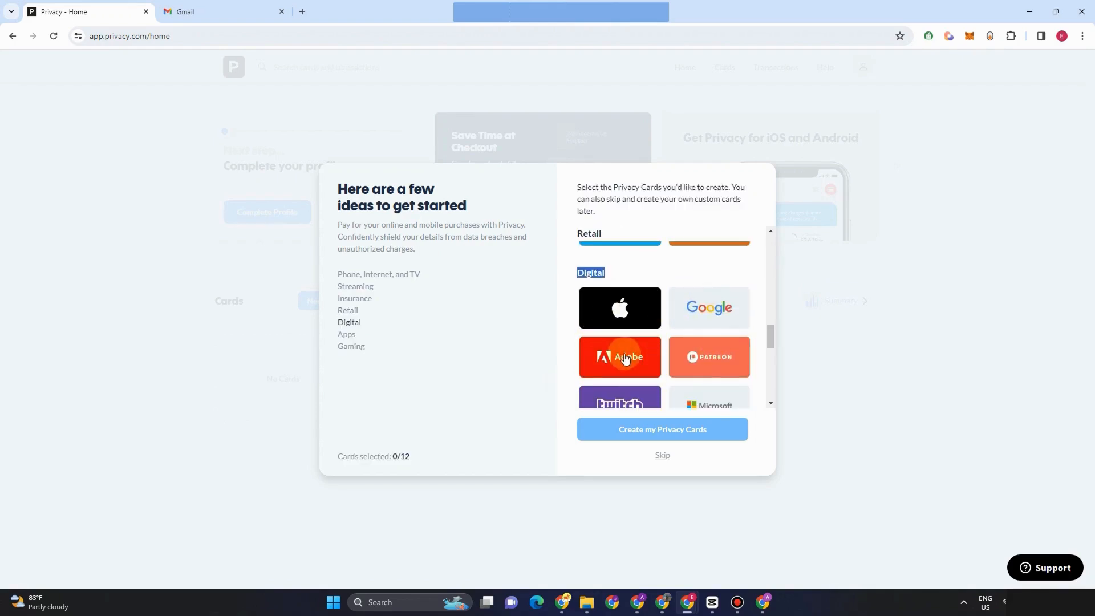
scroll(down, 3)
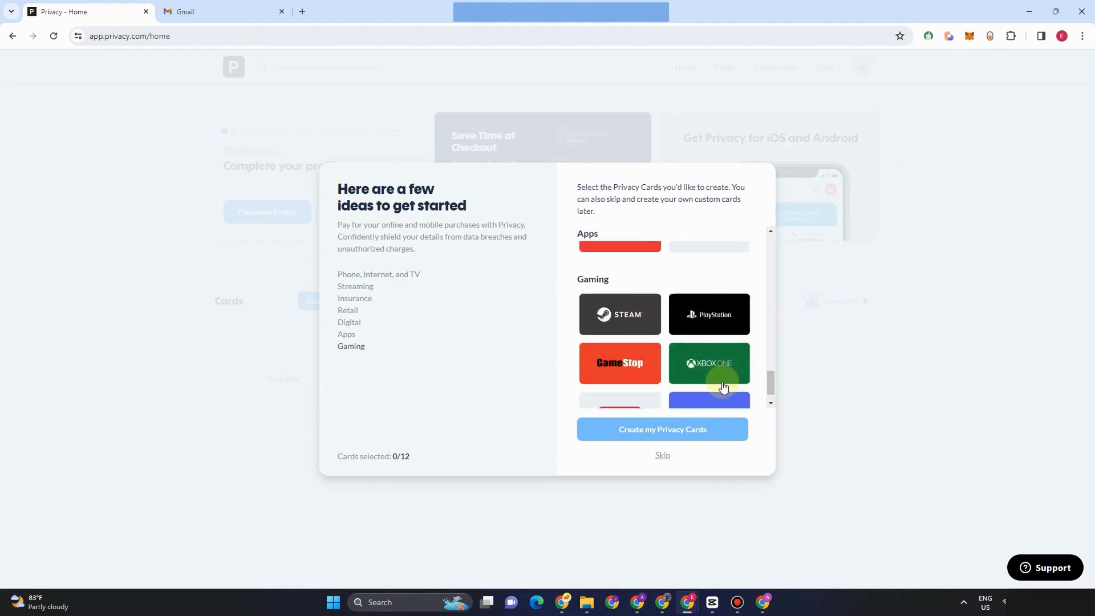
scroll(down, 3)
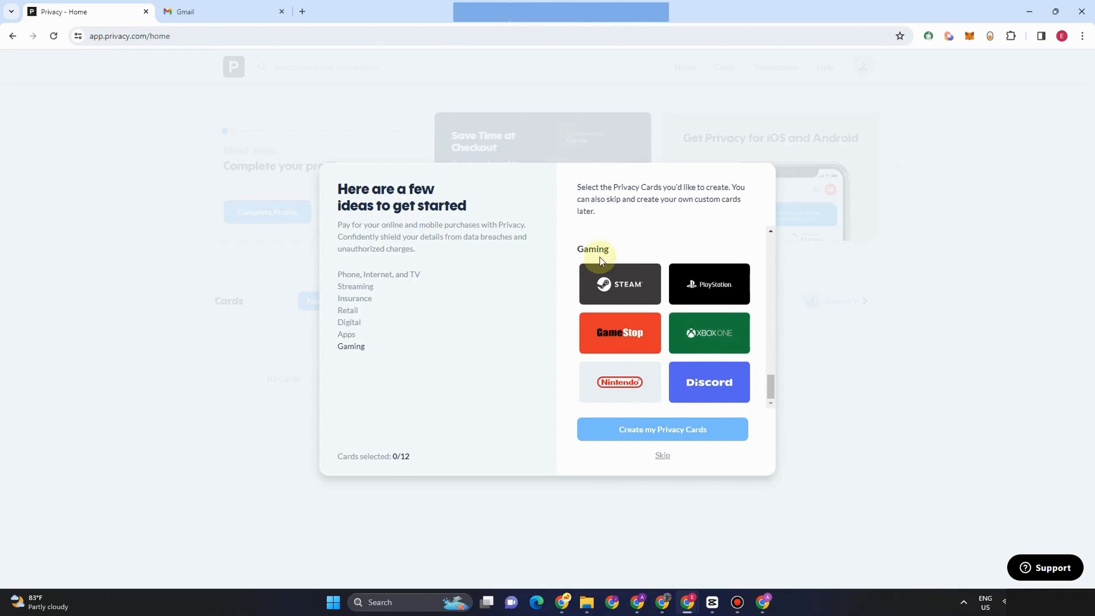
mouse_move(668, 360)
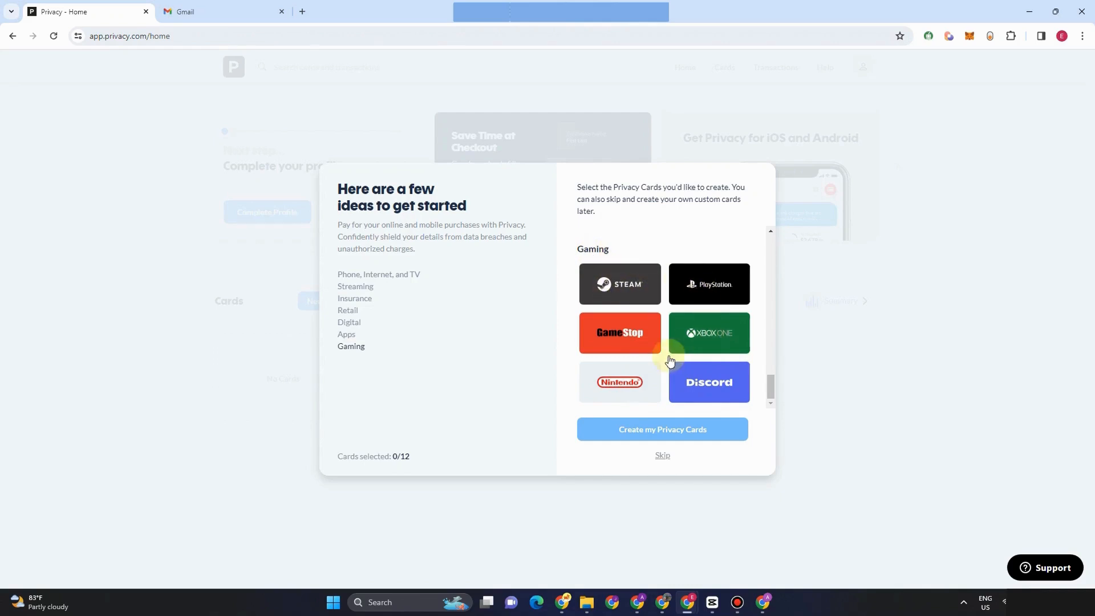
mouse_move(674, 322)
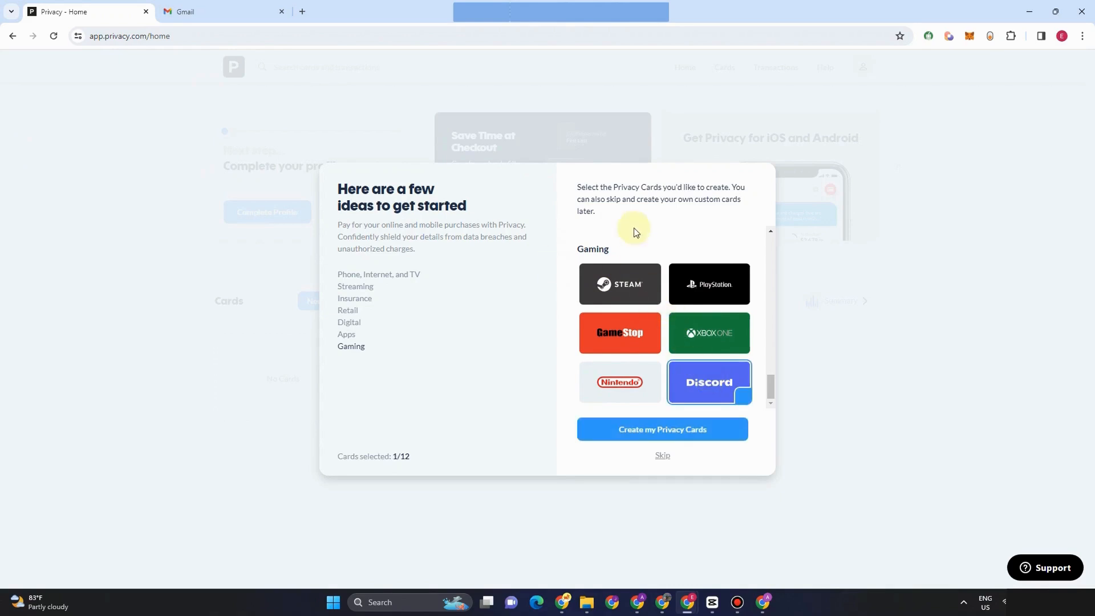
click(662, 429)
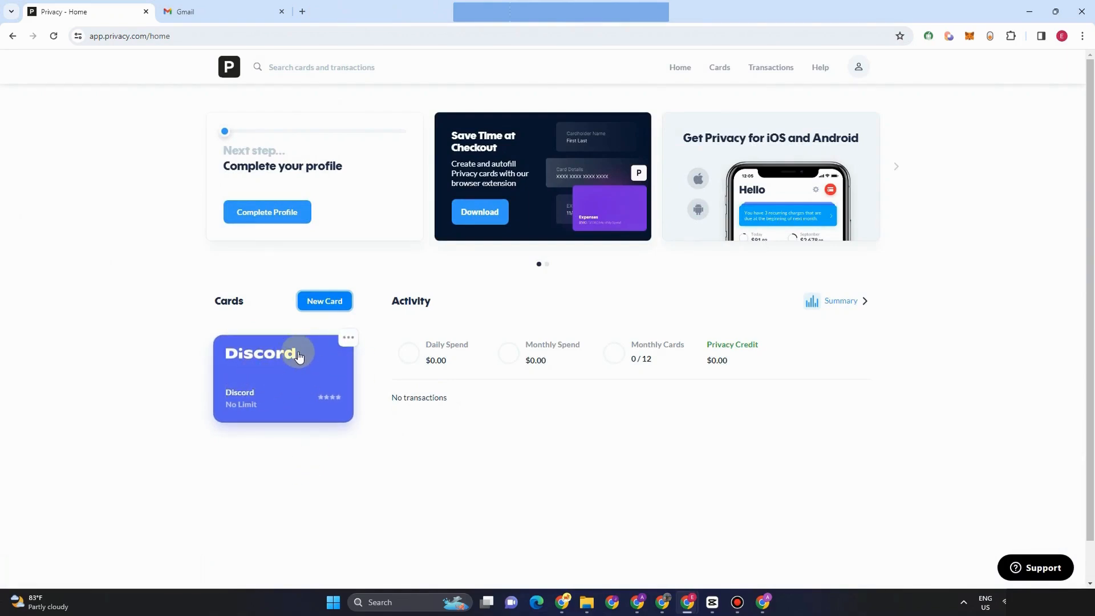
mouse_move(622, 506)
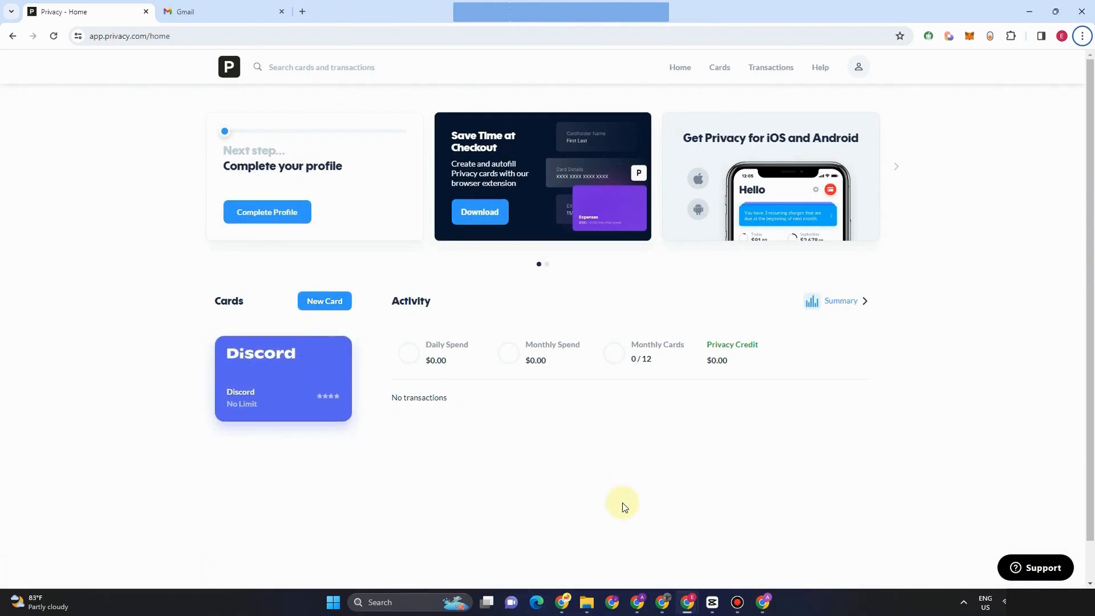
mouse_move(712, 601)
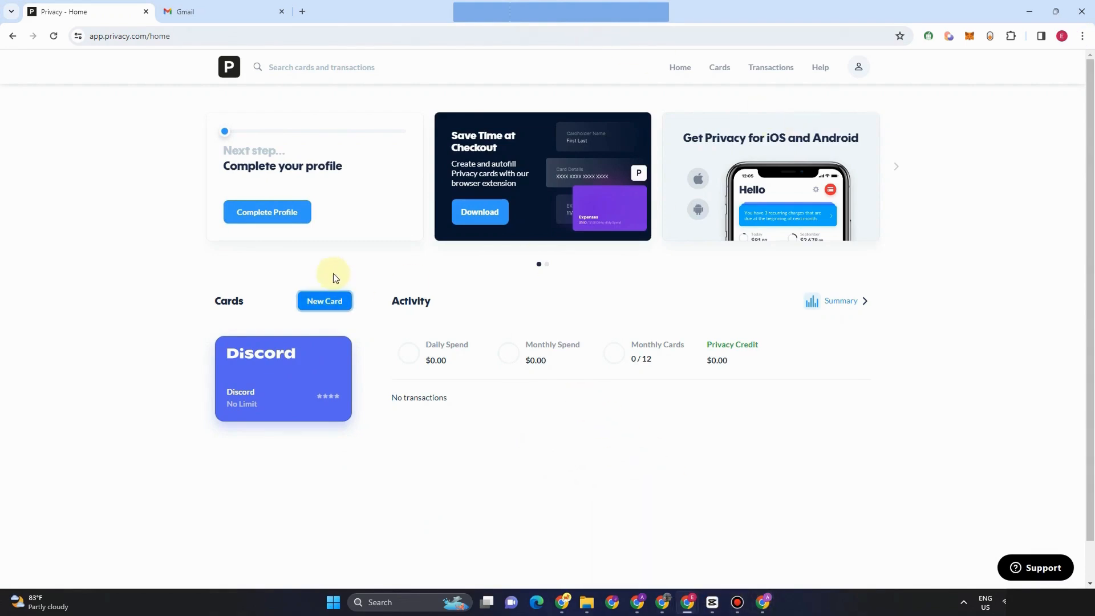
mouse_move(348, 342)
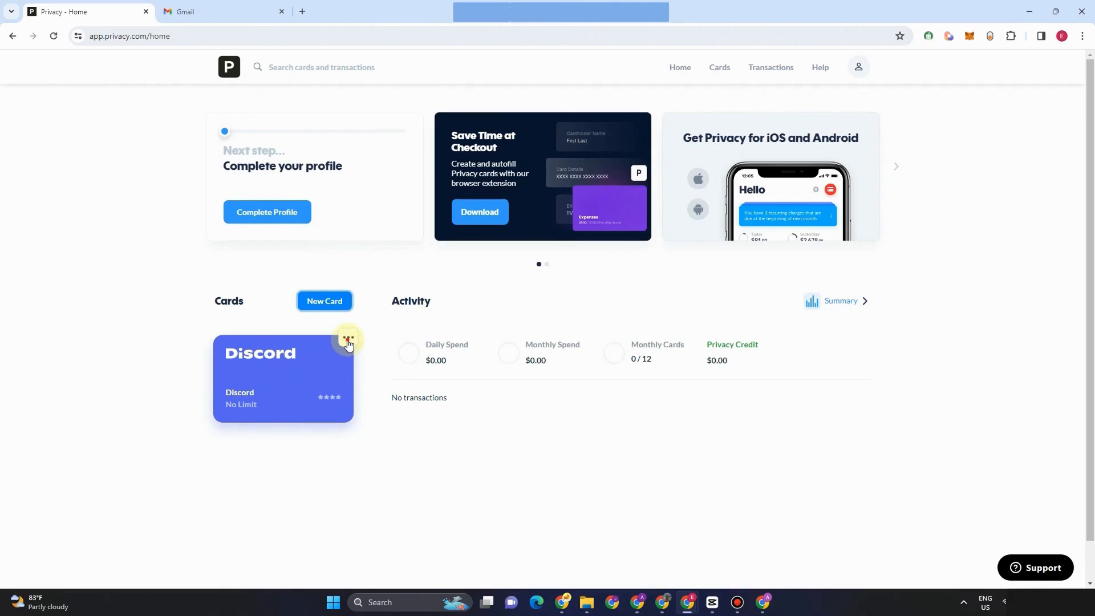
click(348, 341)
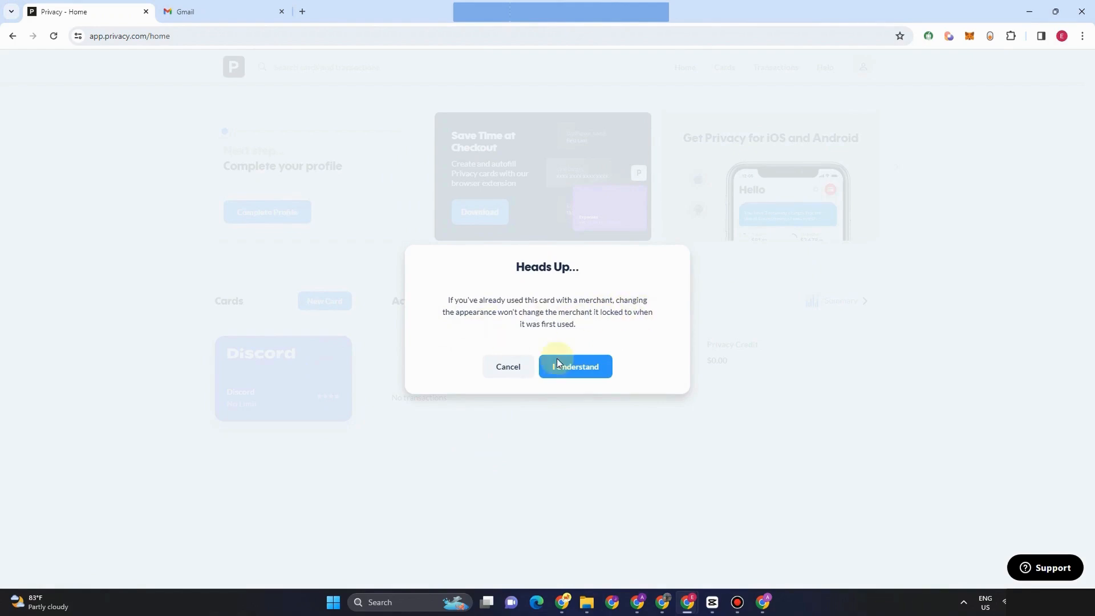
click(574, 366)
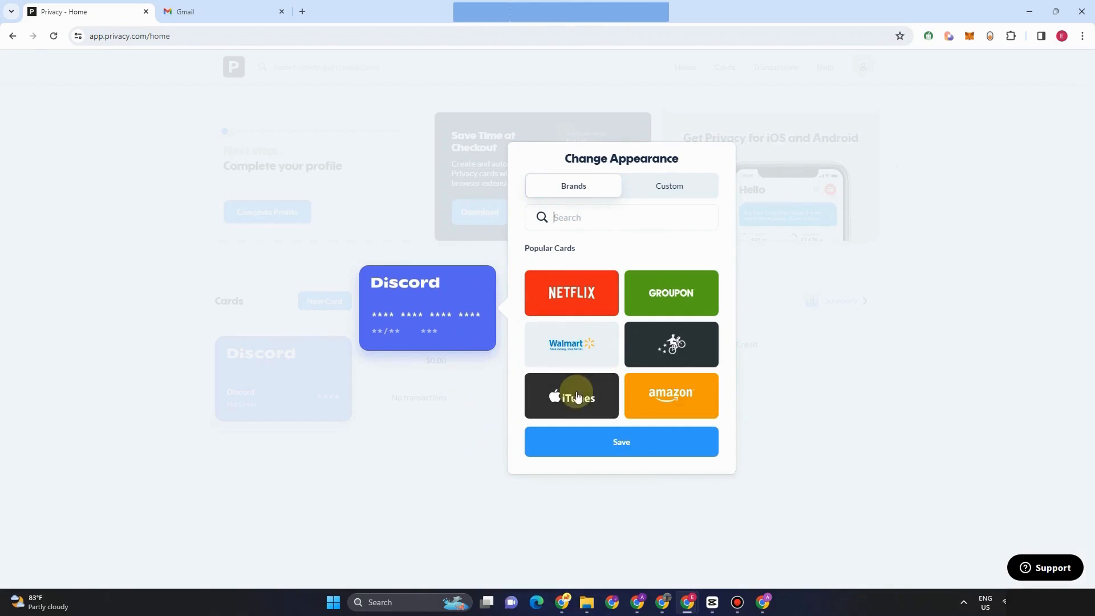
click(669, 395)
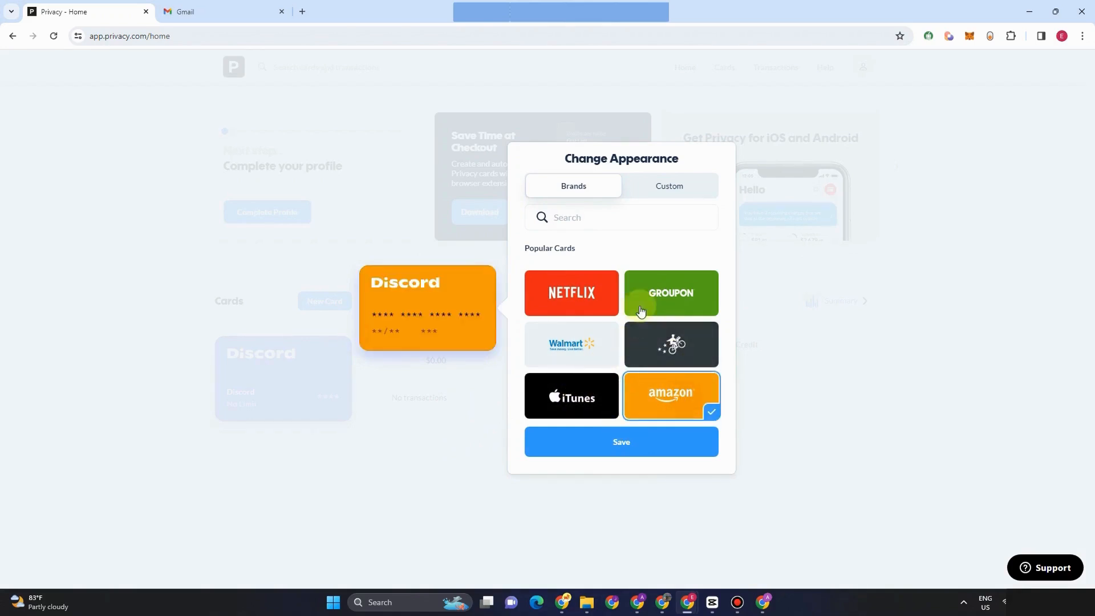
click(572, 292)
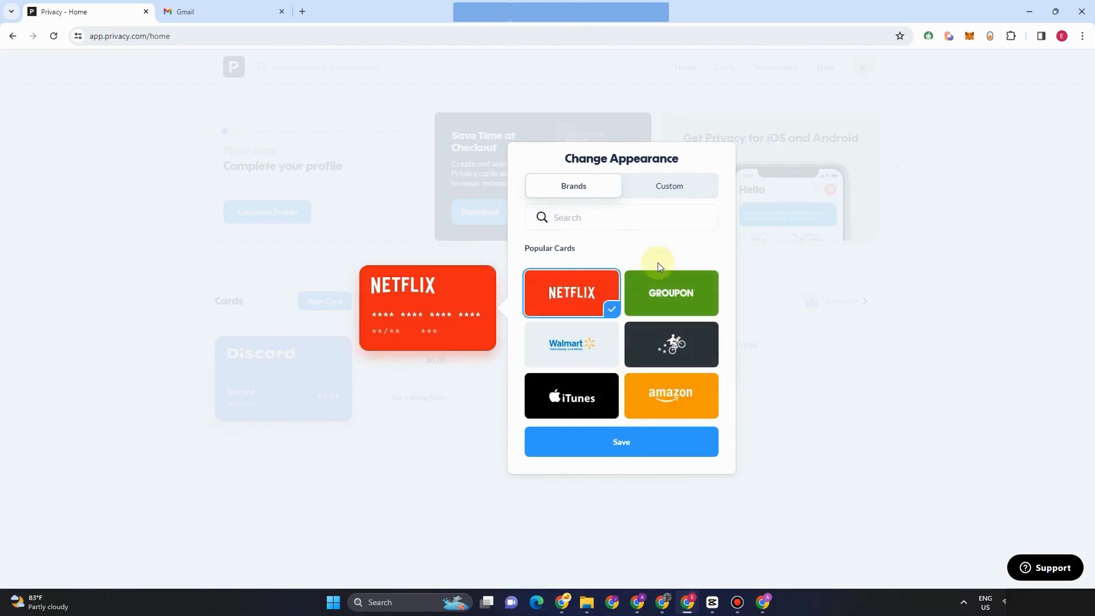
click(668, 292)
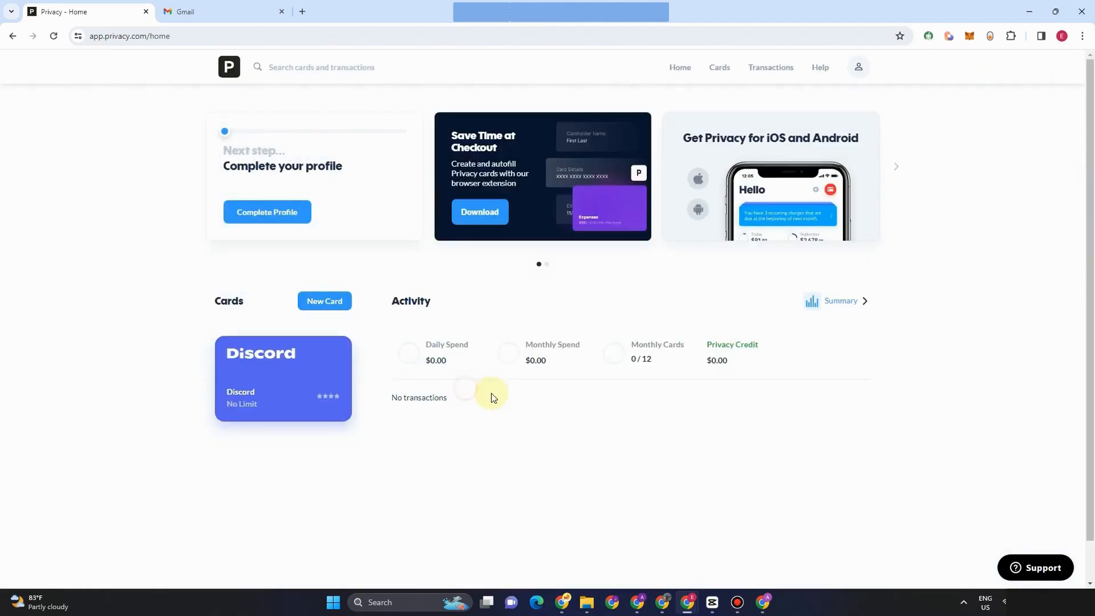
click(348, 338)
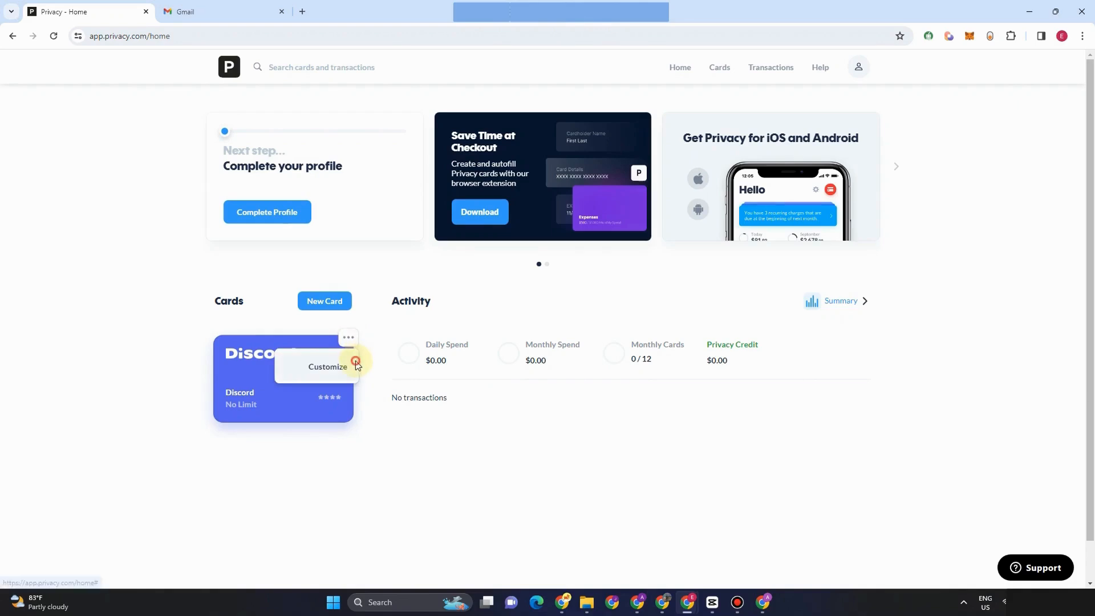
click(327, 367)
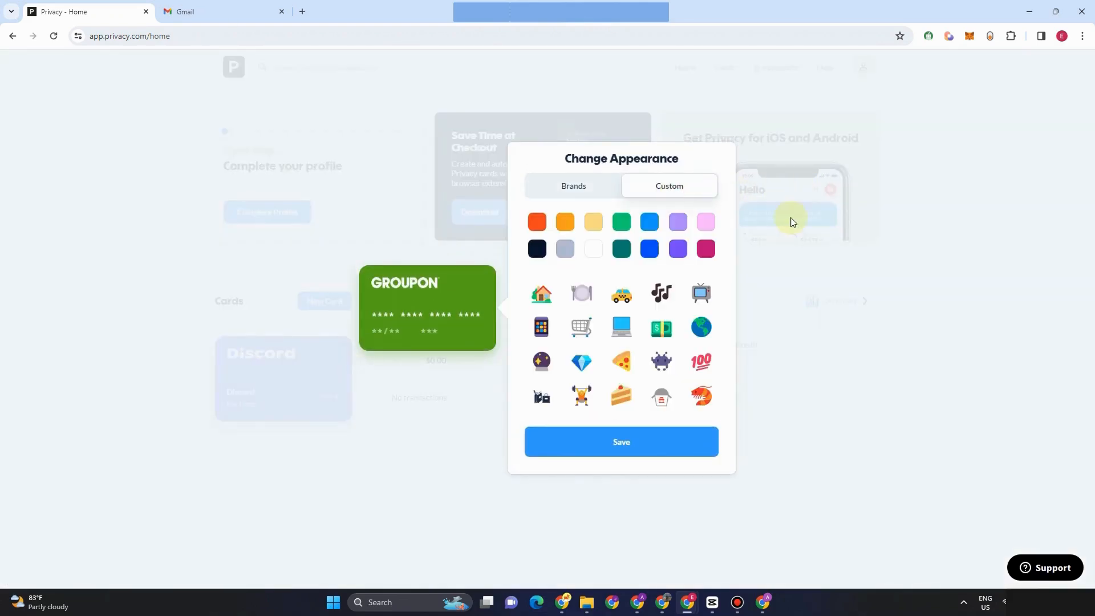
click(563, 221)
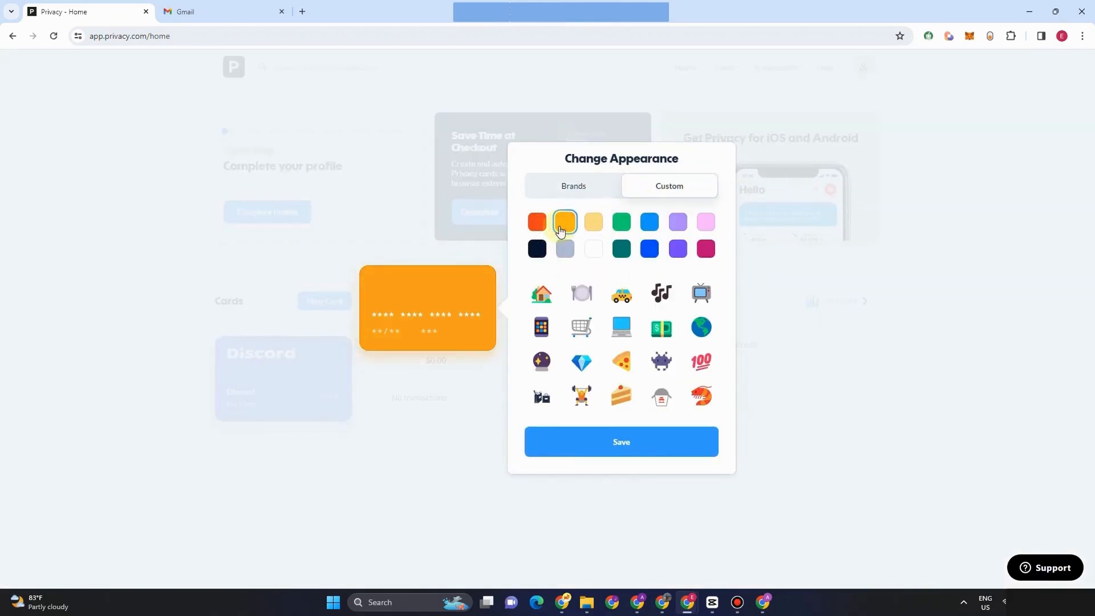
mouse_move(683, 235)
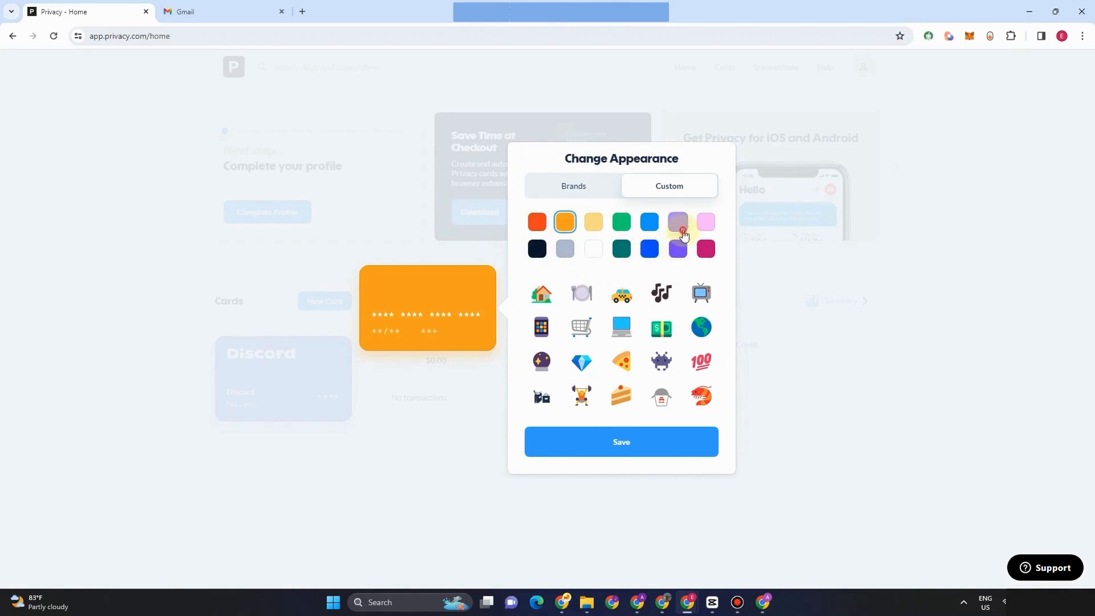
click(676, 221)
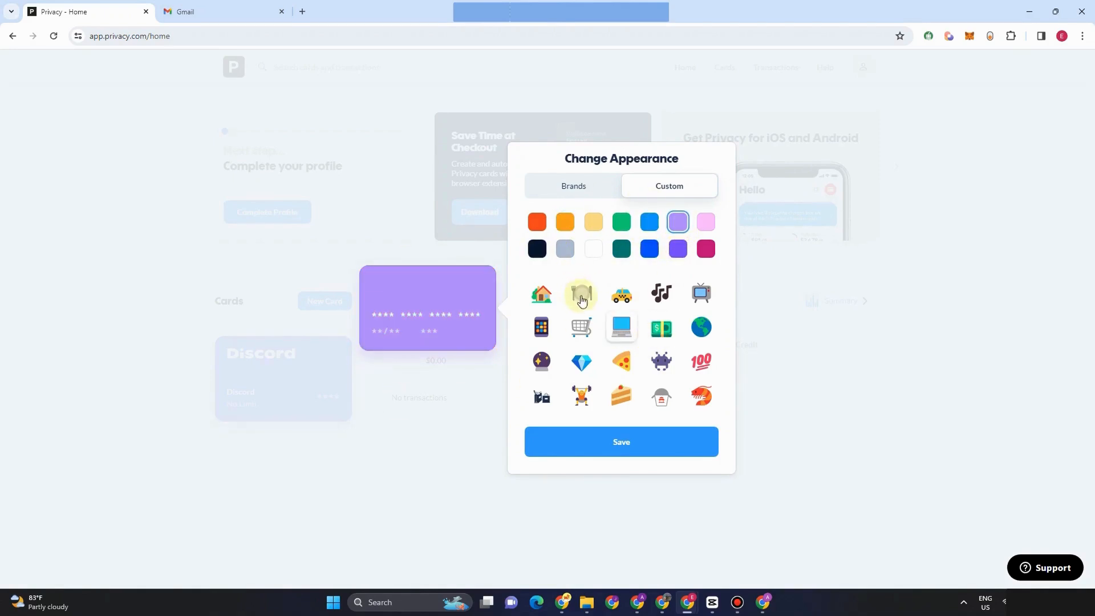
click(541, 292)
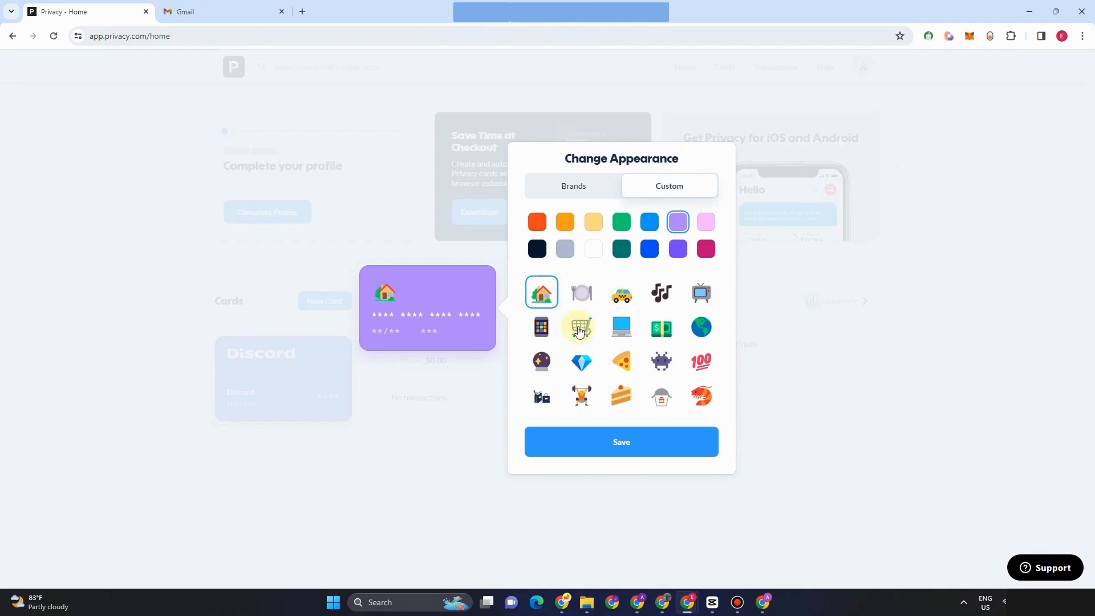
click(541, 328)
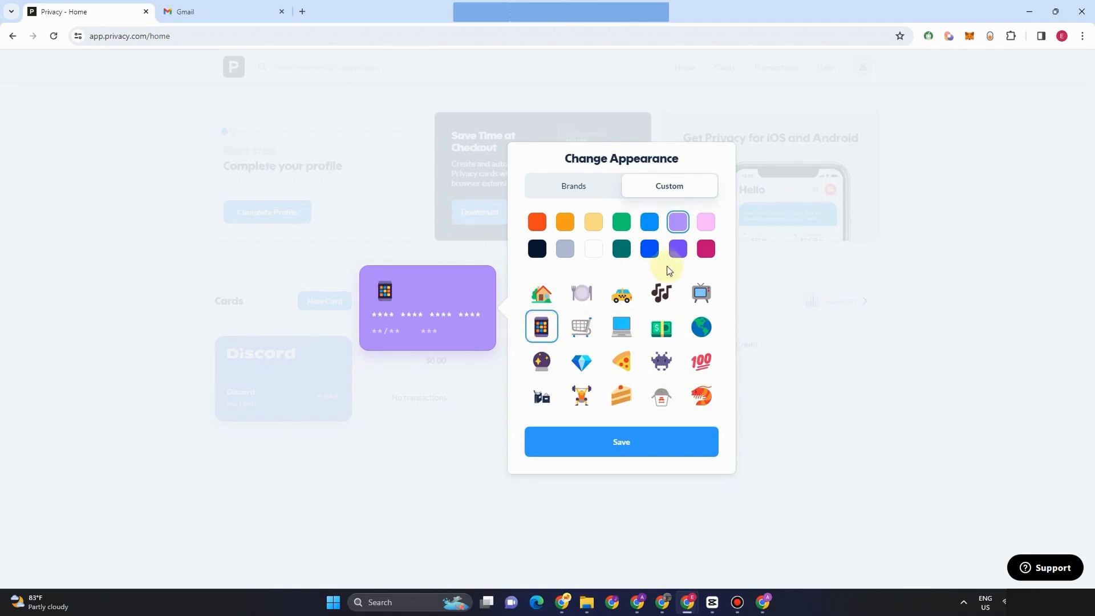
click(621, 441)
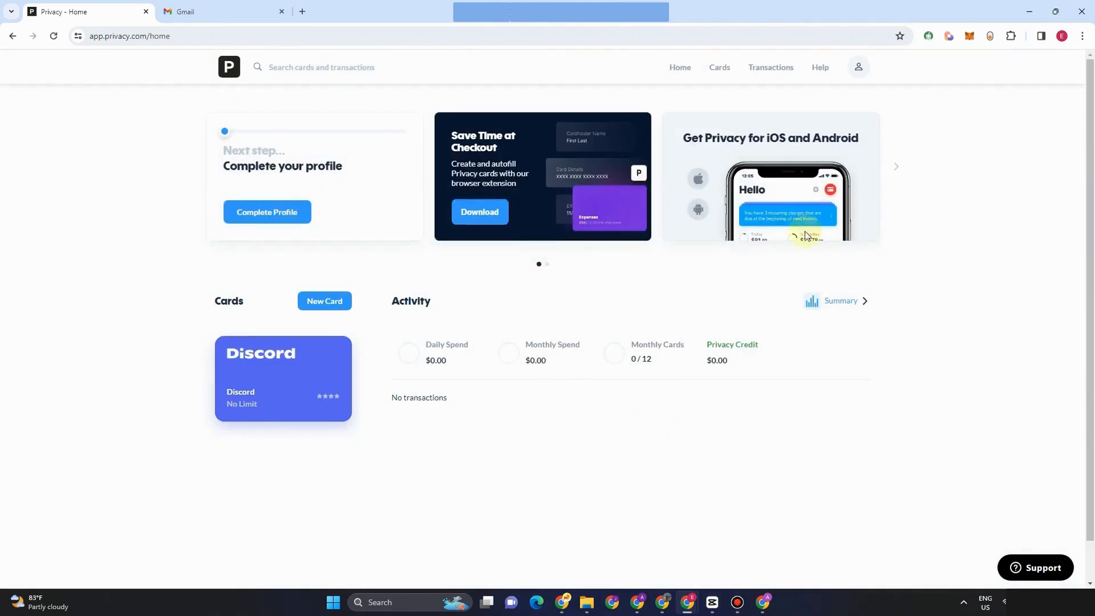
mouse_move(286, 446)
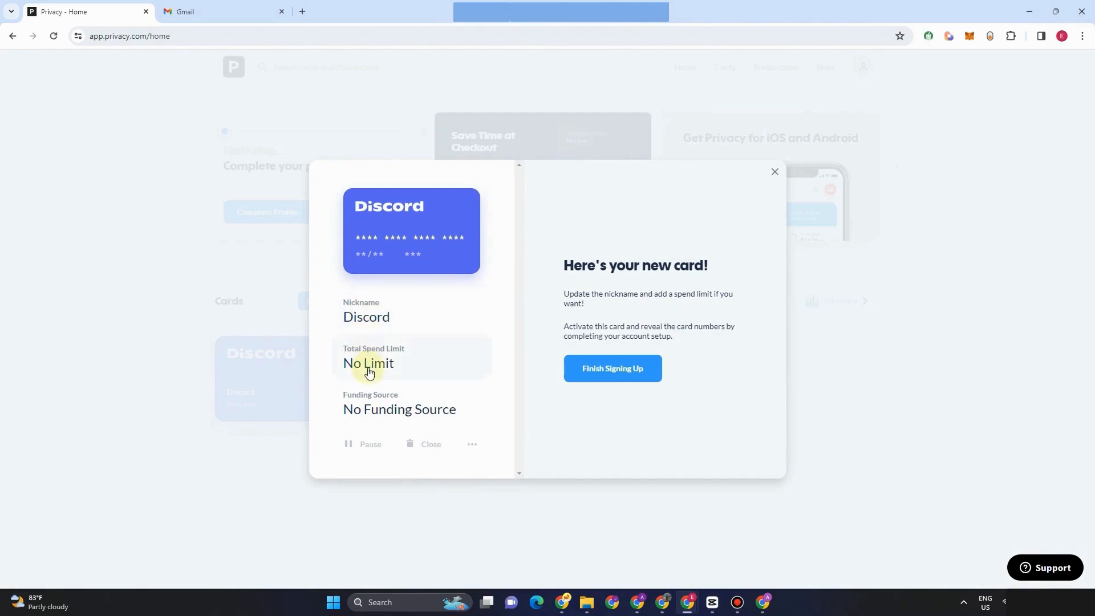
mouse_move(393, 410)
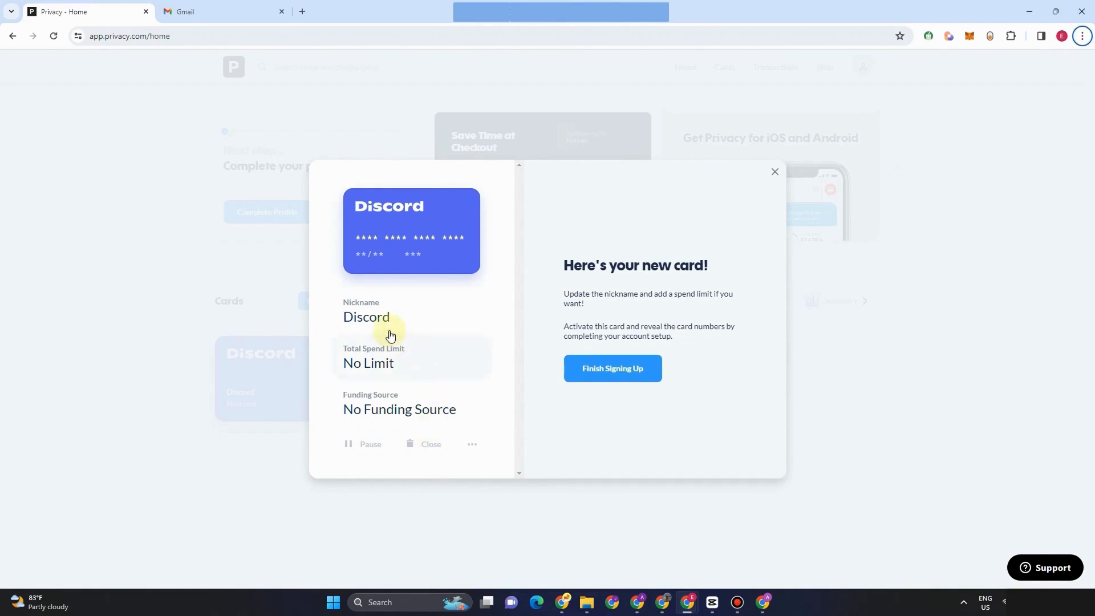
Open the Discord card's Nickname editor and dismiss it, keeping the nickname Discord.
click(366, 316)
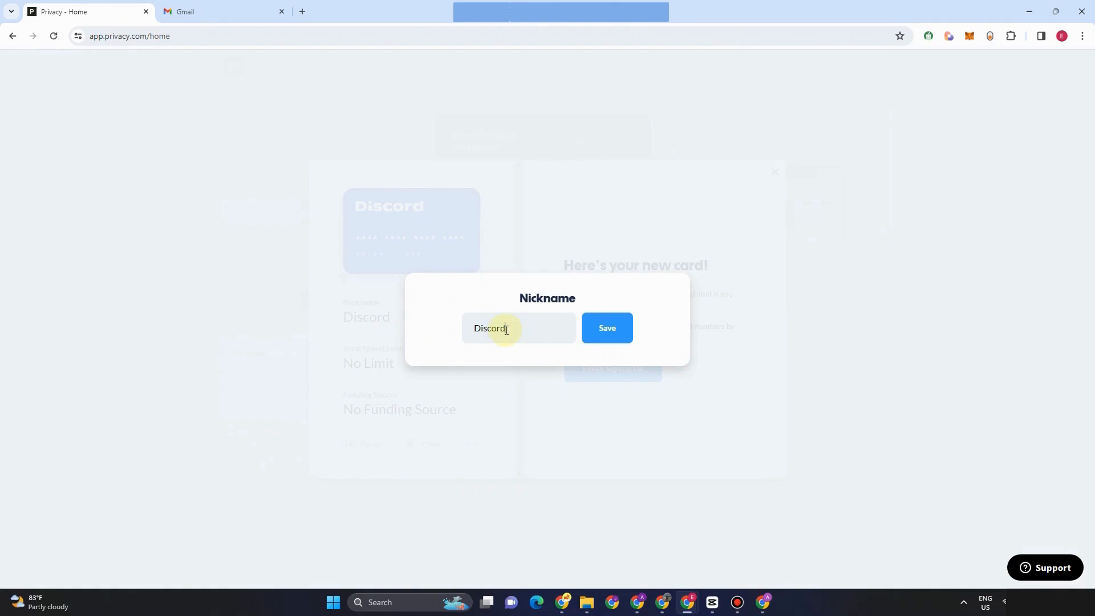
text(1)
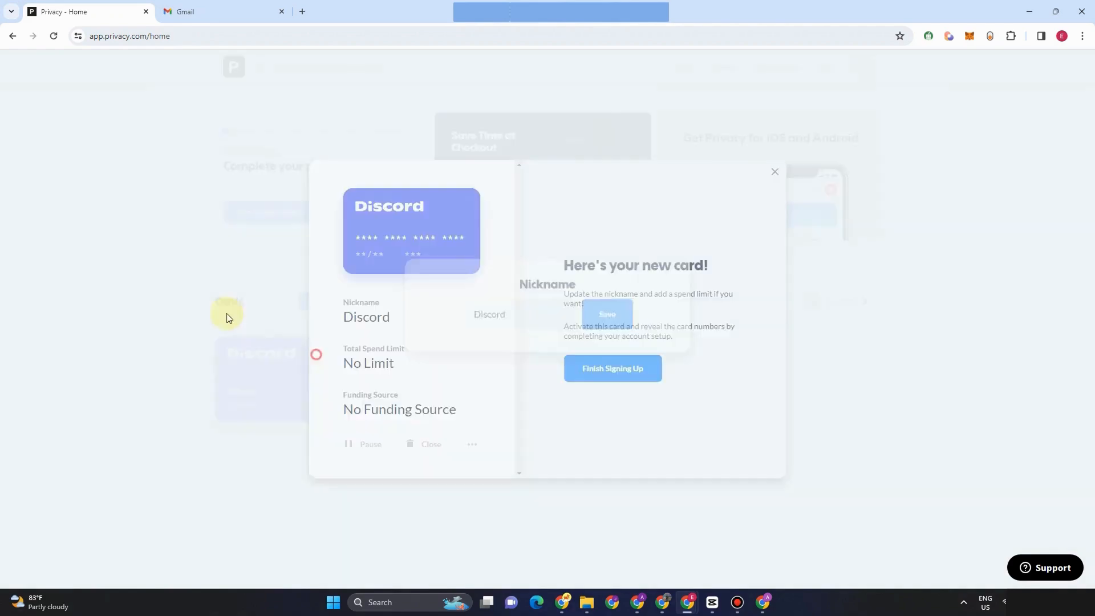
Set the Discord card's spend limit to $485 per month and save it.
click(367, 362)
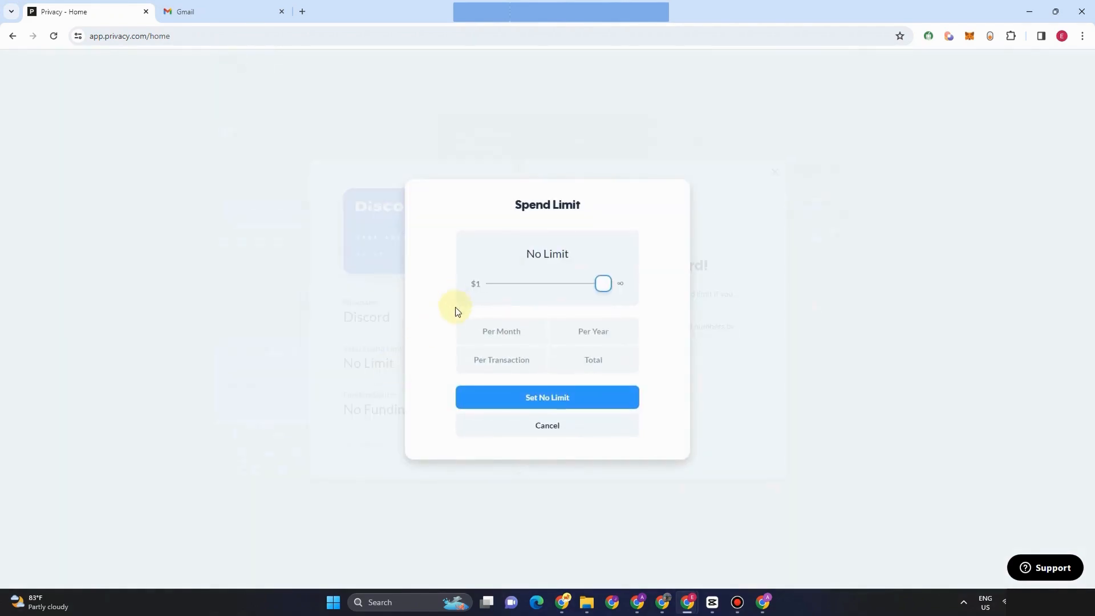
mouse_move(501, 333)
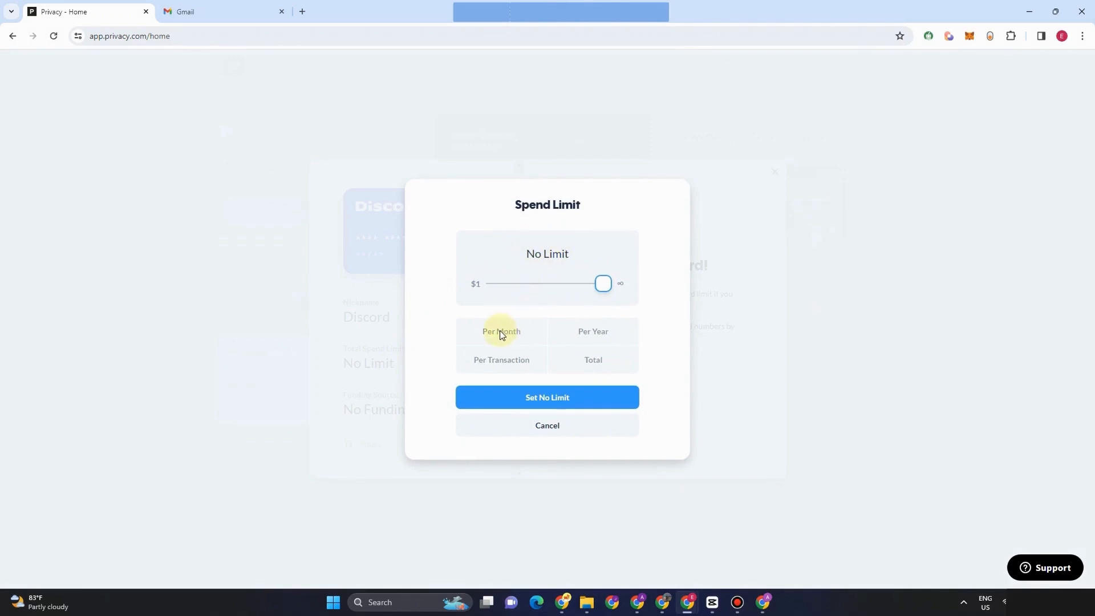
drag(603, 282, 544, 283)
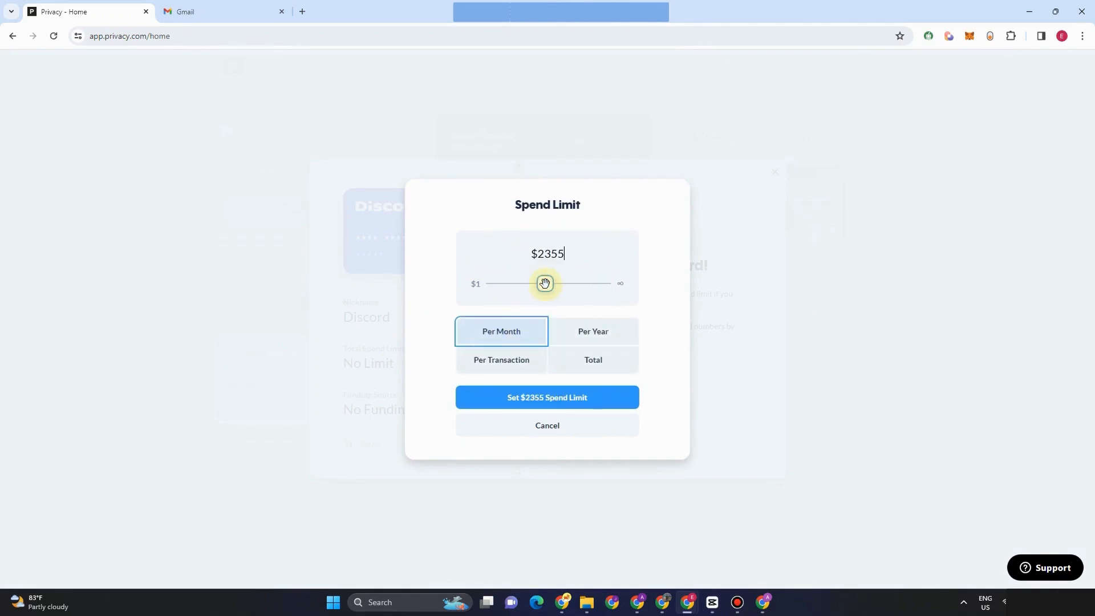
drag(544, 282, 521, 284)
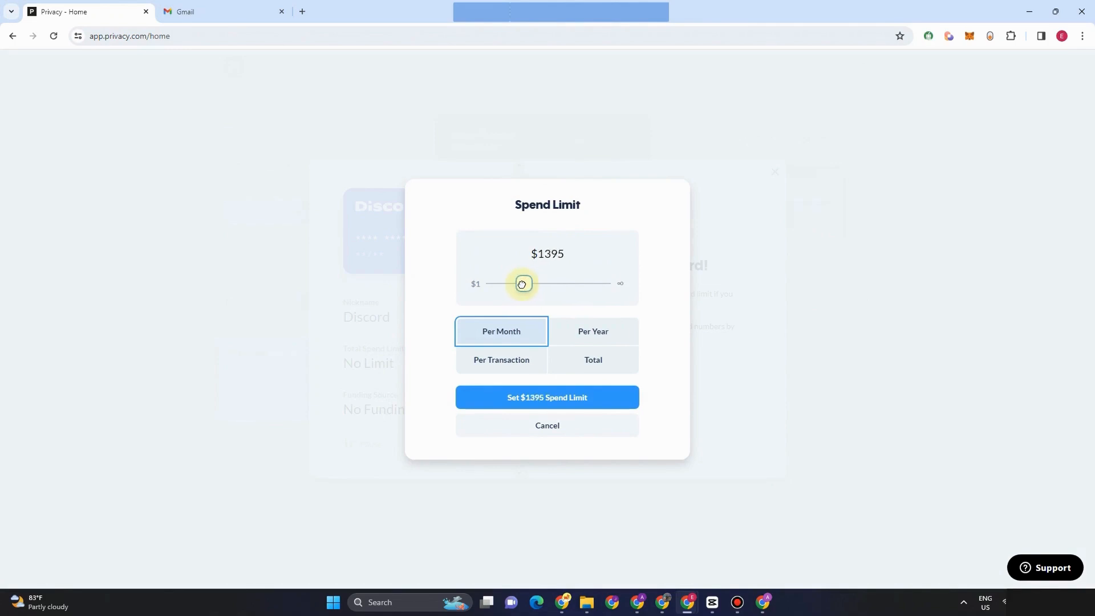
drag(522, 283, 516, 283)
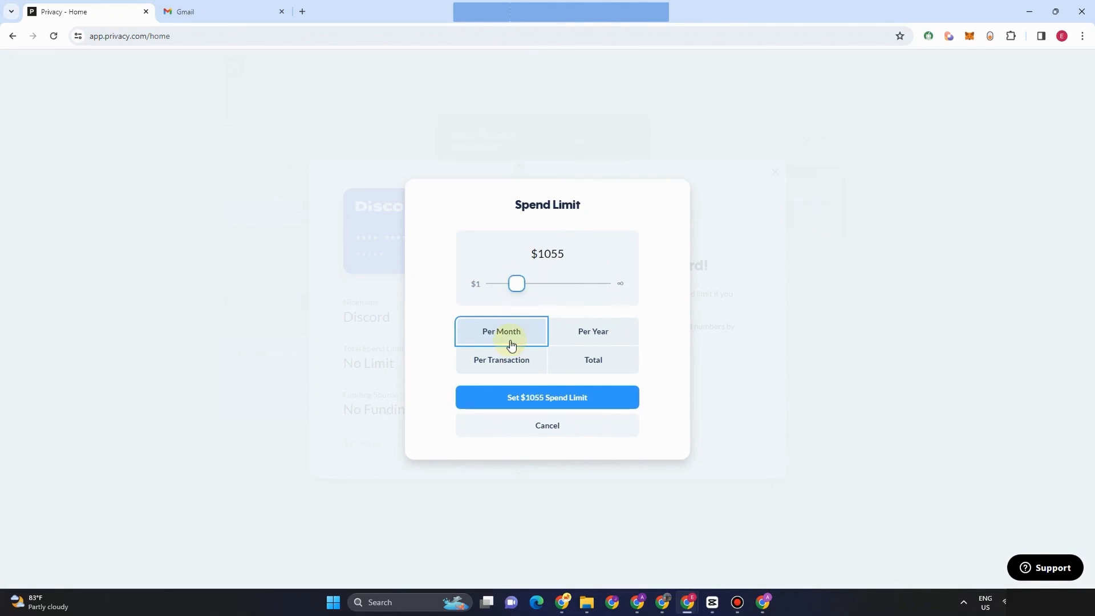
click(592, 331)
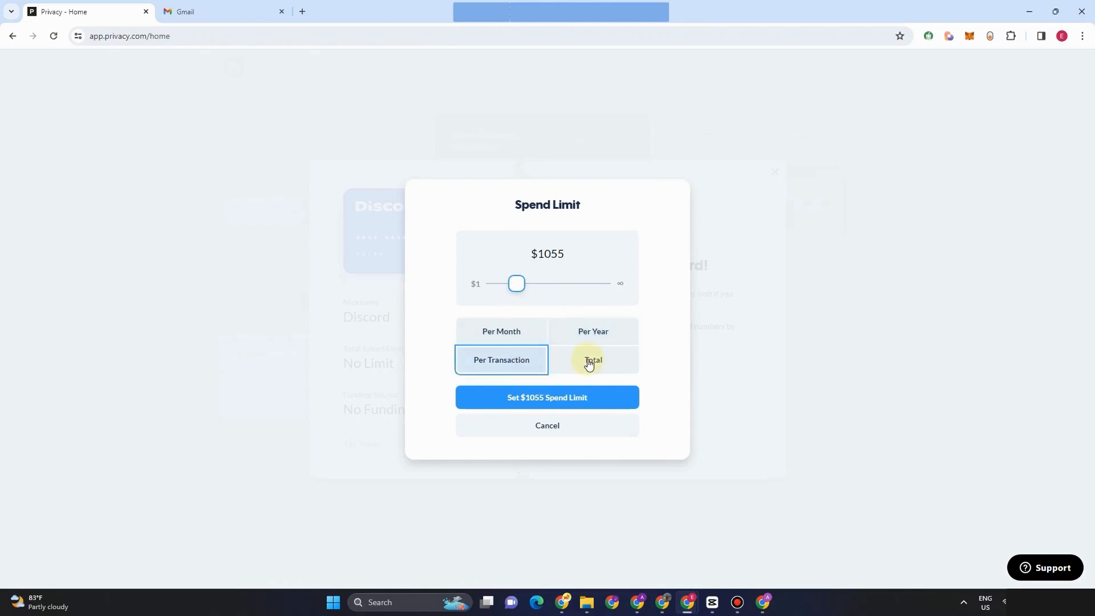
click(592, 360)
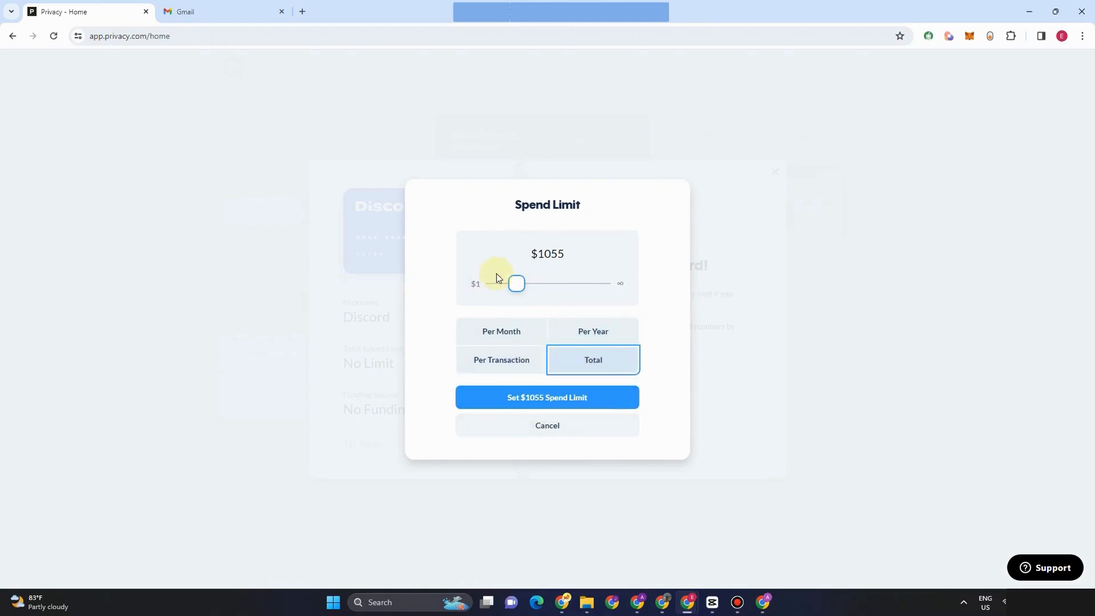
mouse_move(508, 338)
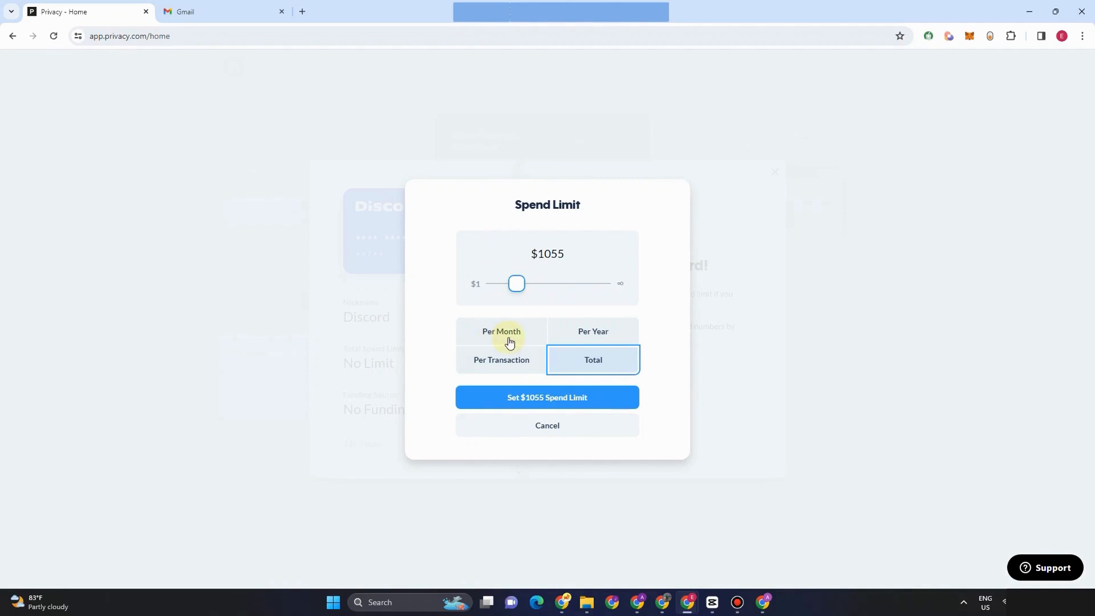
mouse_move(539, 334)
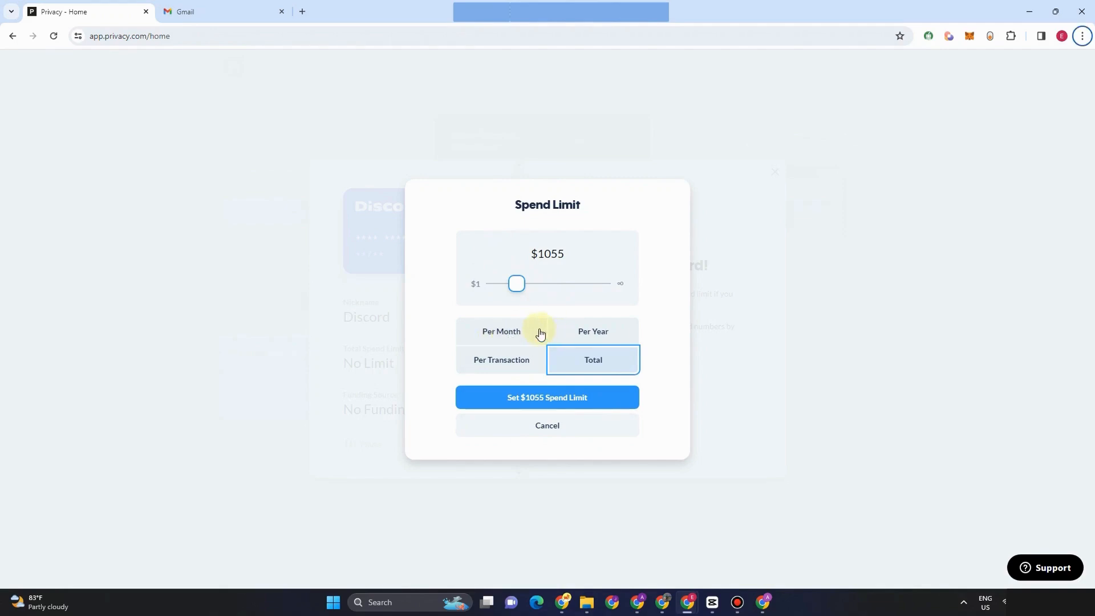
mouse_move(612, 328)
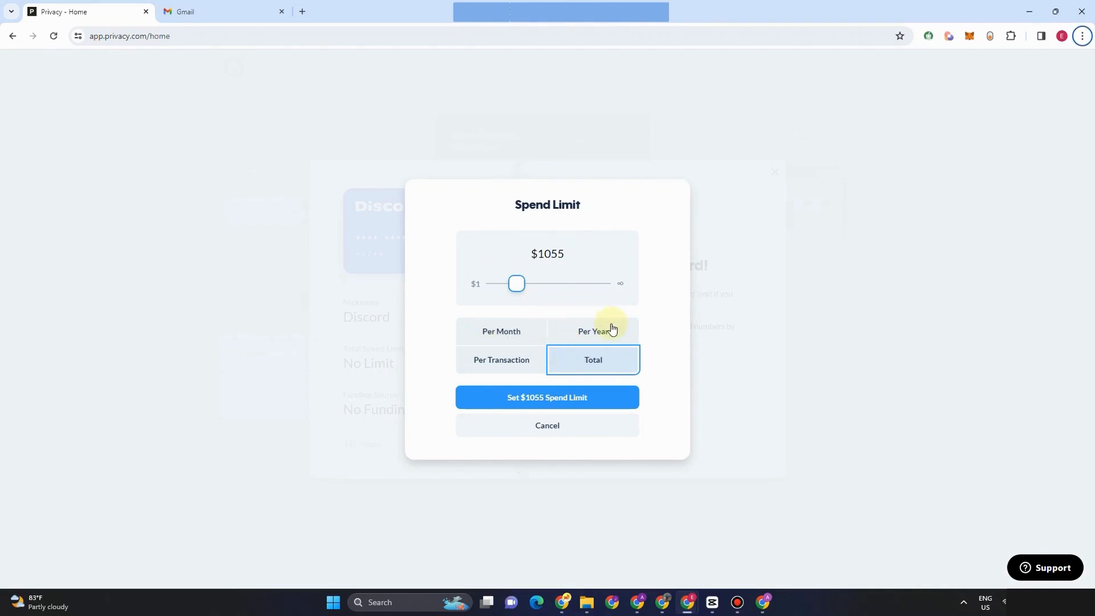
click(500, 360)
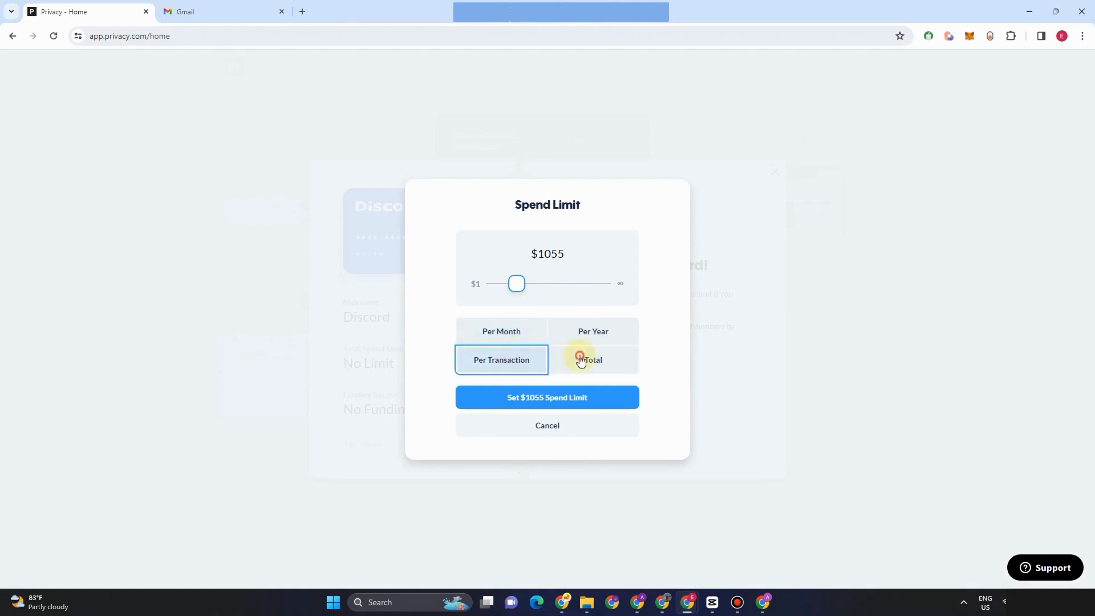
click(592, 331)
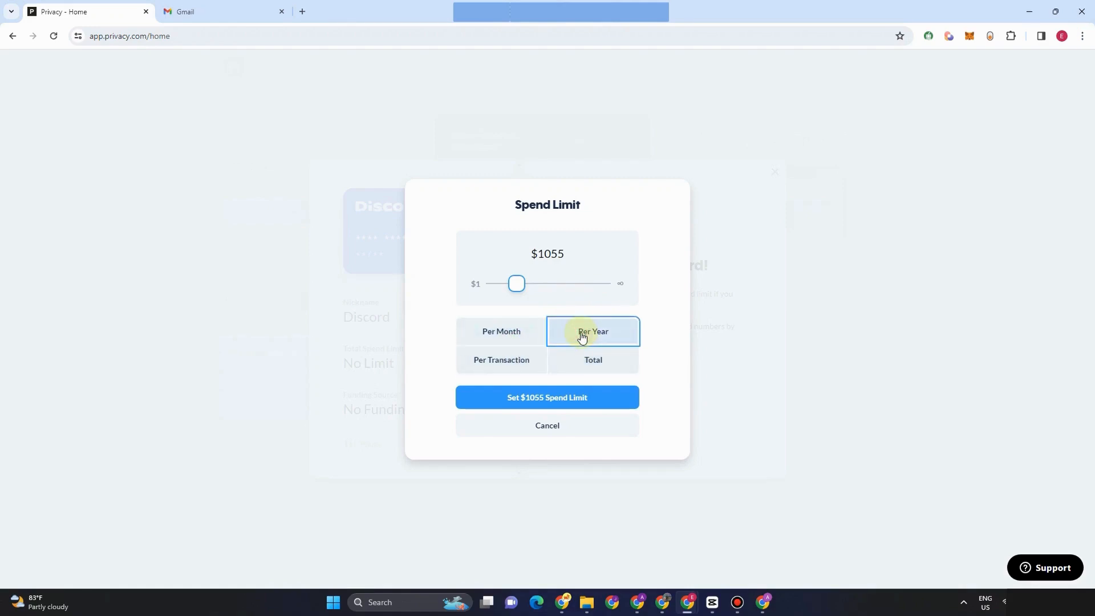
drag(515, 283, 492, 283)
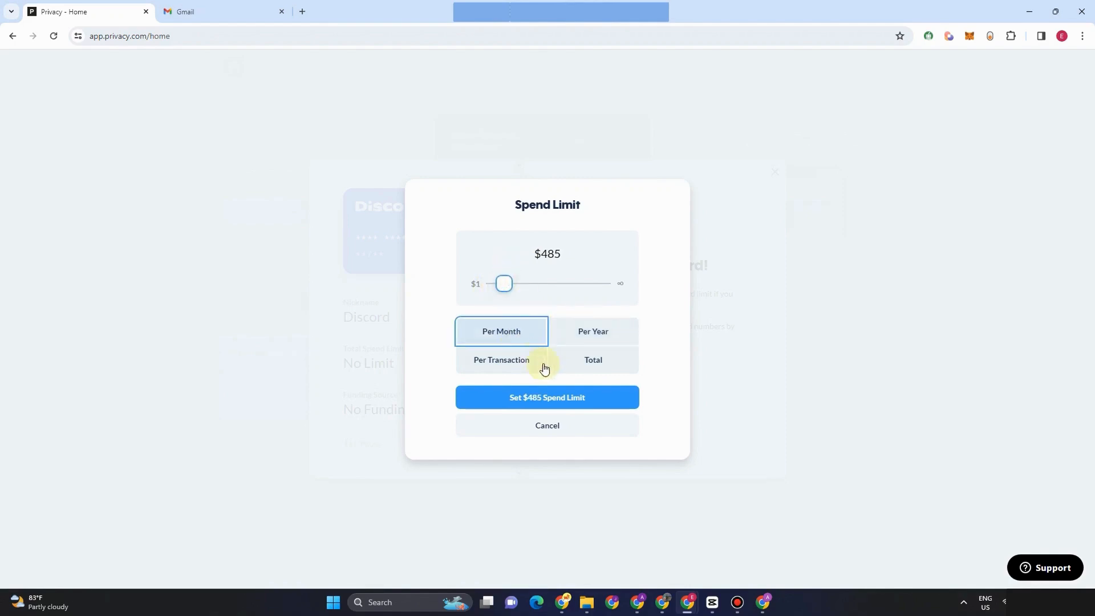
click(547, 397)
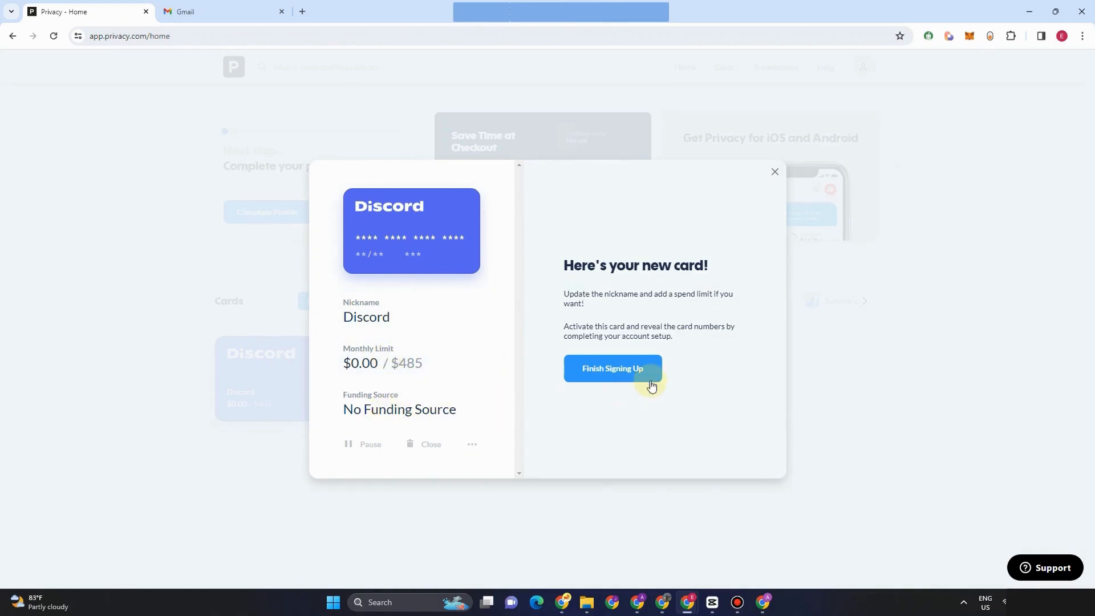
mouse_move(733, 215)
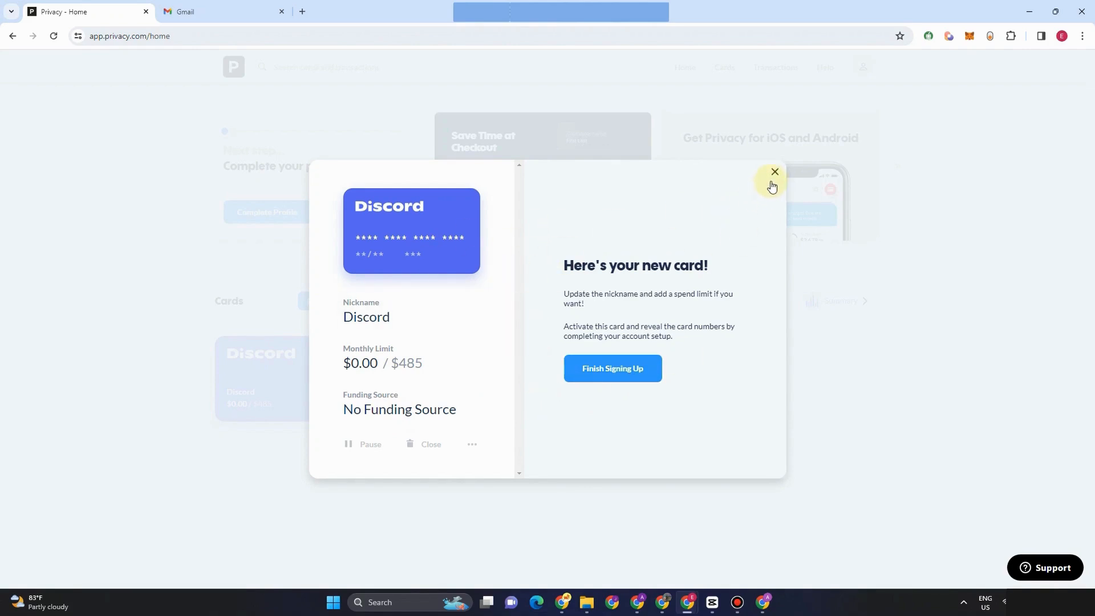
Close the 'Here's your new card!' overview and start Complete Profile.
click(774, 172)
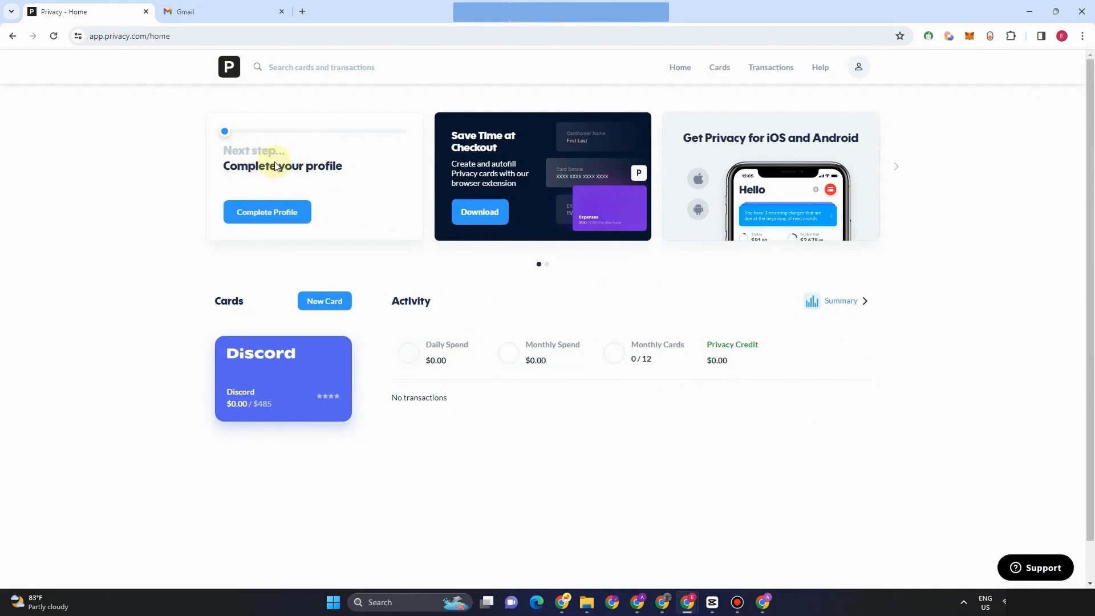
click(266, 214)
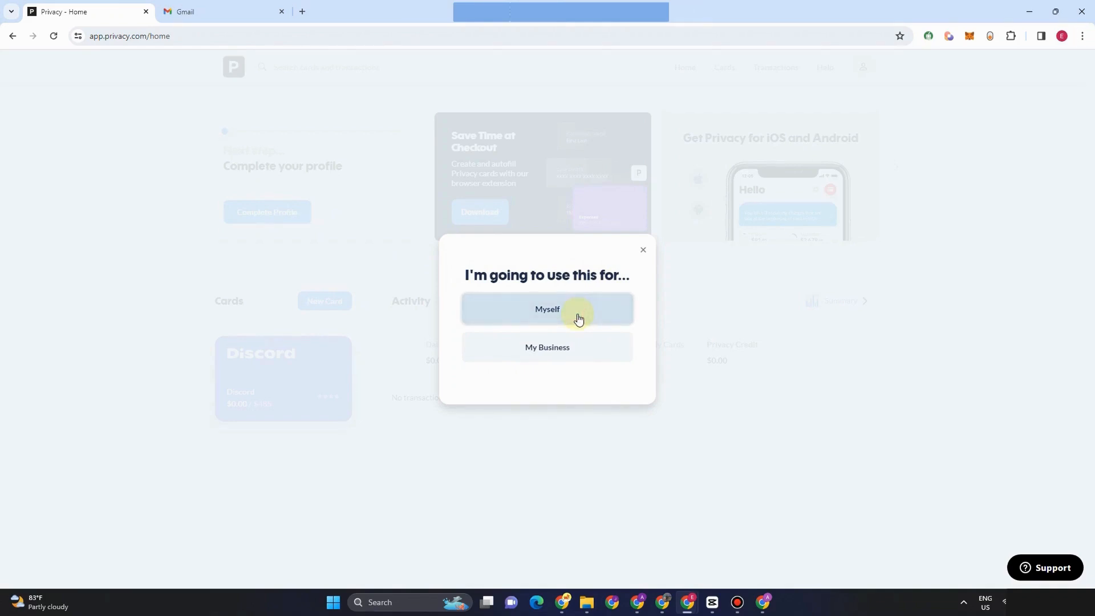
Choose Myself as the account use, then dismiss the personal-details form.
click(547, 308)
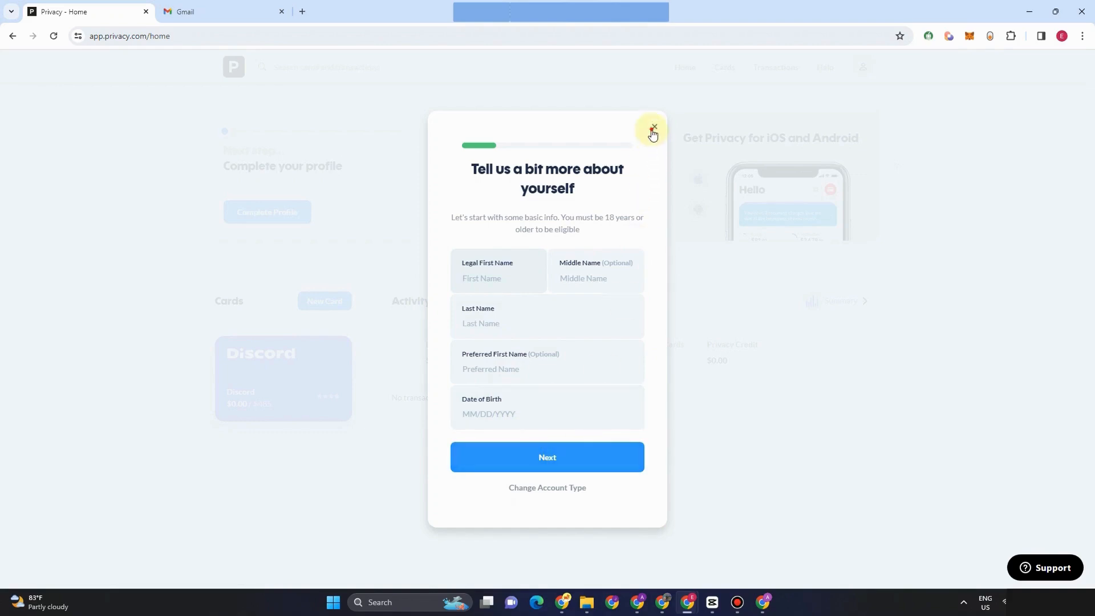
click(653, 128)
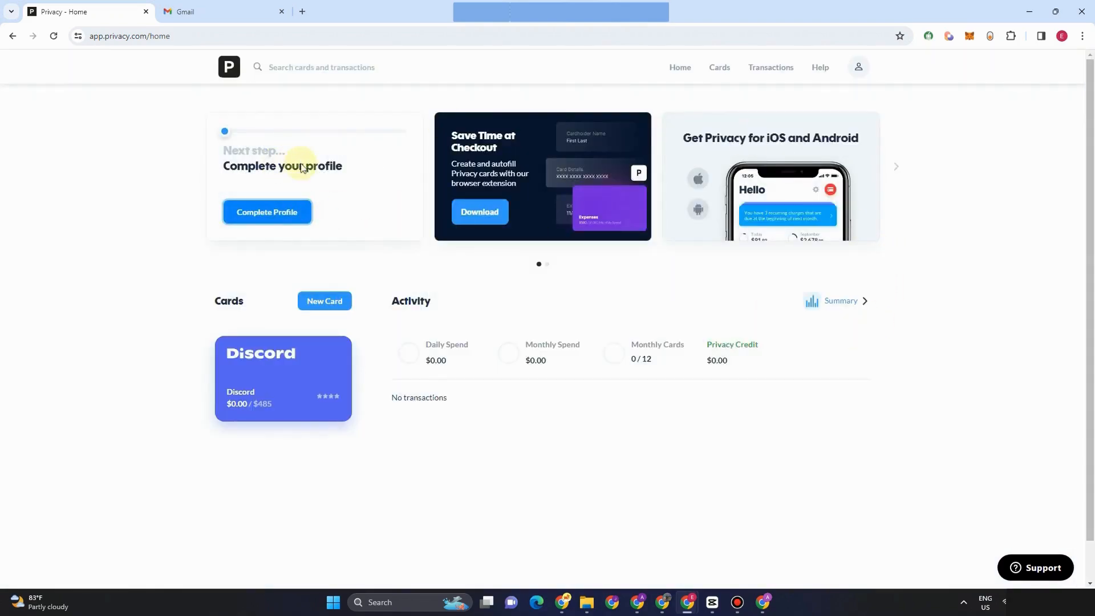
mouse_move(753, 137)
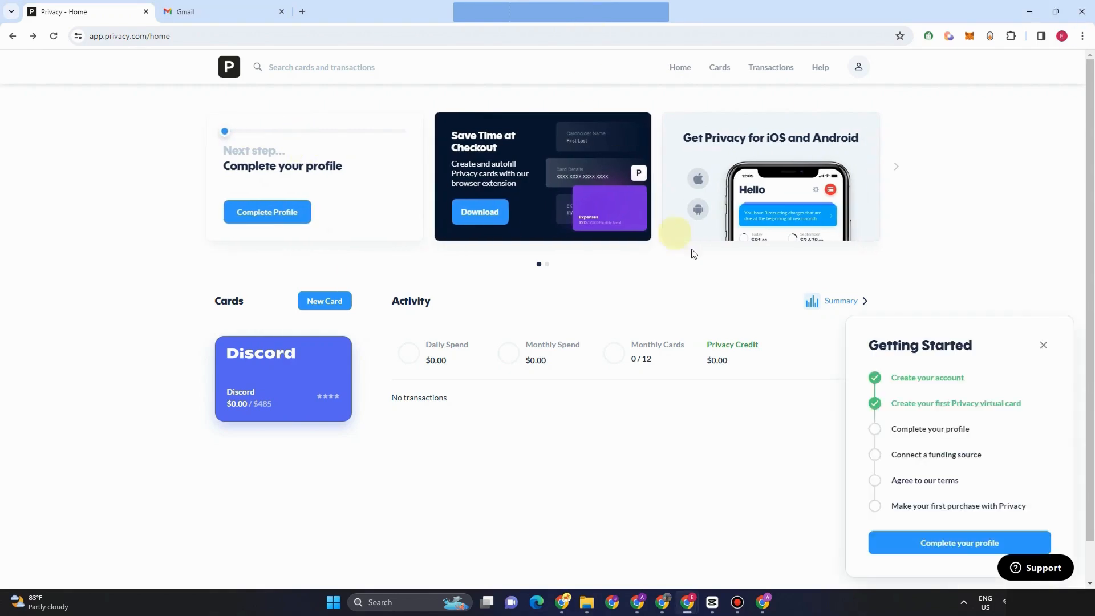
mouse_move(947, 402)
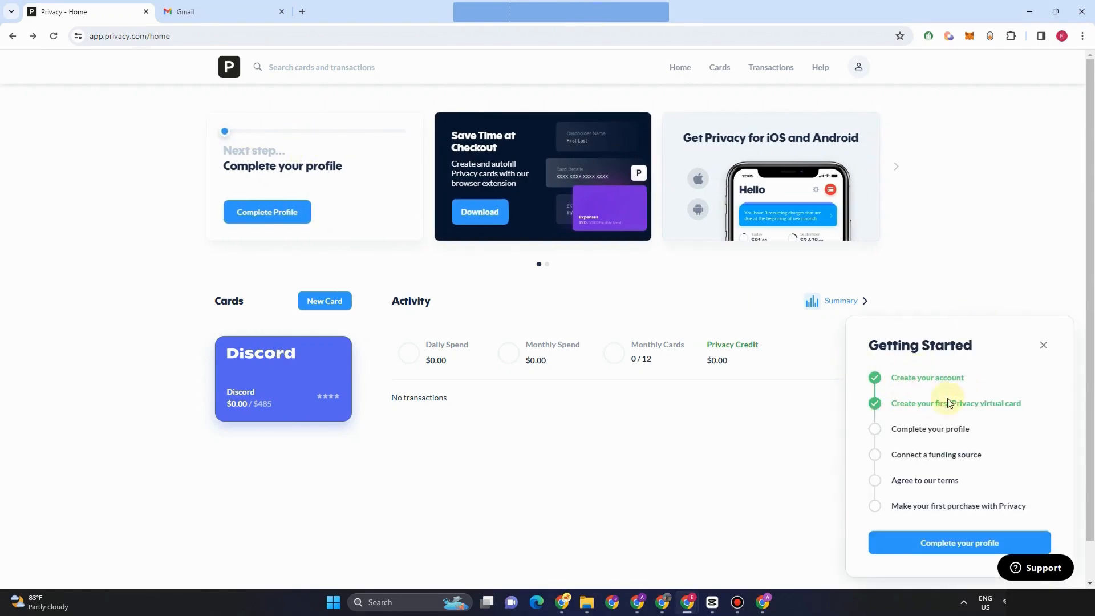
mouse_move(975, 435)
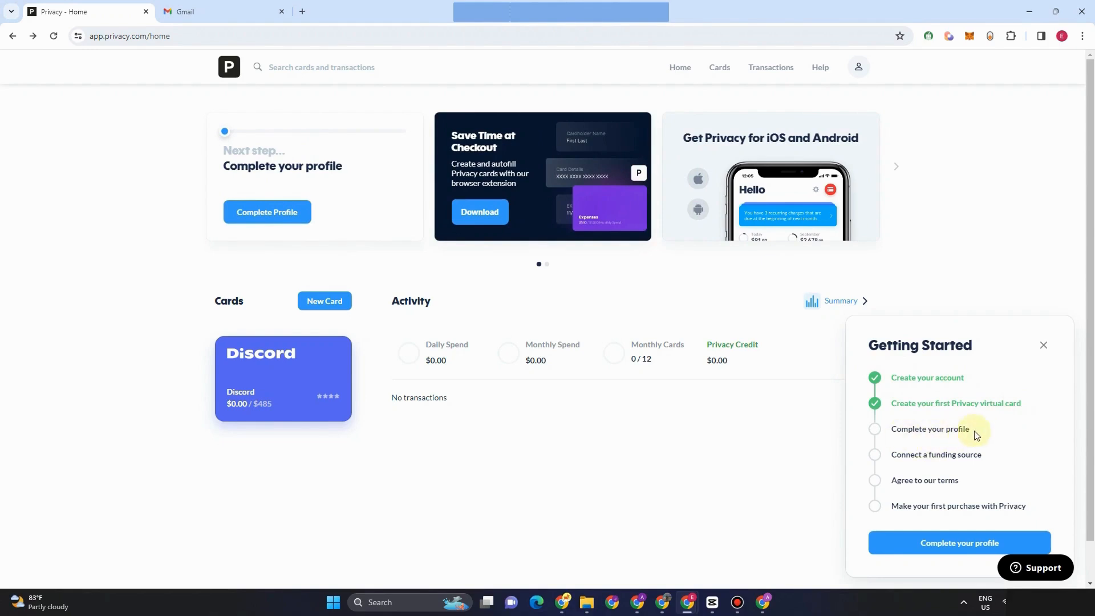
mouse_move(983, 462)
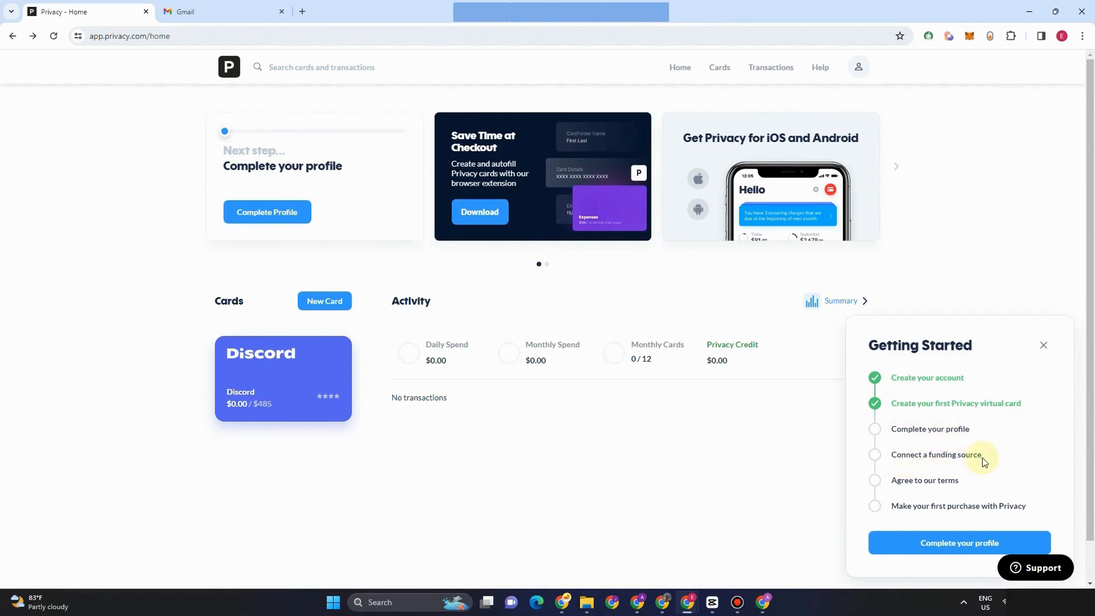
mouse_move(960, 482)
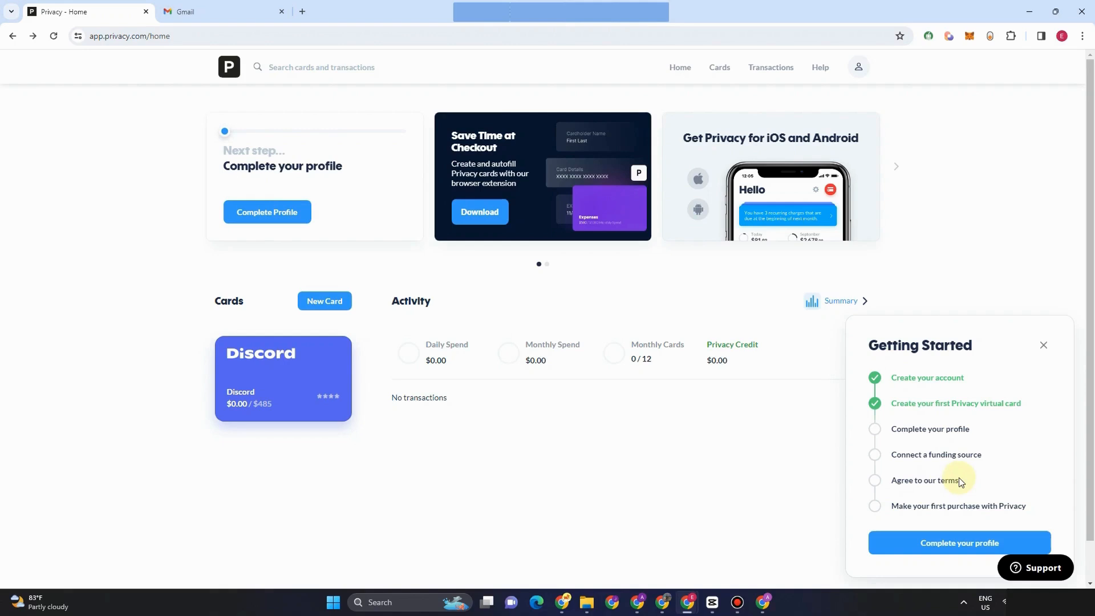
mouse_move(962, 503)
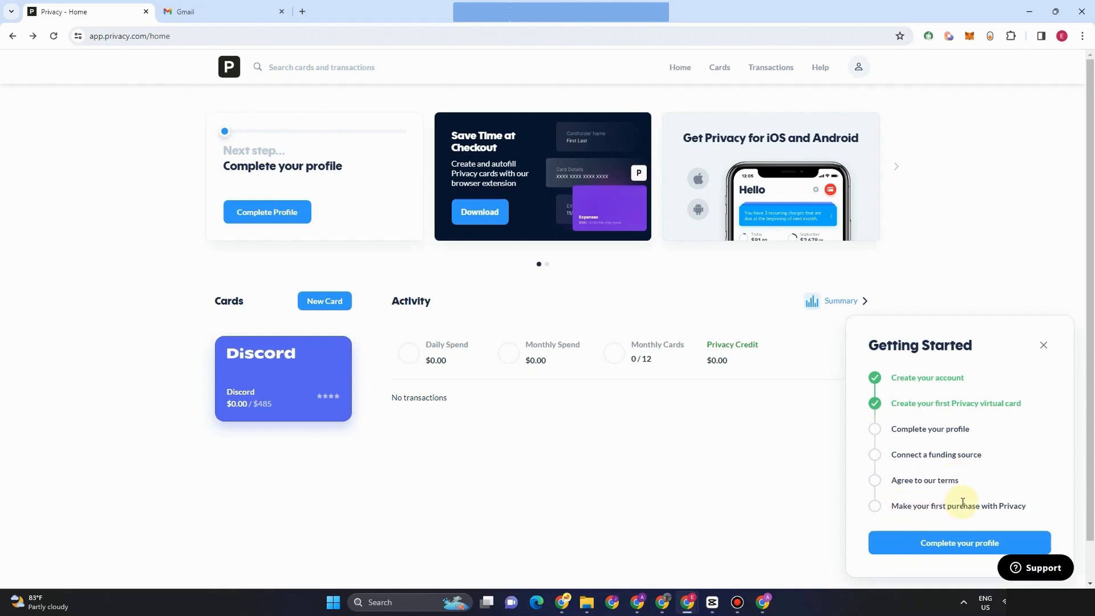
mouse_move(734, 221)
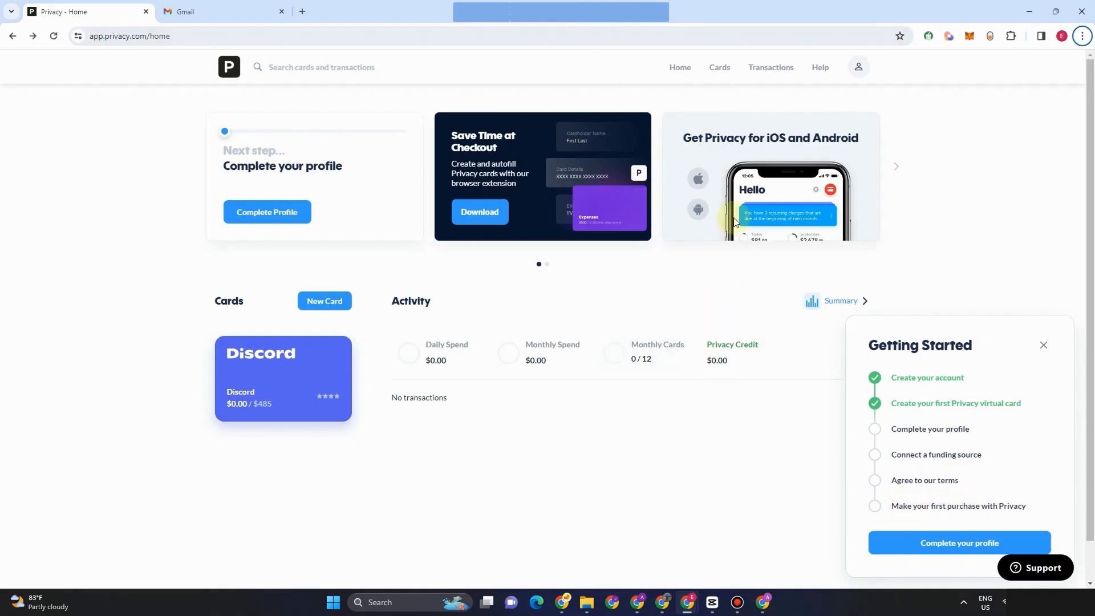
mouse_move(534, 146)
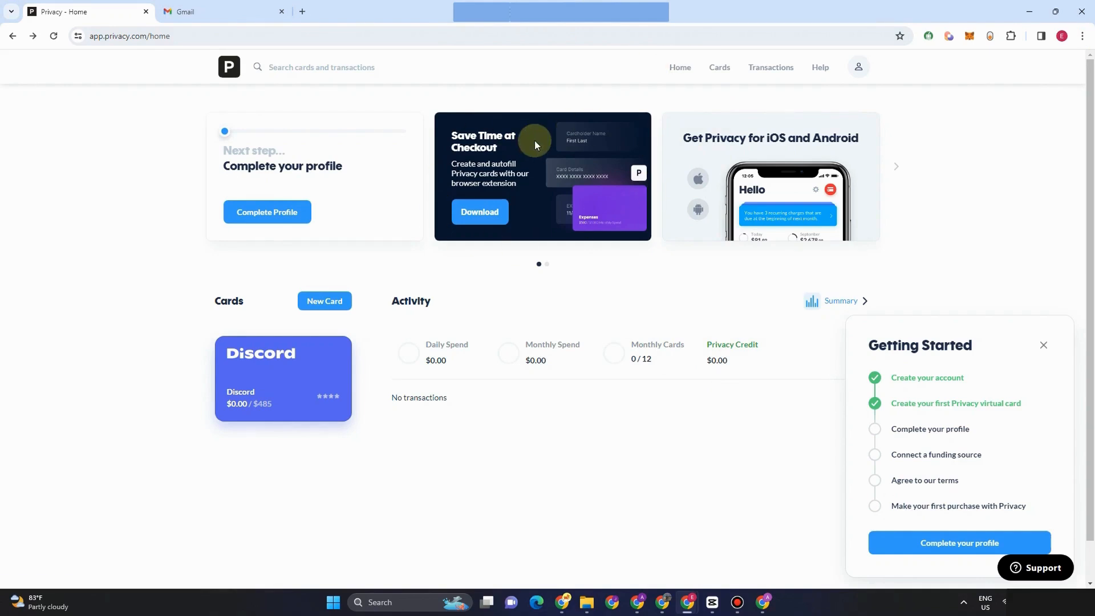
View the Cards page showing Discord, then the empty Declines list under Transactions.
click(718, 67)
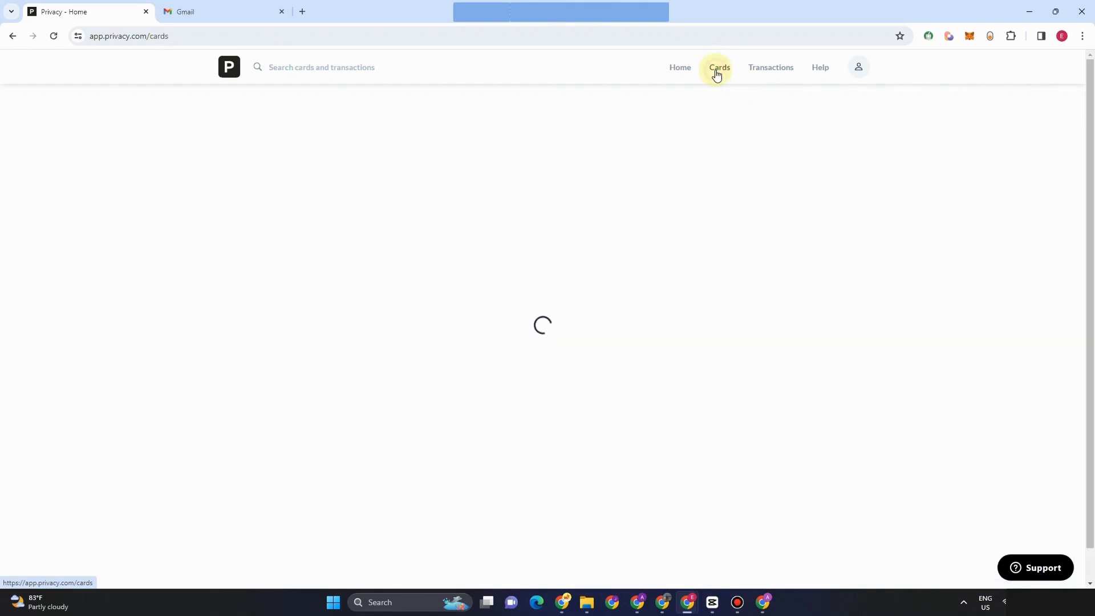
click(719, 68)
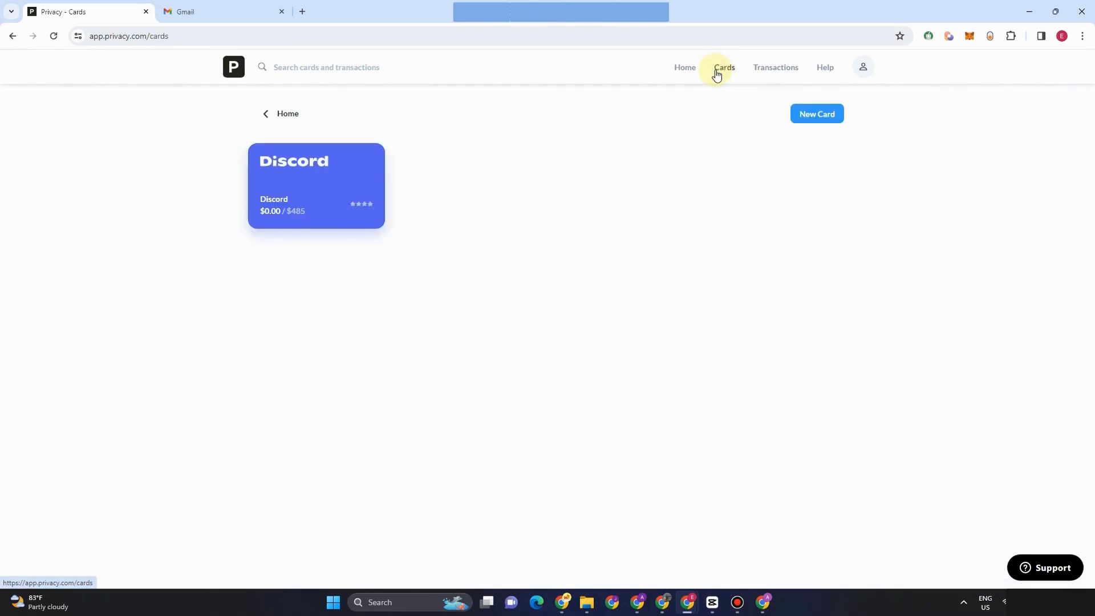
mouse_move(809, 127)
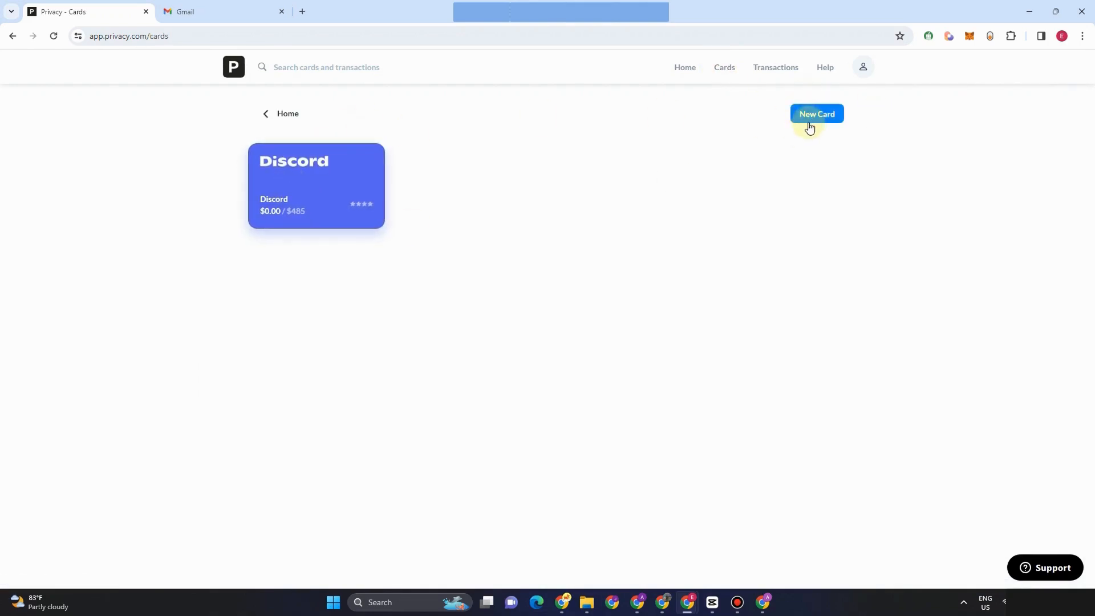
click(775, 67)
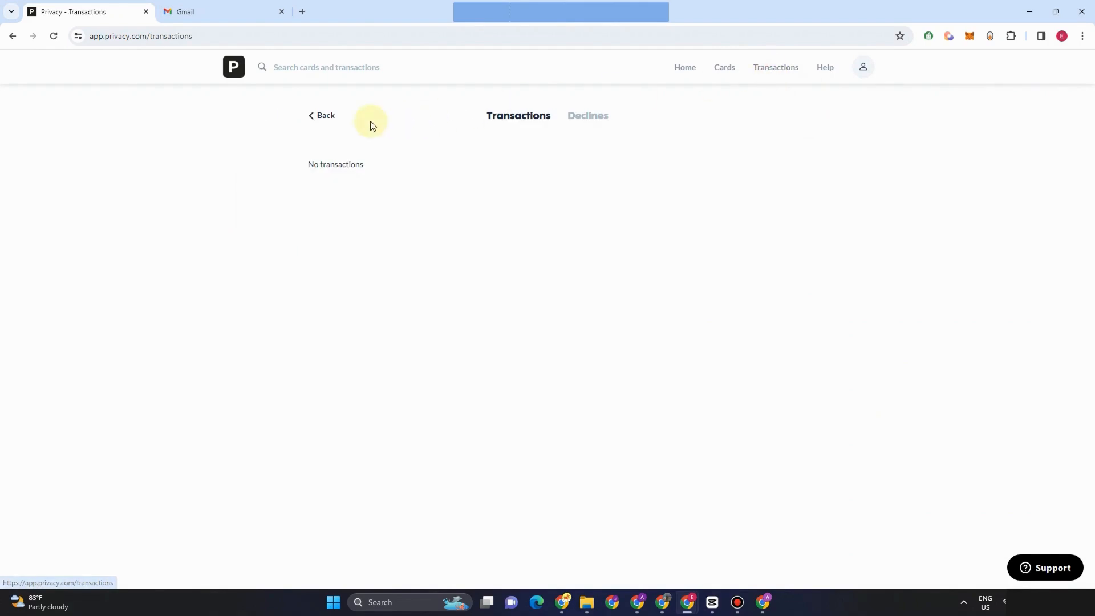
click(588, 116)
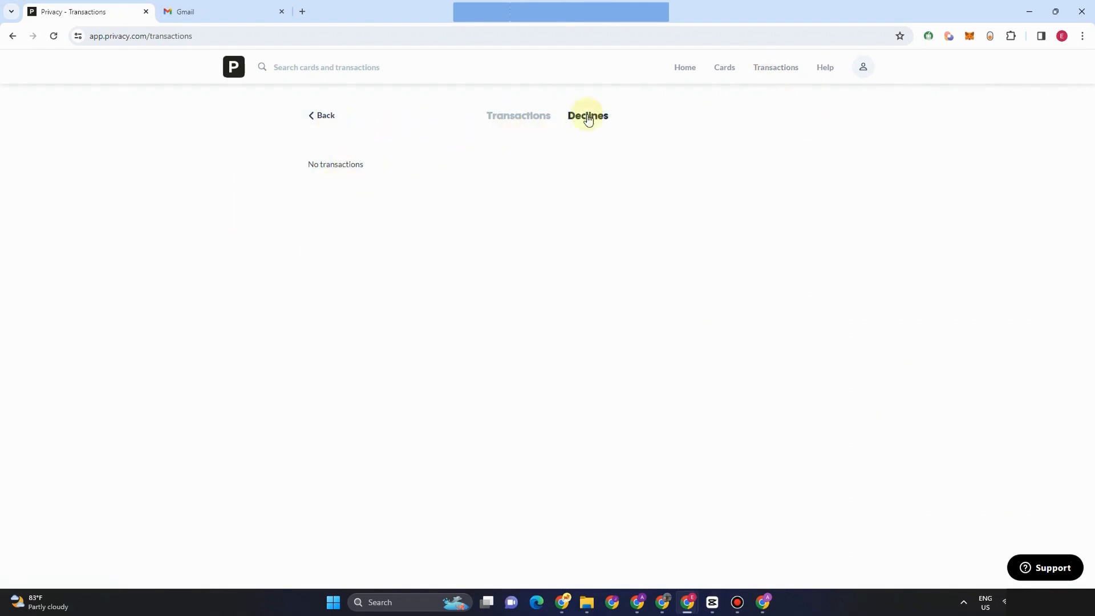
mouse_move(827, 80)
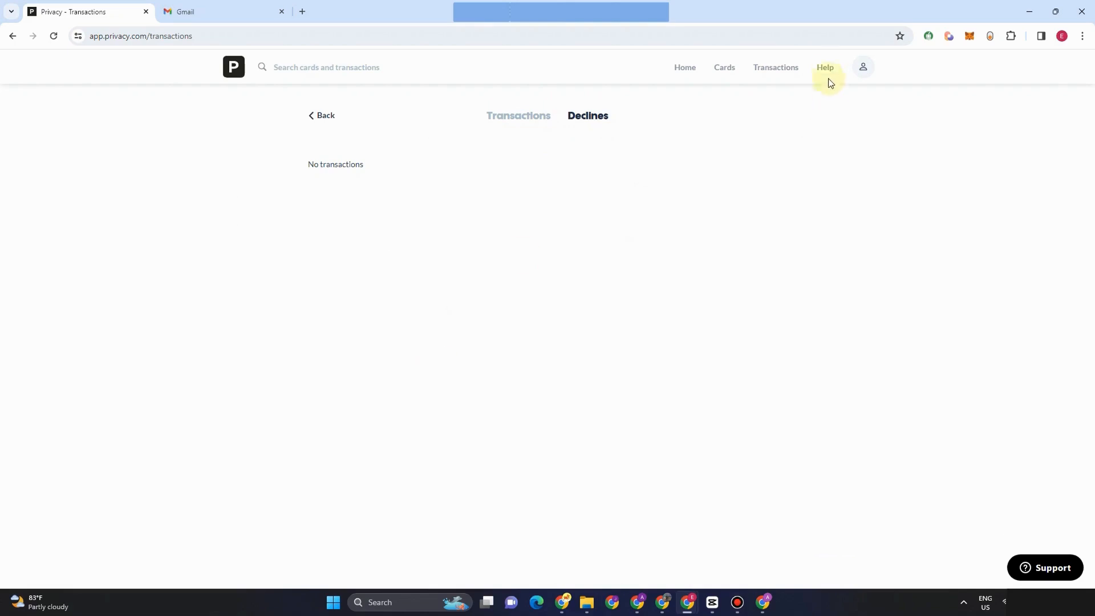
Open the Privacy.com help center in a new tab and scroll its topic categories.
click(825, 67)
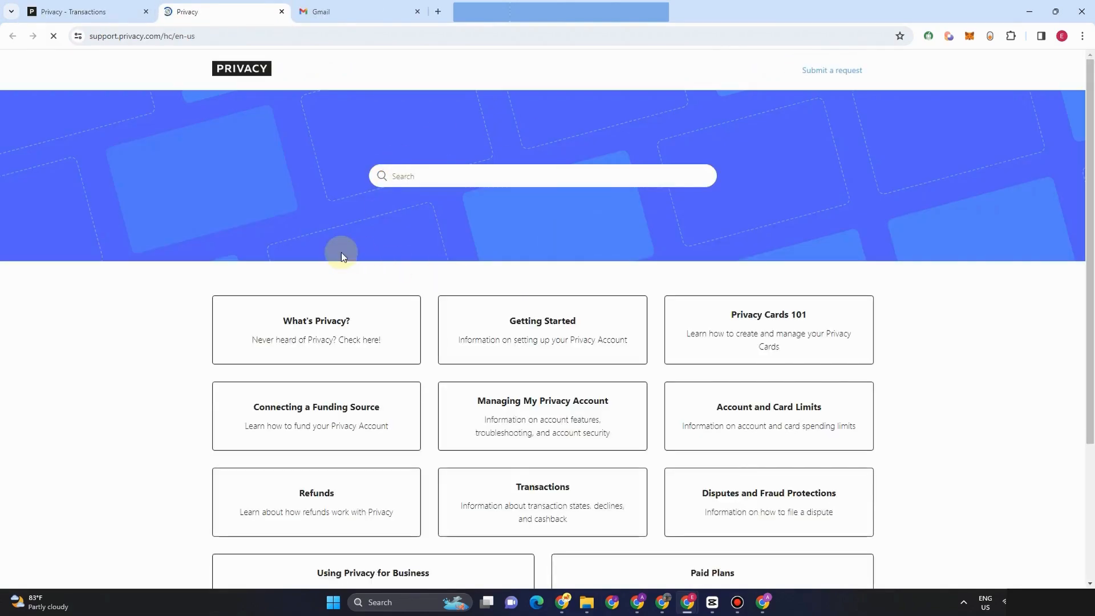
scroll(down, 3)
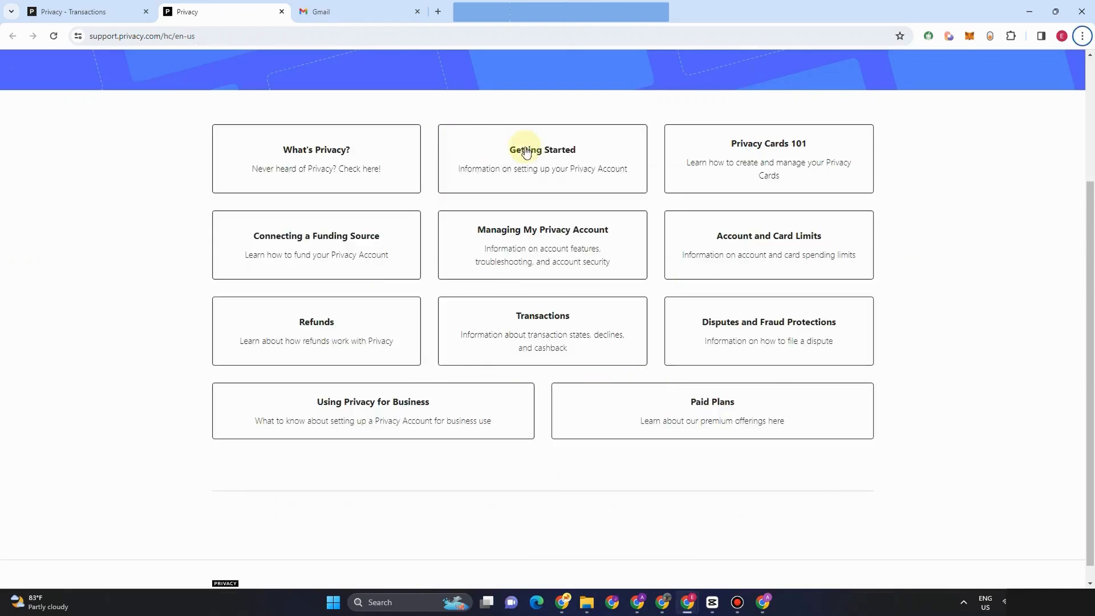
mouse_move(582, 395)
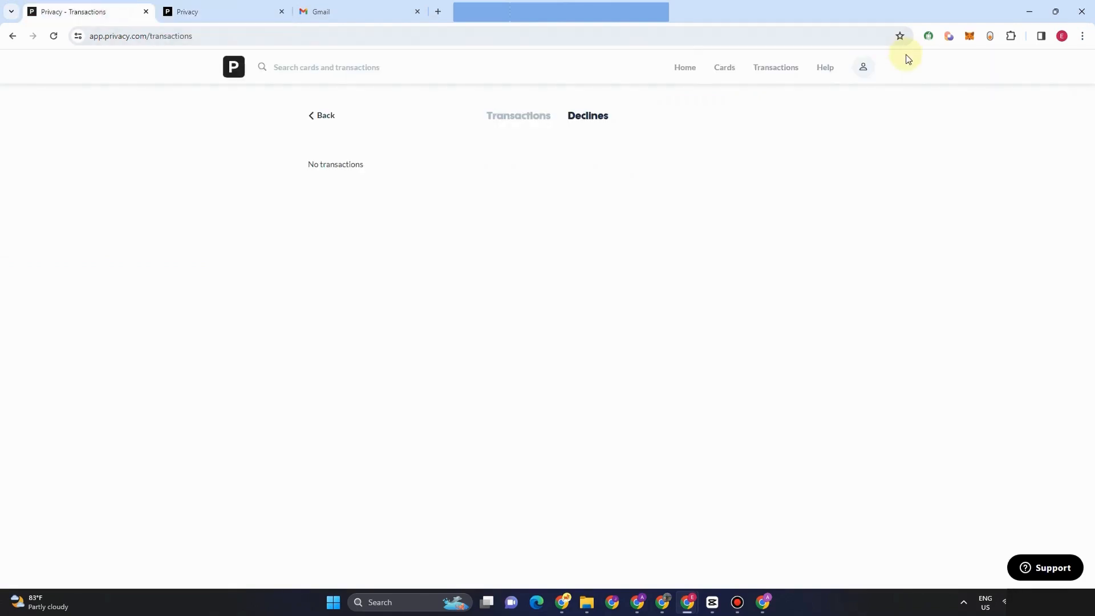
Compare the free Personal, $10 Pro and $25 Premium plans, then return Home.
click(863, 67)
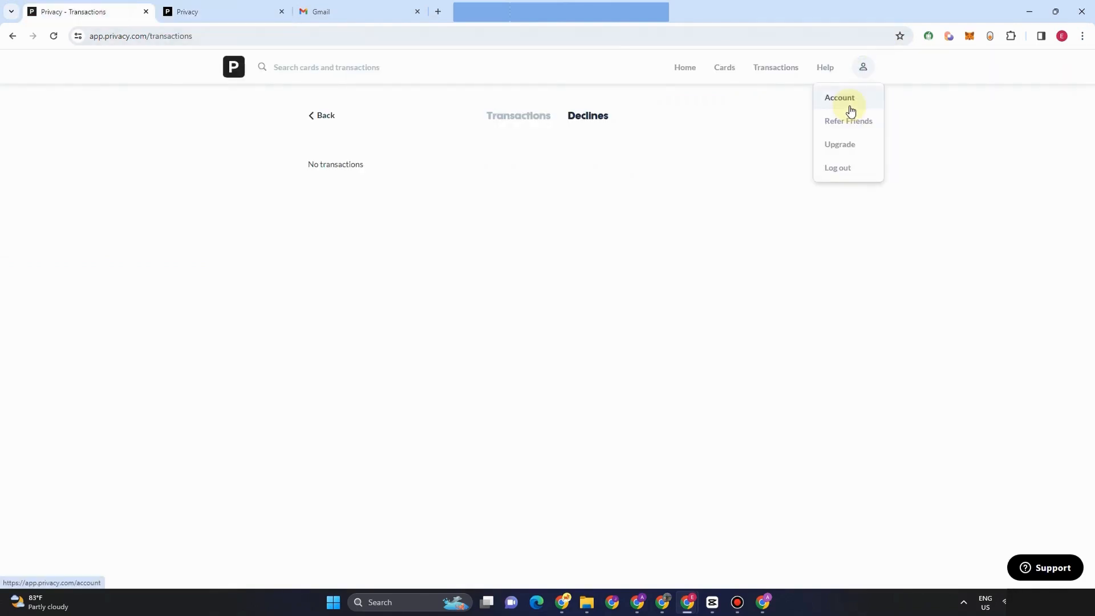
mouse_move(839, 144)
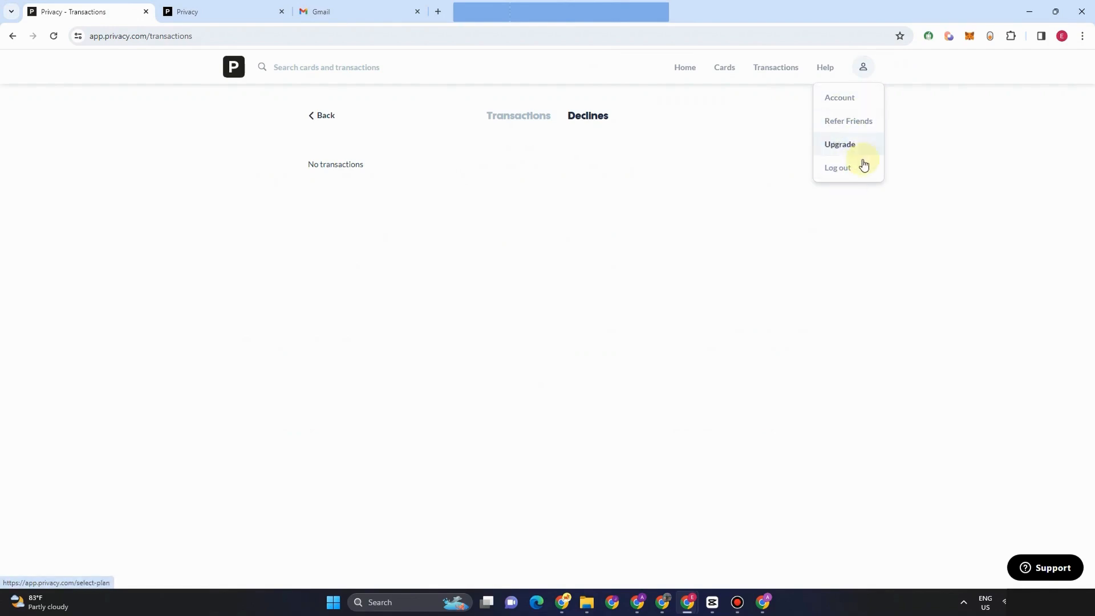
click(840, 144)
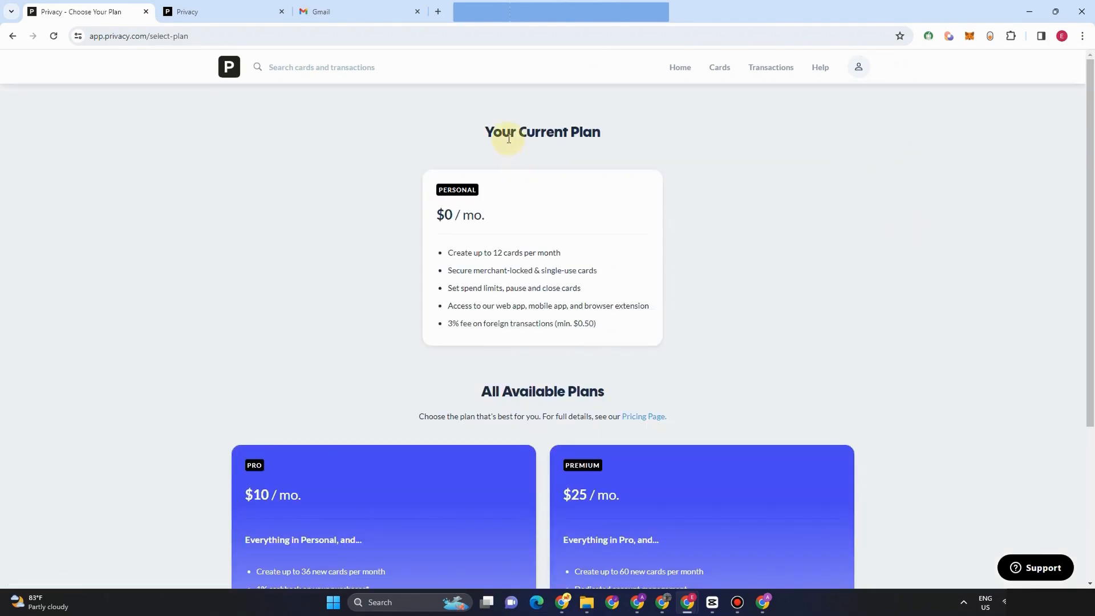
scroll(down, 3)
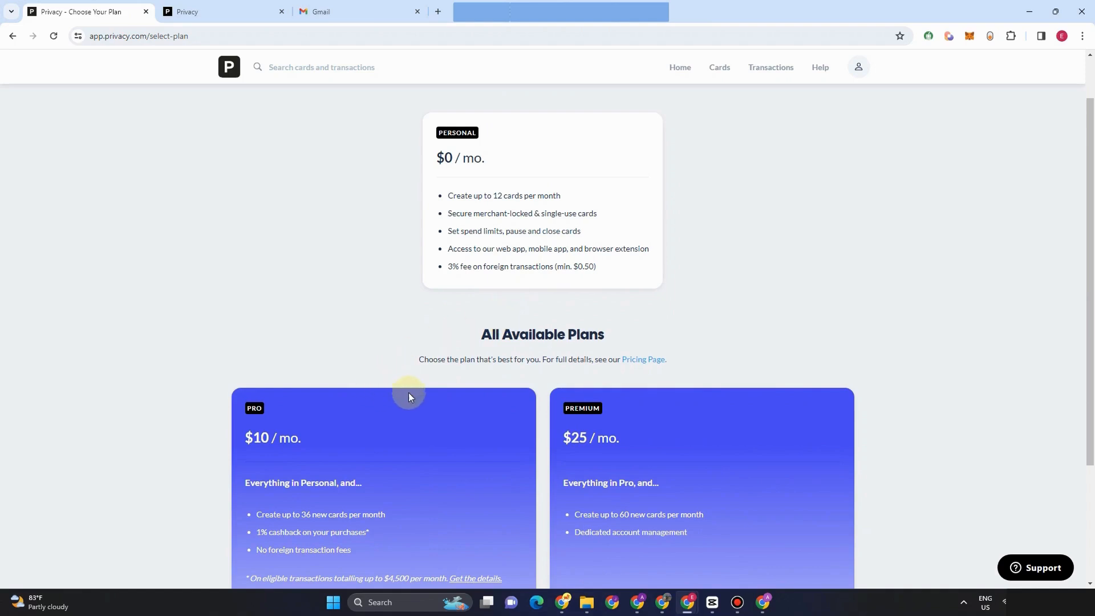
scroll(down, 3)
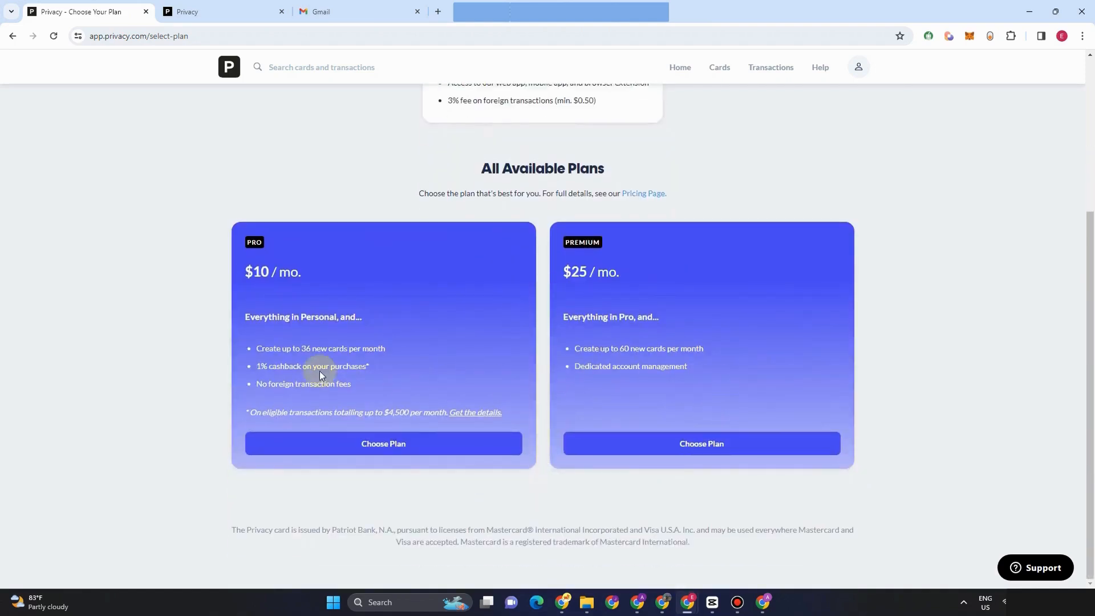
mouse_move(274, 285)
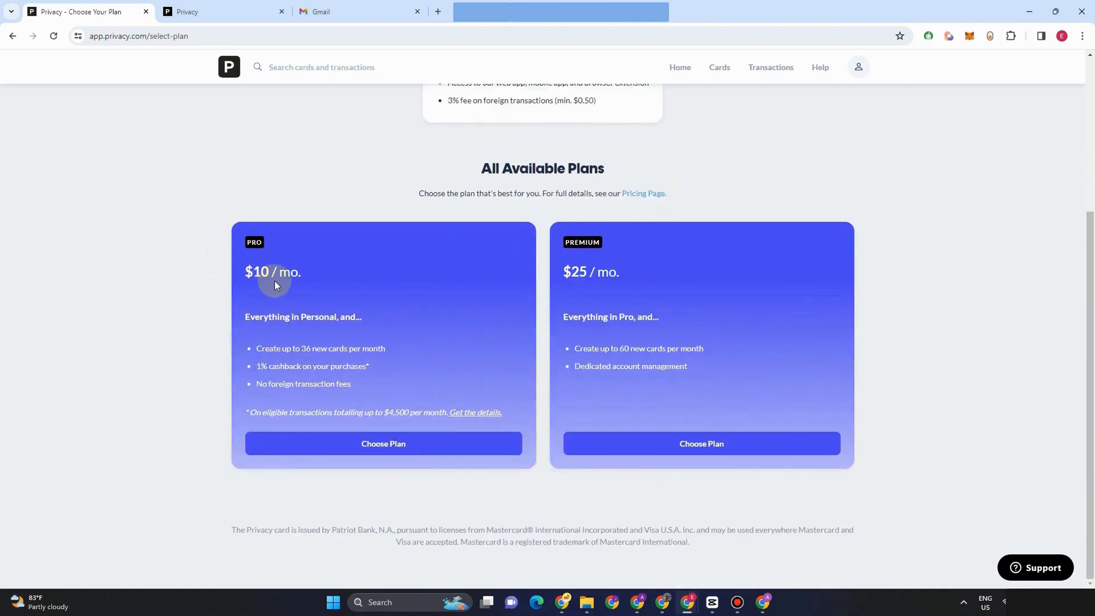
mouse_move(703, 403)
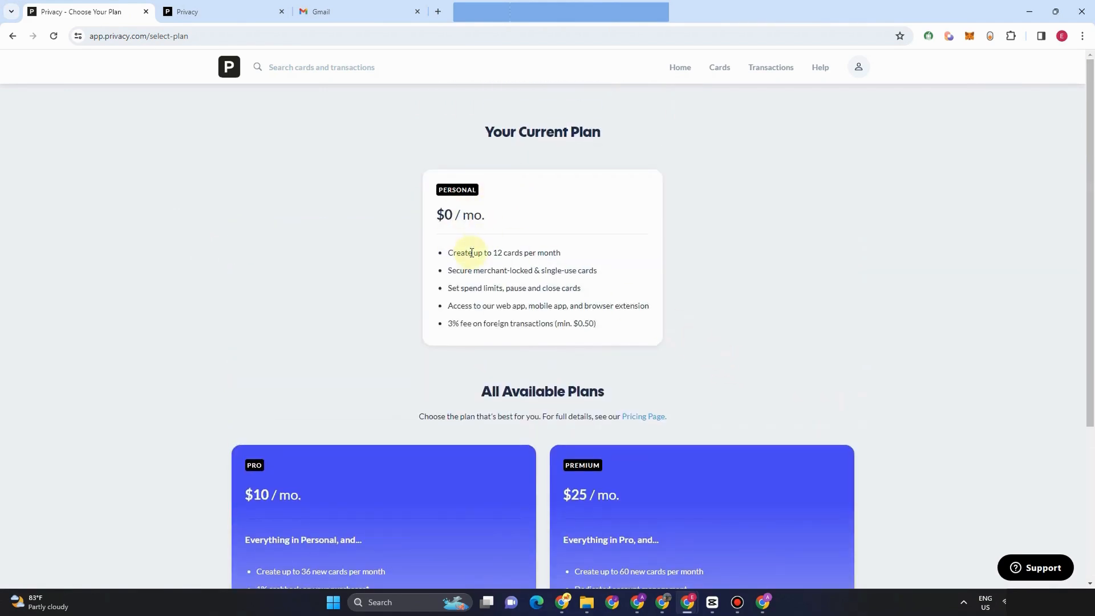
scroll(down, 3)
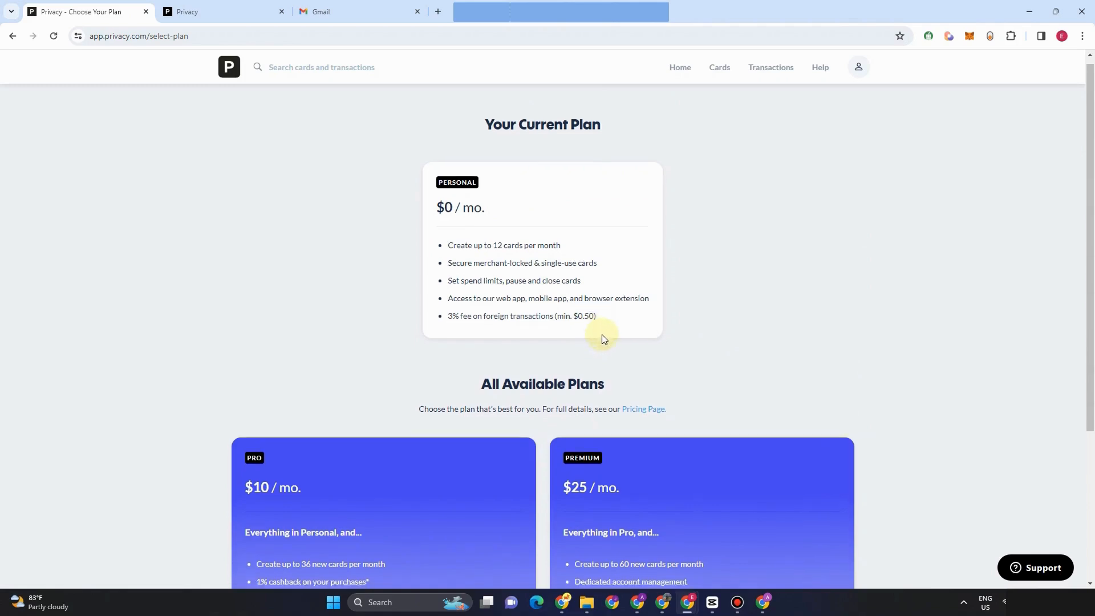
scroll(down, 3)
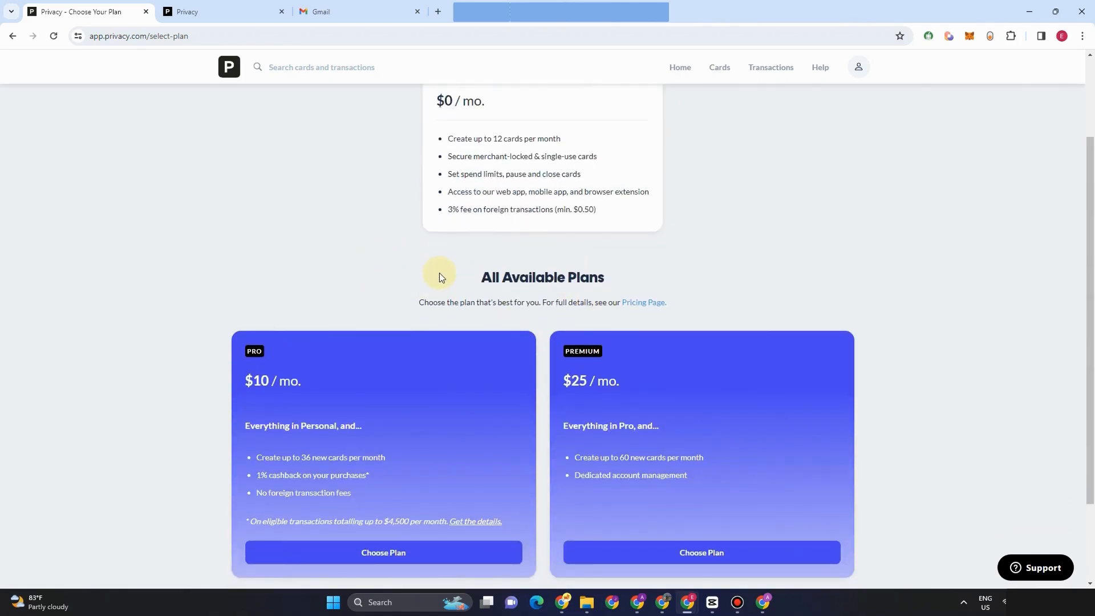
mouse_move(333, 207)
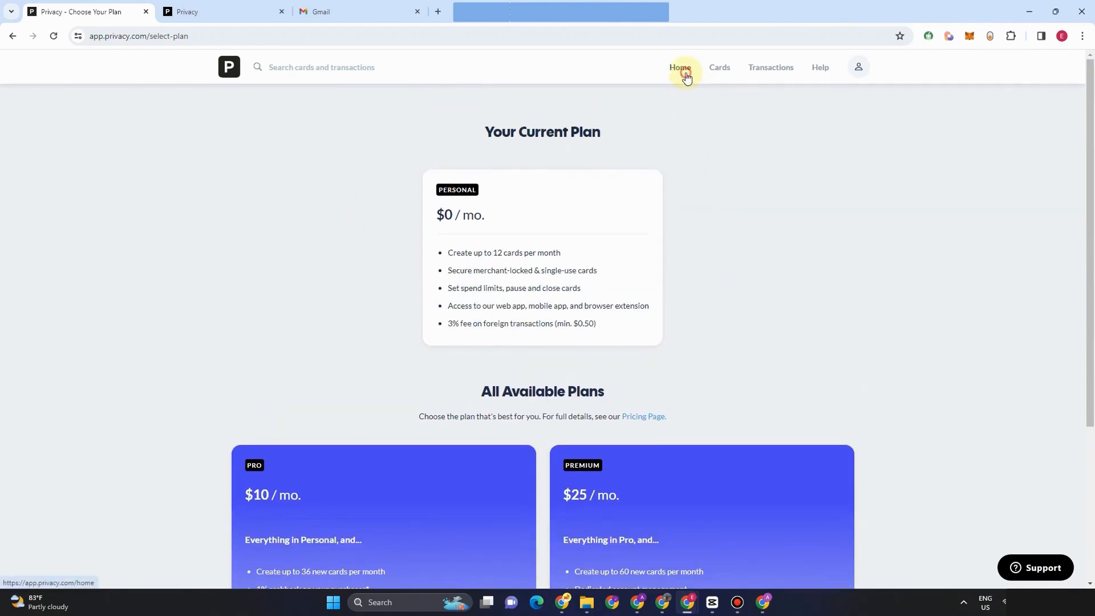
click(679, 68)
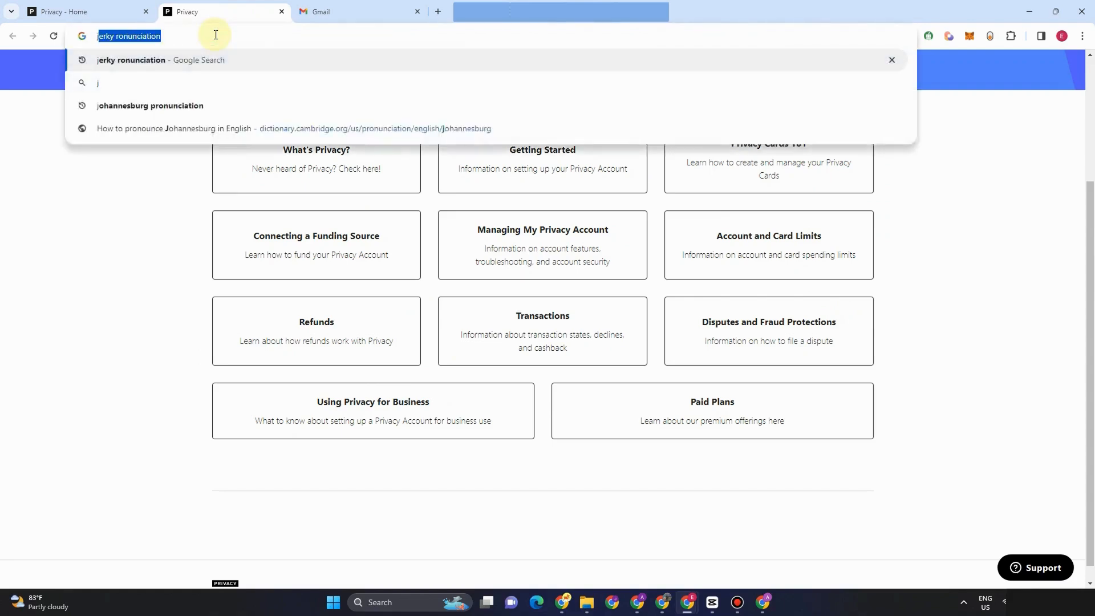
Google 'juni virtual cards' and open Juni's 'Business accounts and cards' result.
text(juni vir)
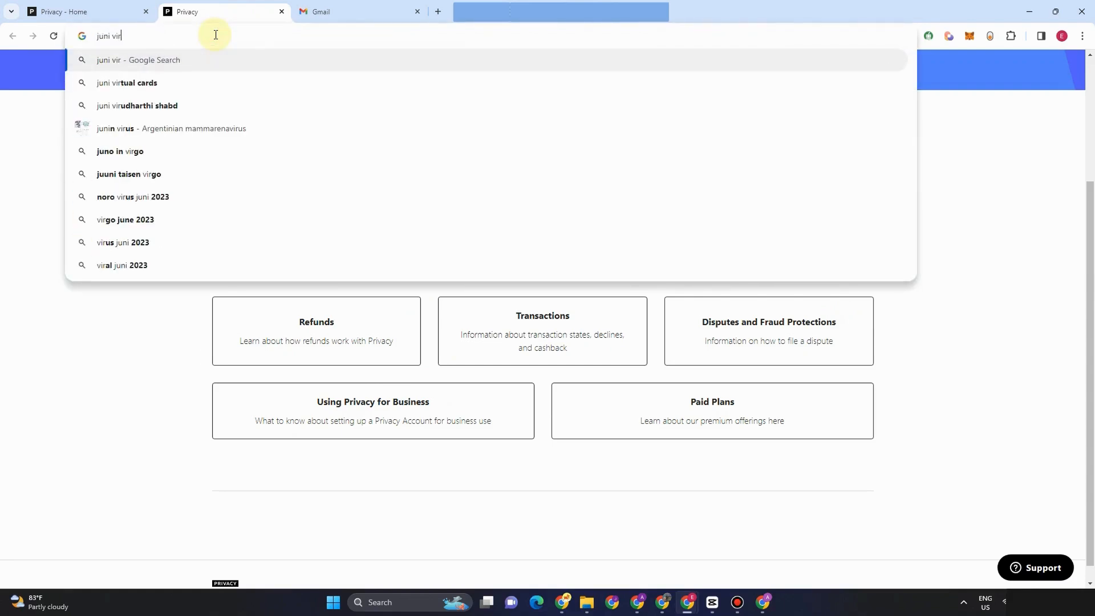
click(127, 82)
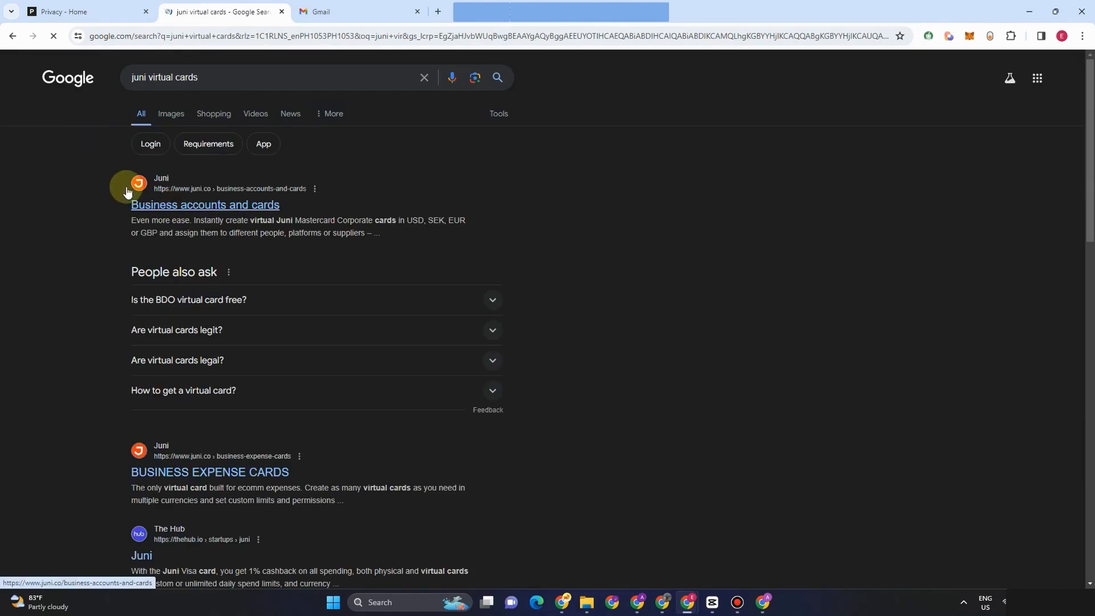
click(205, 205)
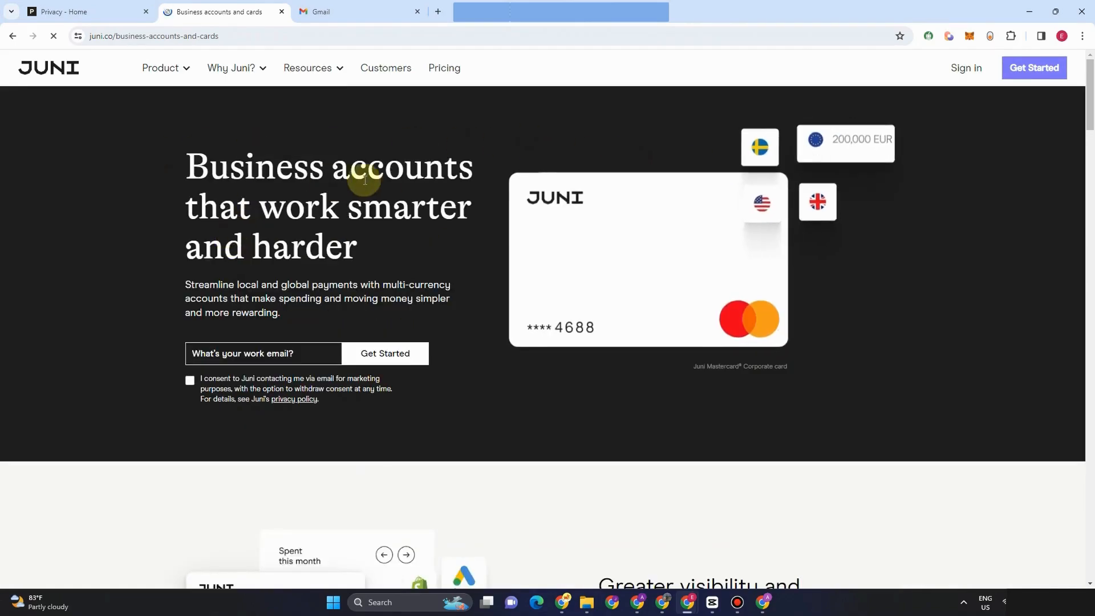
scroll(down, 3)
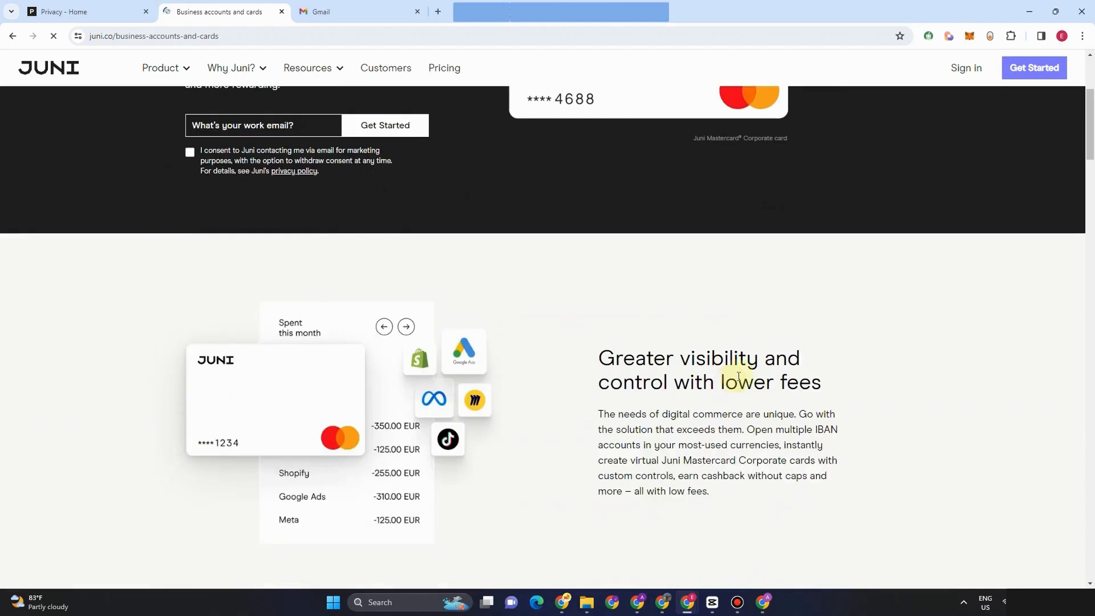
scroll(down, 3)
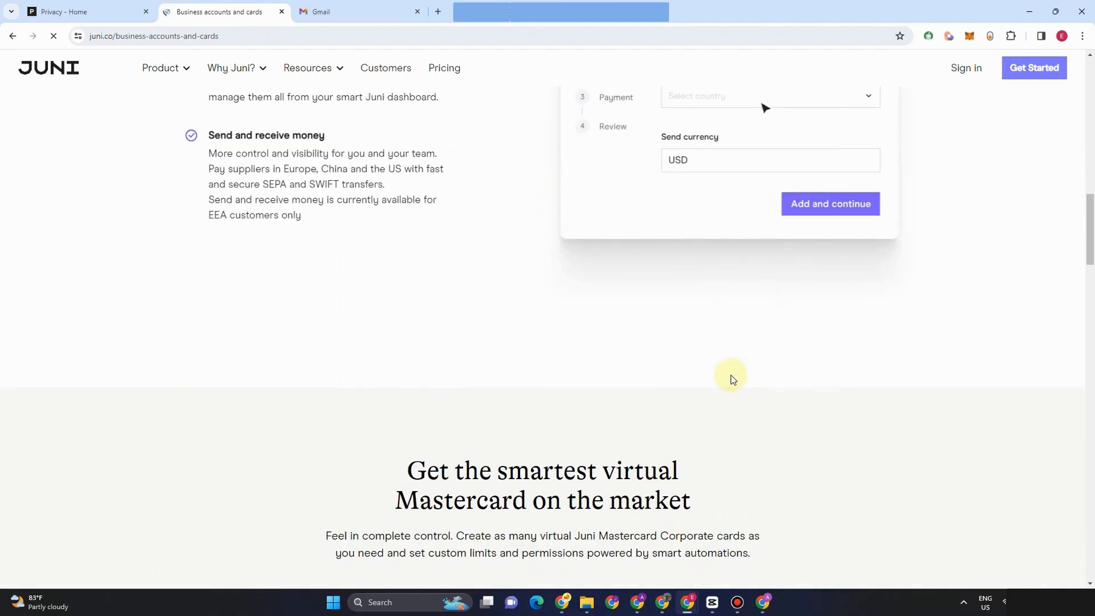
scroll(down, 3)
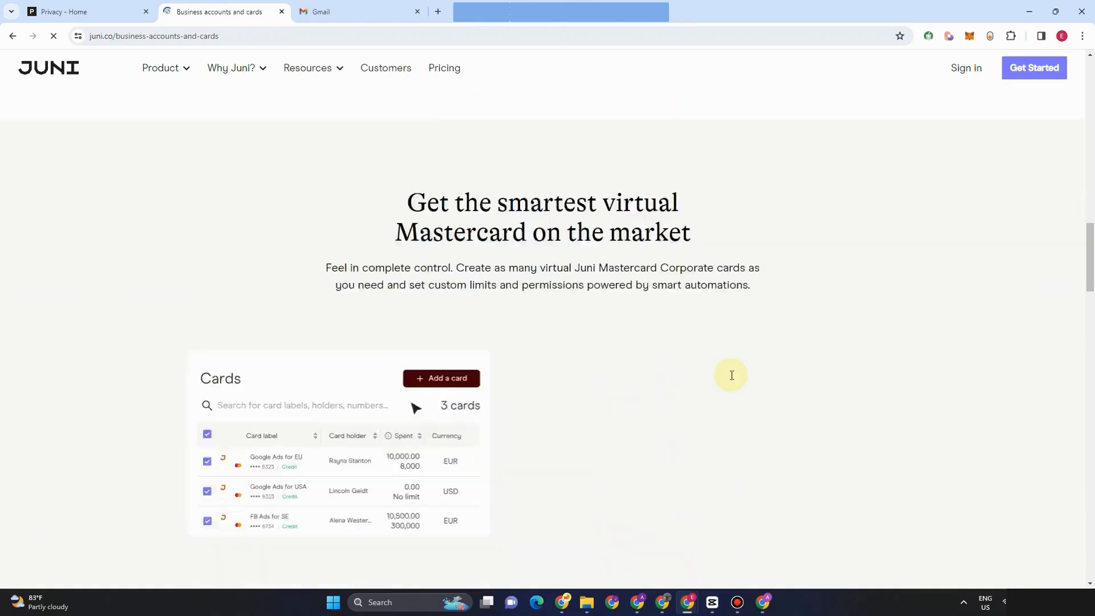
scroll(down, 3)
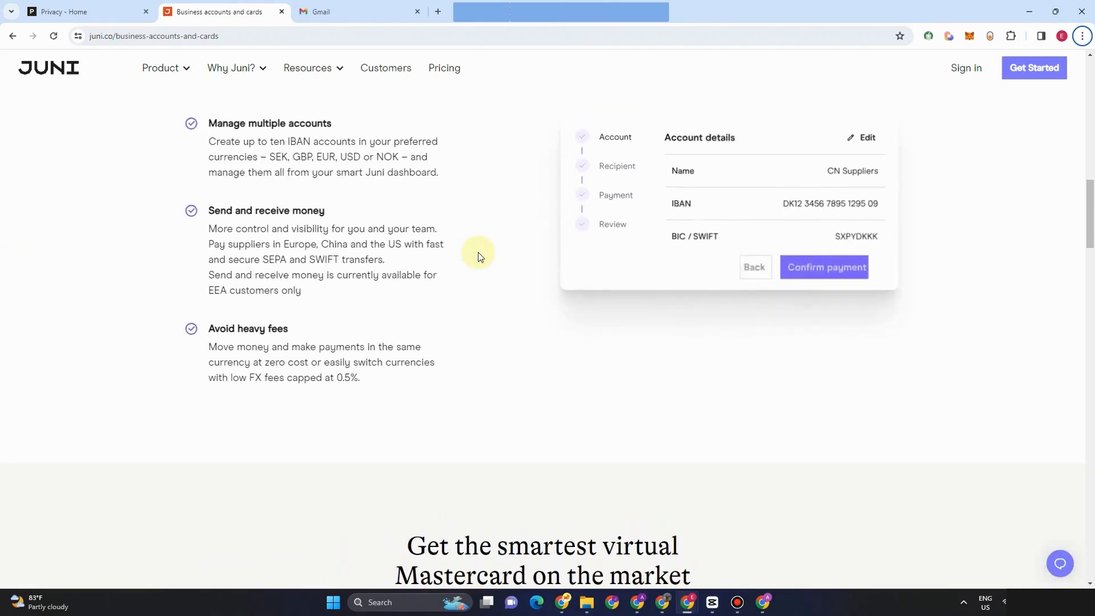
scroll(up, 3)
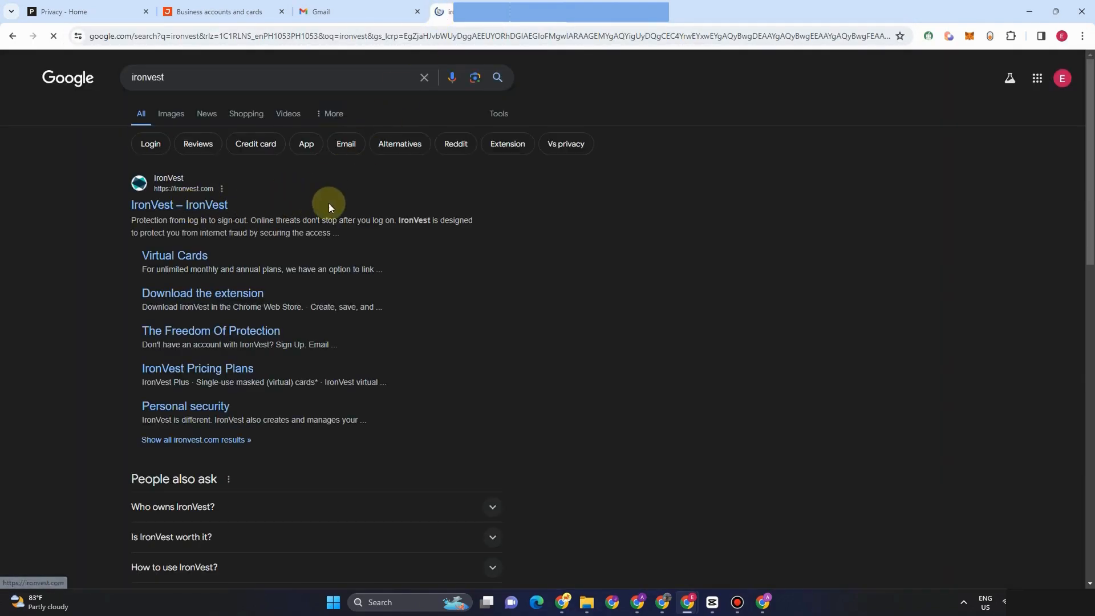
Open the 'IronVest – IronVest' result from the Google search.
click(179, 204)
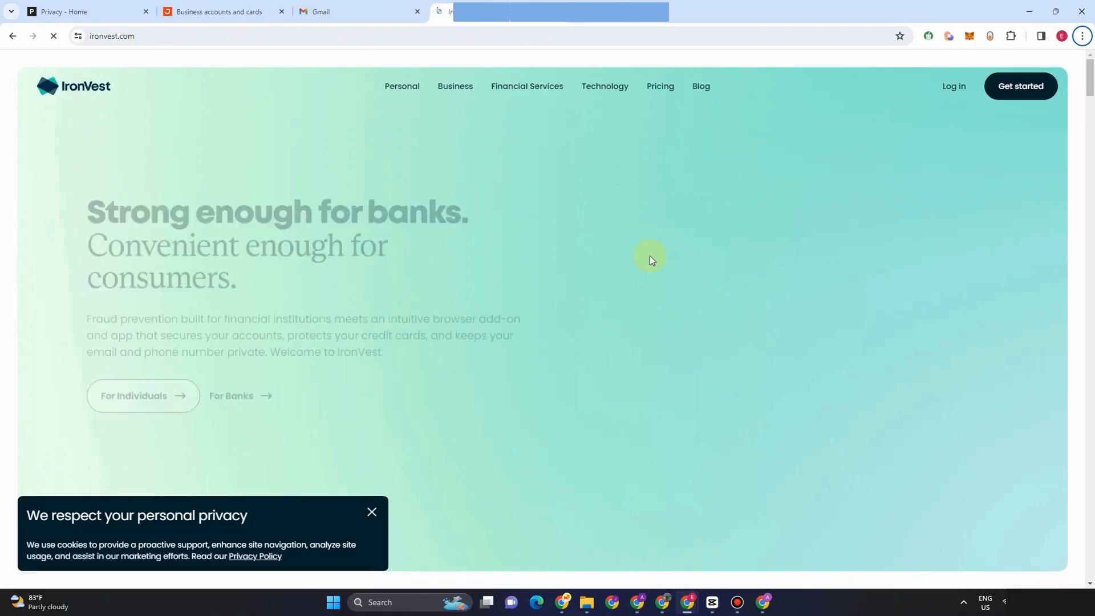
scroll(down, 3)
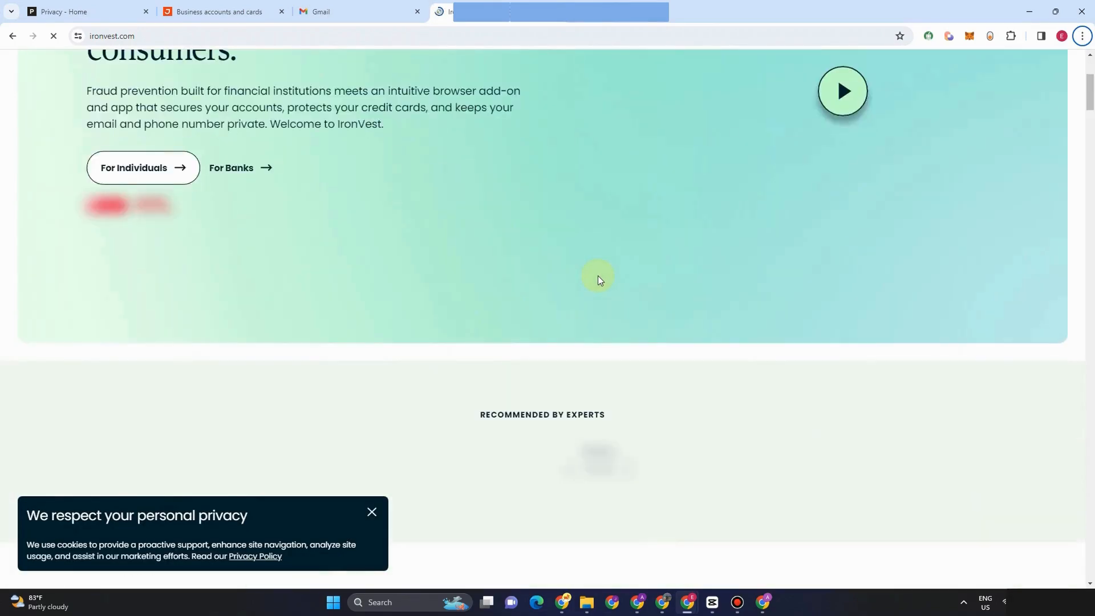
scroll(down, 3)
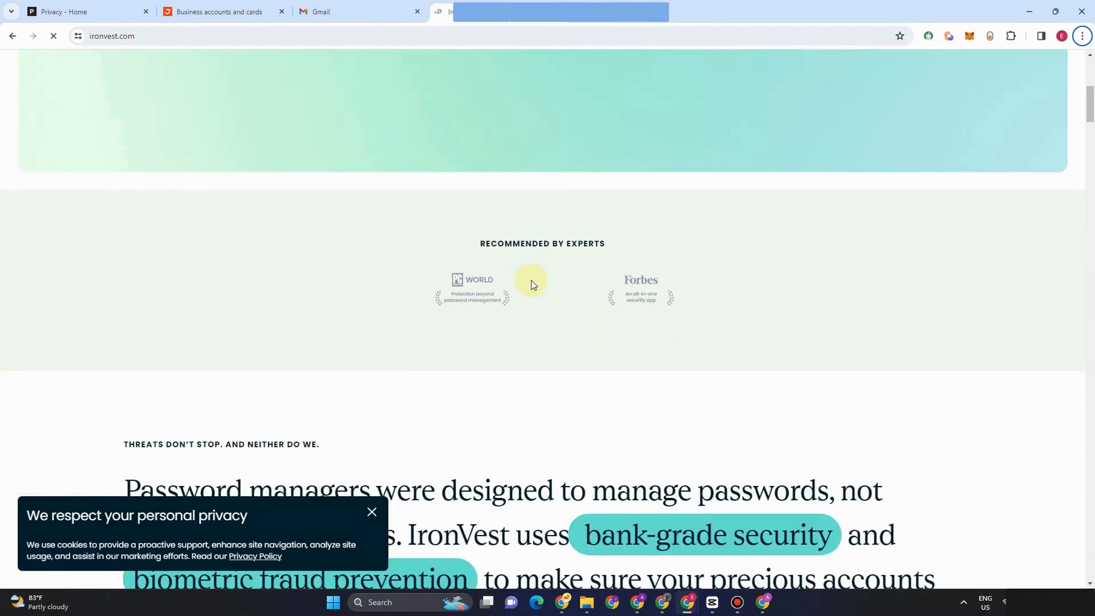
scroll(down, 3)
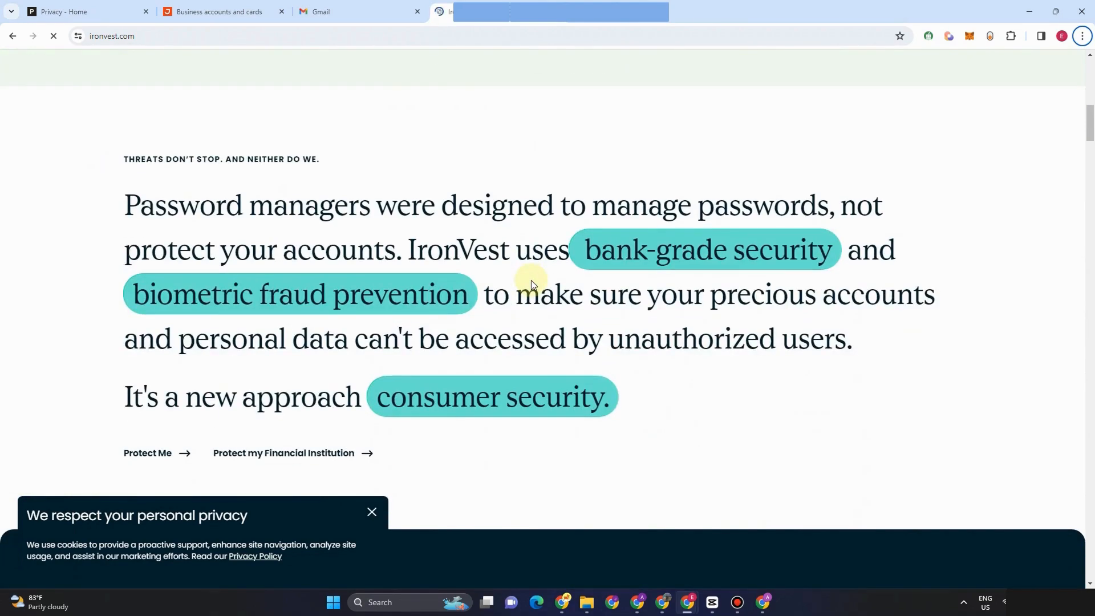
scroll(down, 3)
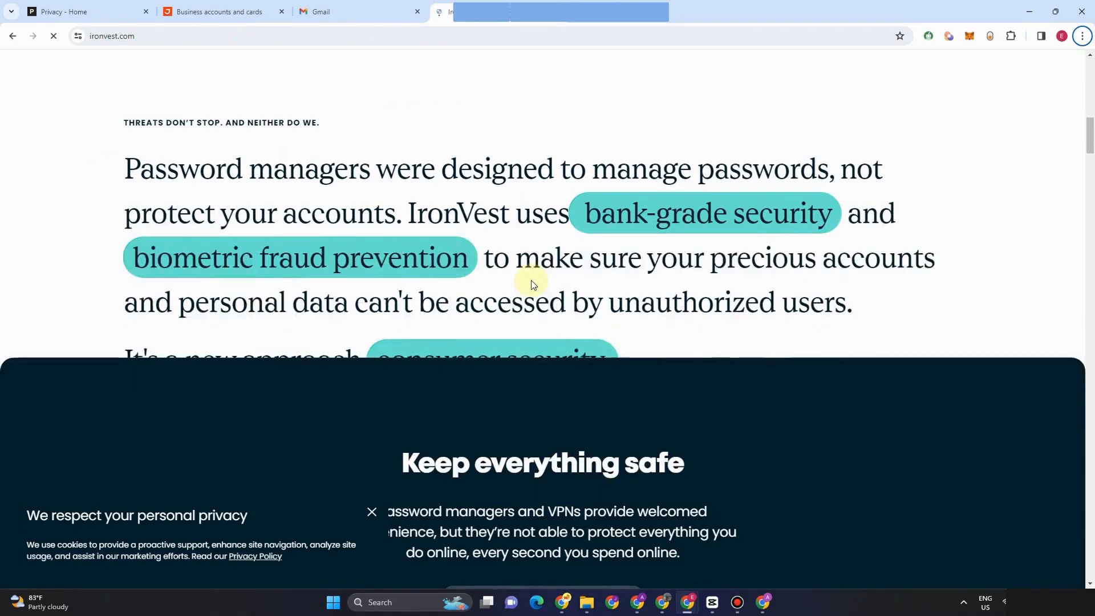
scroll(down, 3)
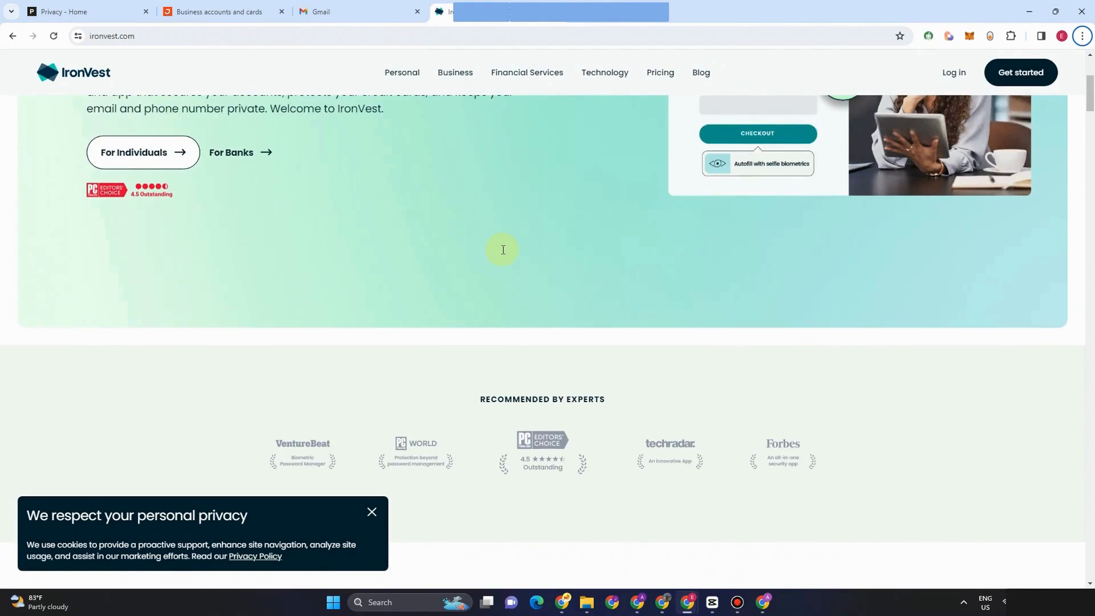
scroll(up, 3)
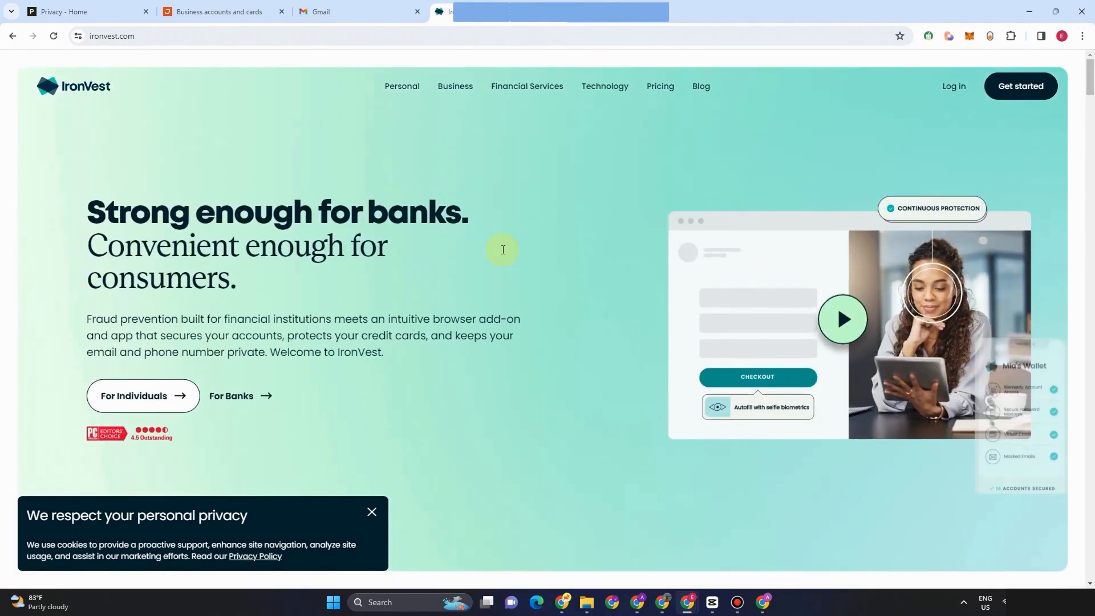